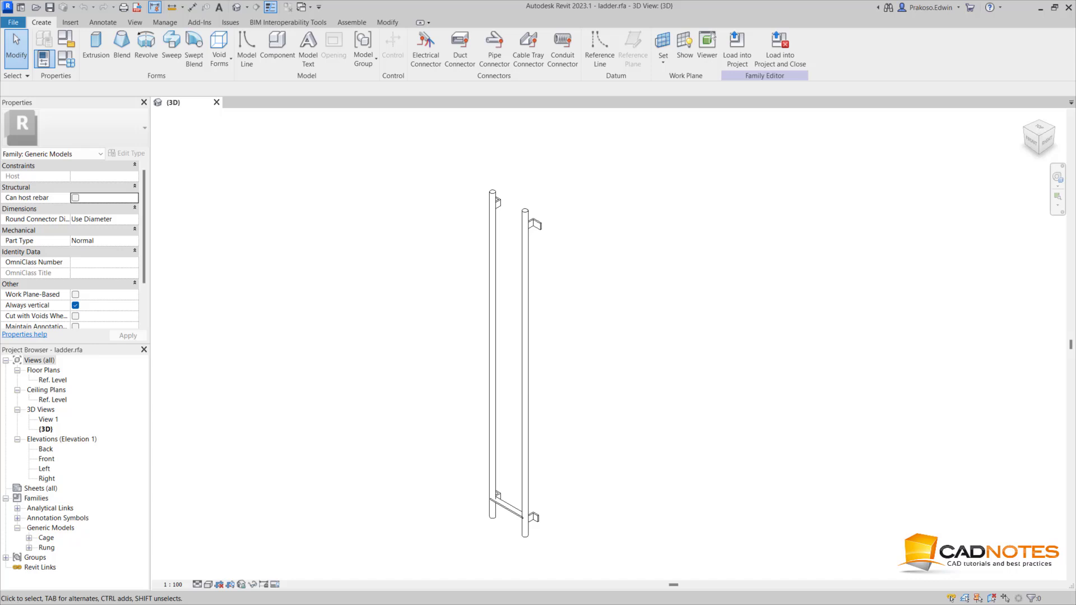
pyautogui.moveTo(415, 522)
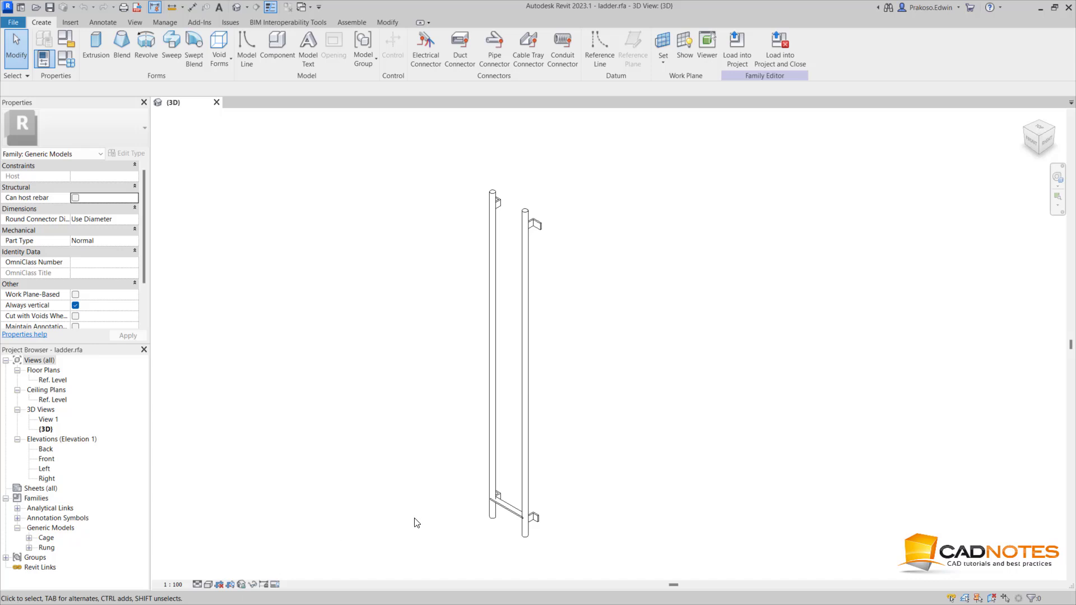
pyautogui.moveTo(424, 455)
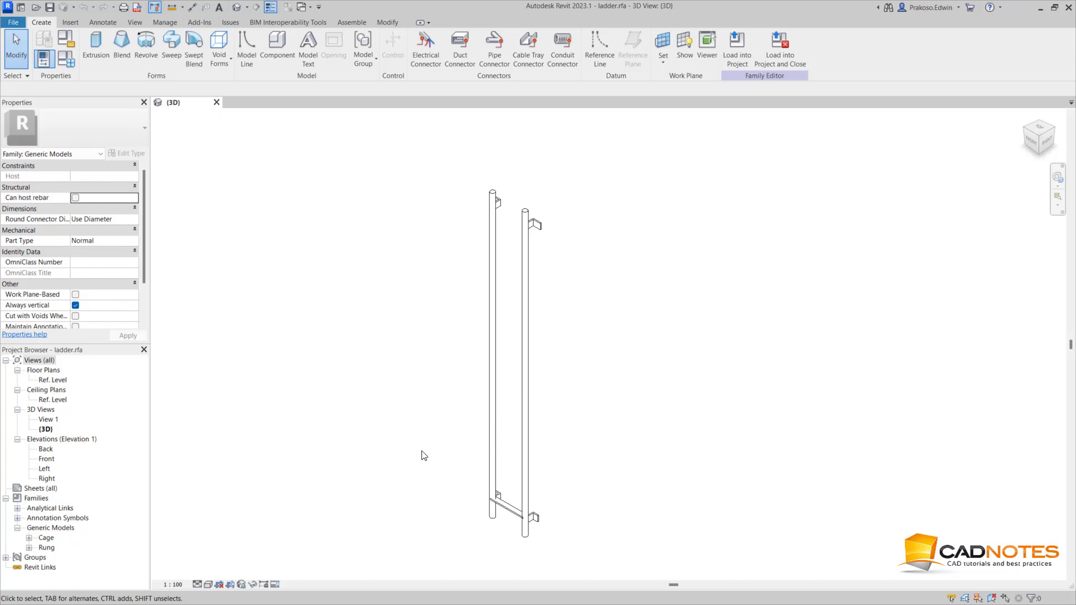
pyautogui.moveTo(506, 380)
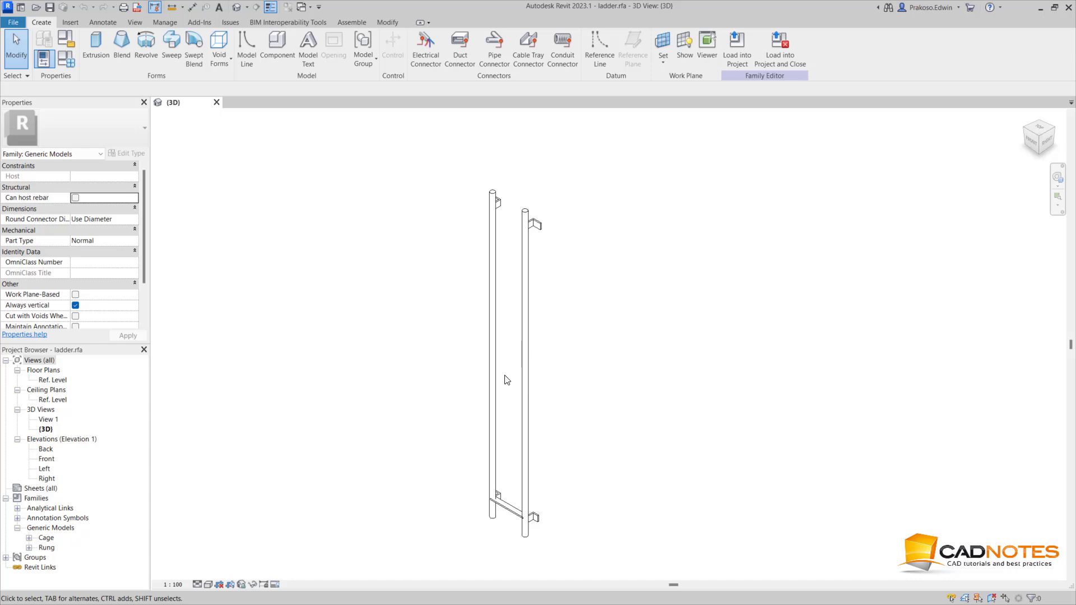
pyautogui.moveTo(58, 386)
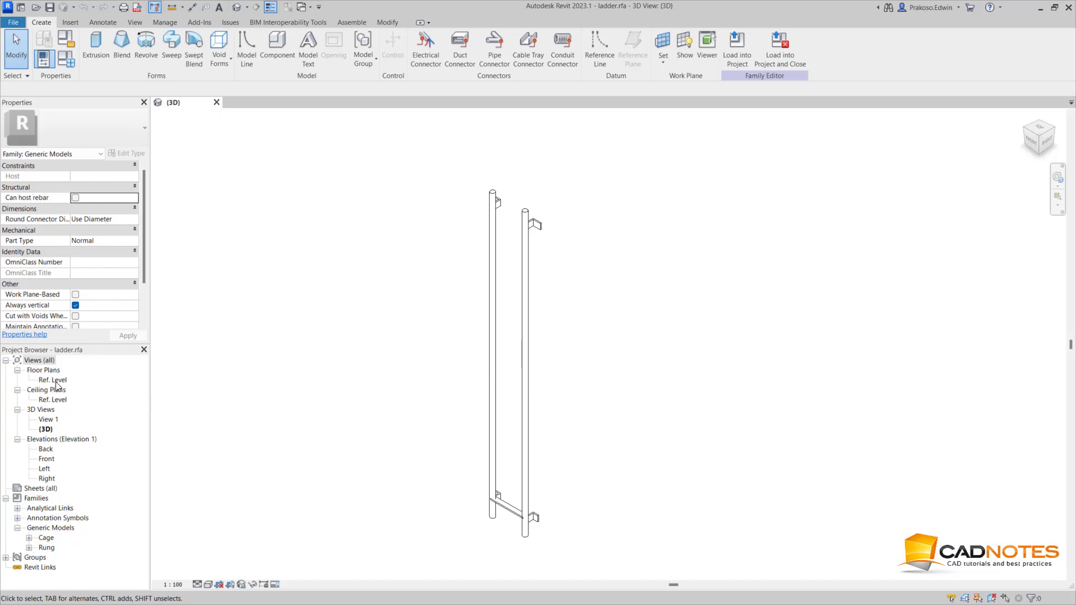
# Step: Open the Ref. Level floor plan and change Ladder Width to 700 in Family Types
pyautogui.doubleClick(52, 379)
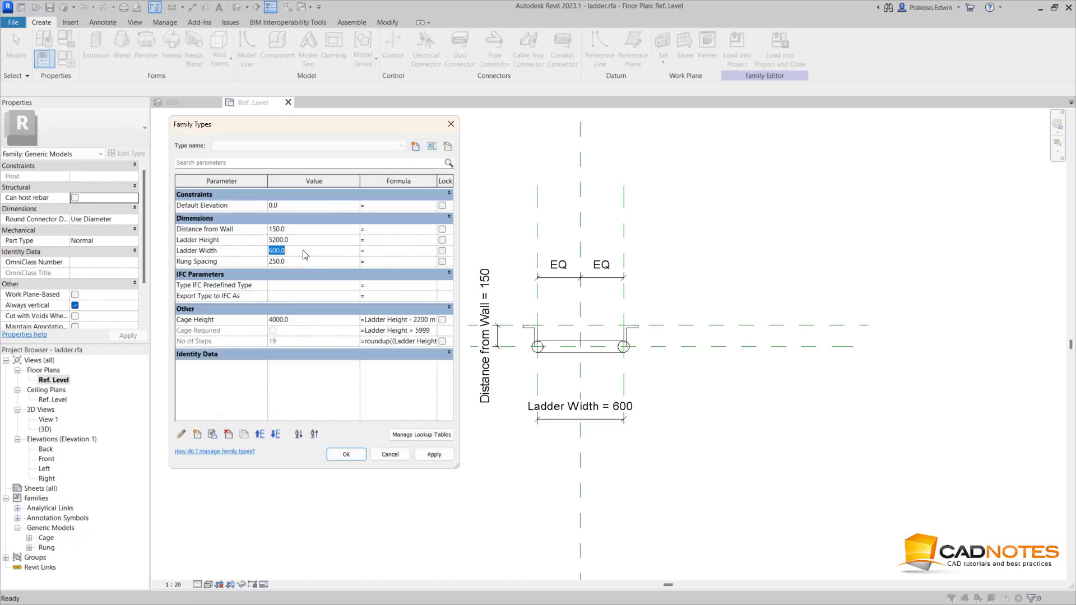
pyautogui.write('700')
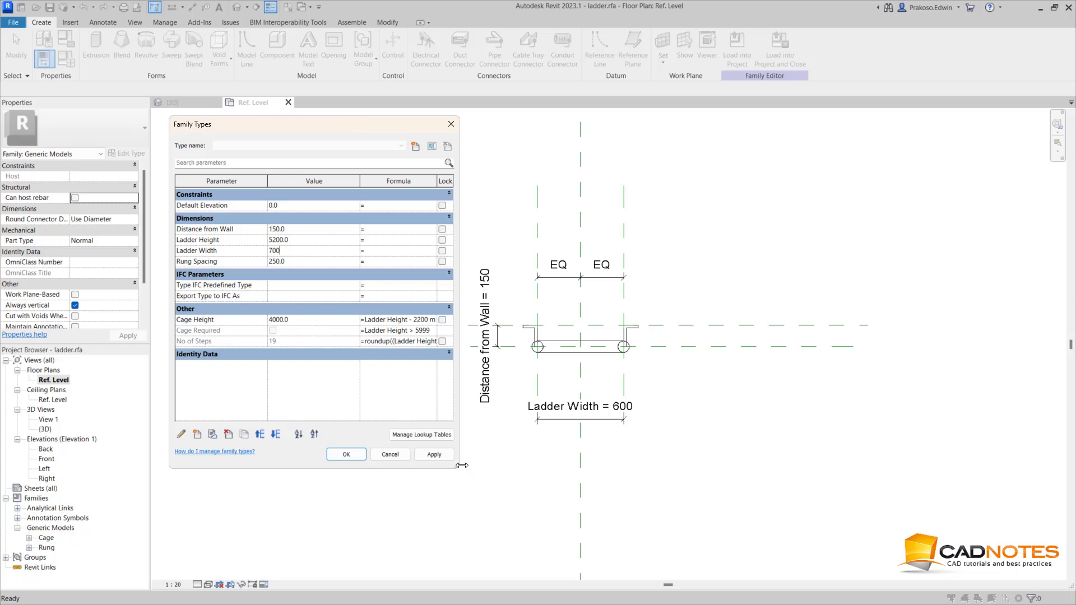
pyautogui.click(434, 454)
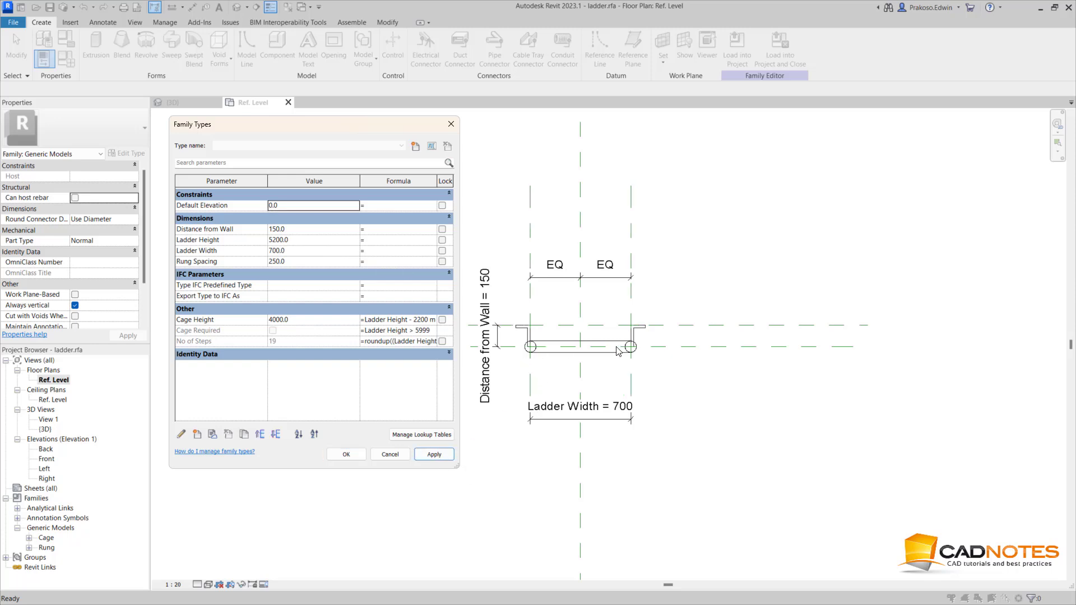
pyautogui.click(346, 454)
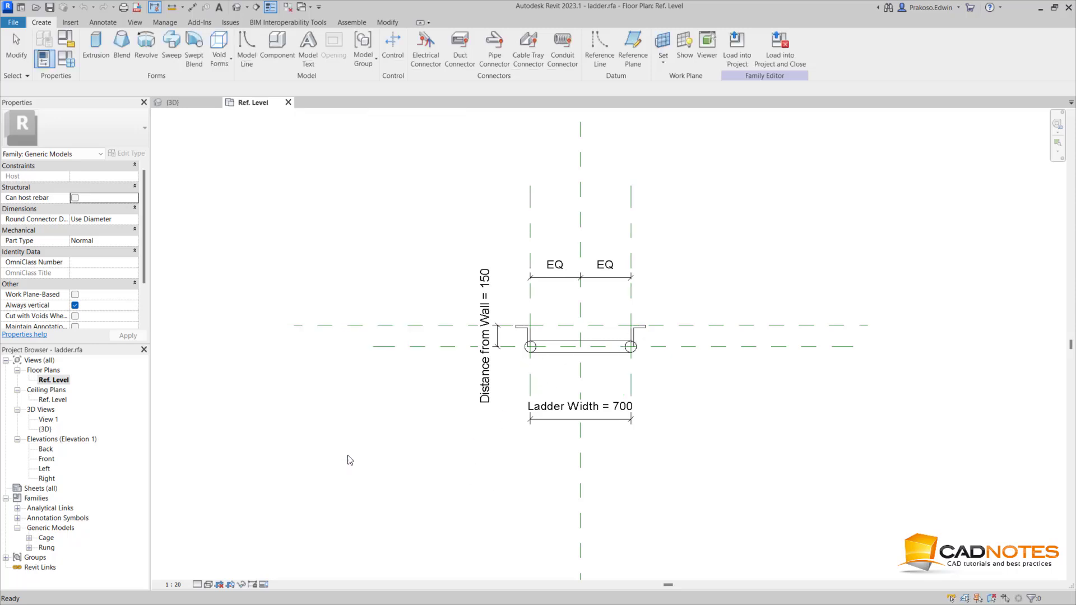
# Step: In the {3D} view, set Ladder Height to 4000 in Family Types and apply
pyautogui.click(173, 102)
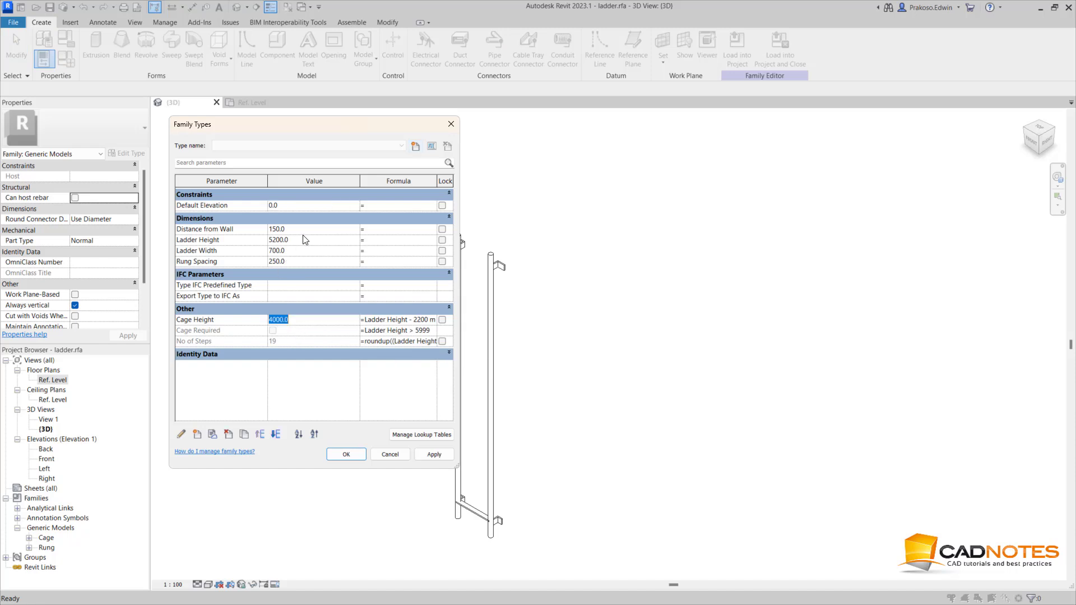
pyautogui.click(278, 239)
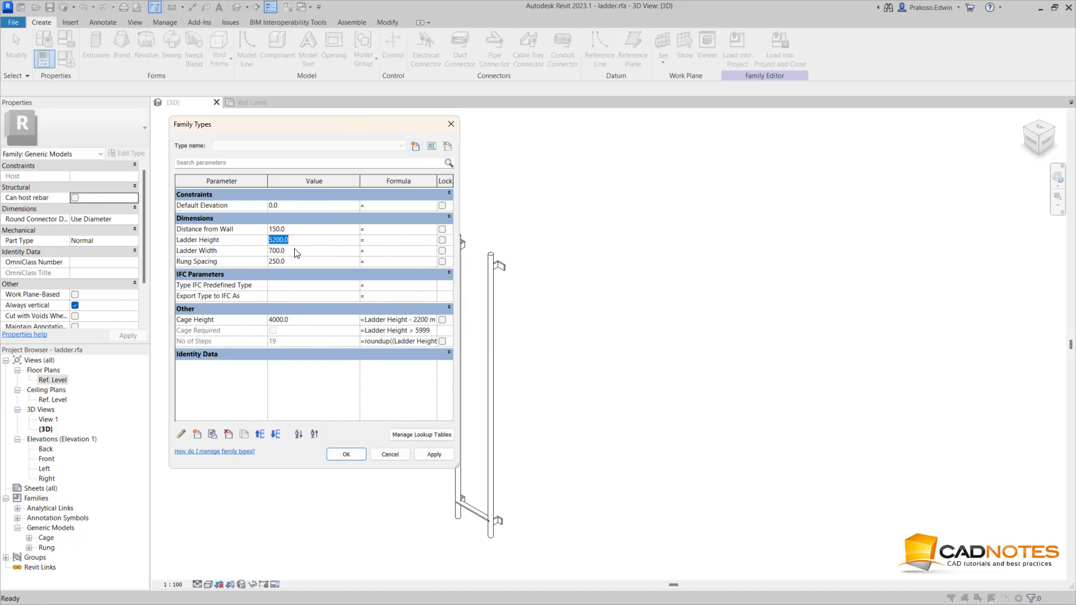
pyautogui.write('400')
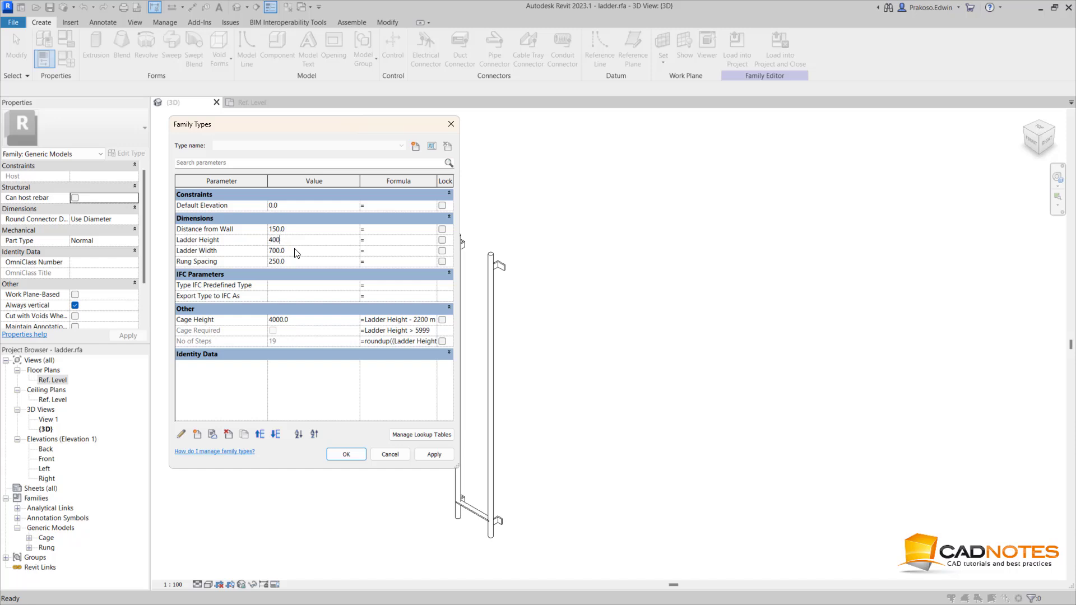
pyautogui.click(434, 454)
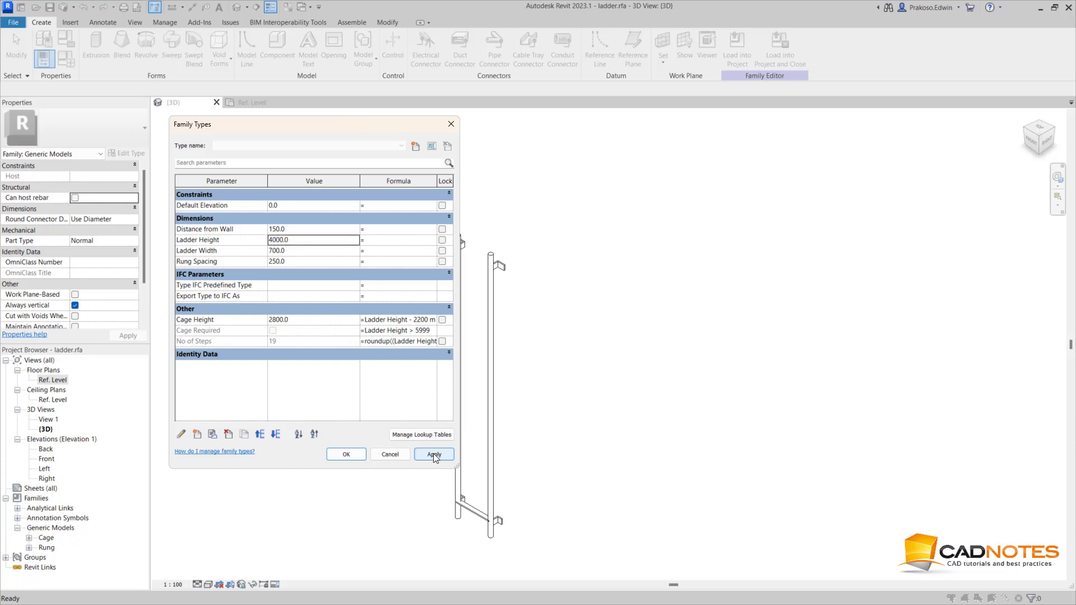
pyautogui.click(433, 454)
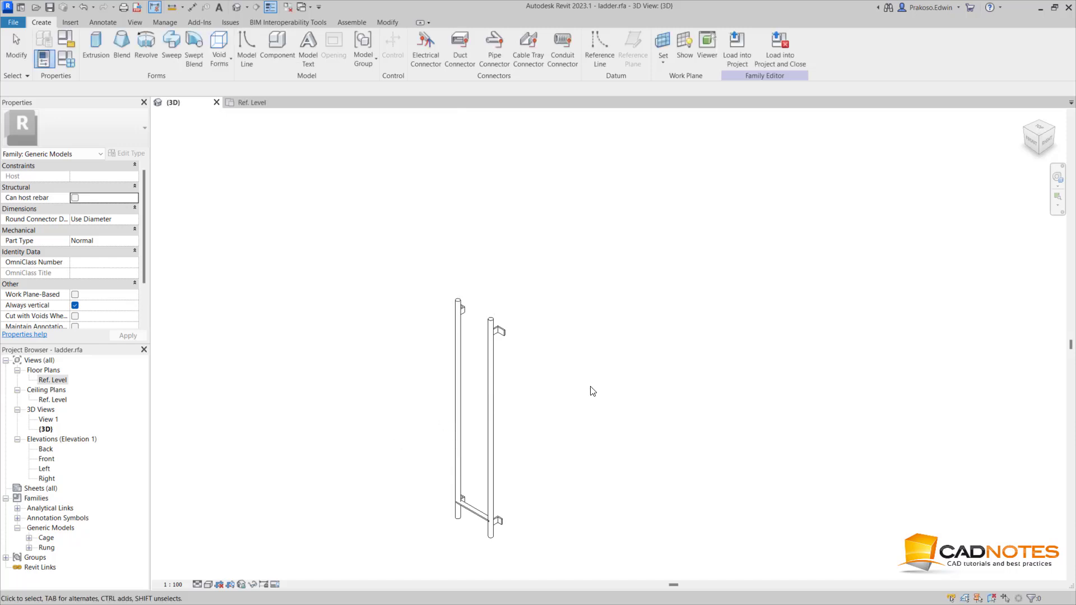
pyautogui.moveTo(168, 411)
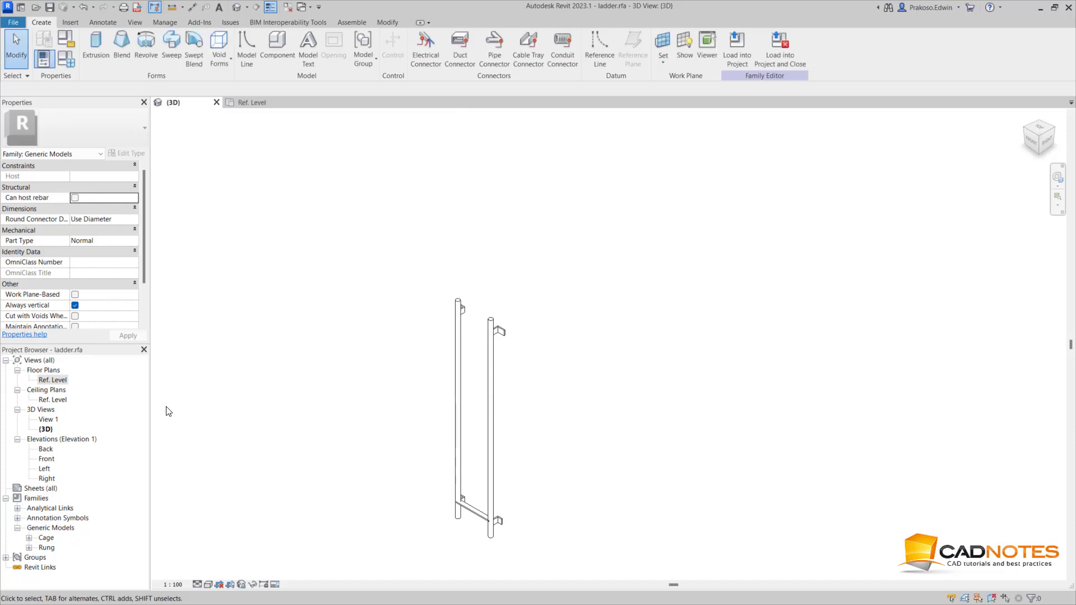
# Step: Open the Left elevation, then the Front elevation, from the Project Browser
pyautogui.doubleClick(44, 468)
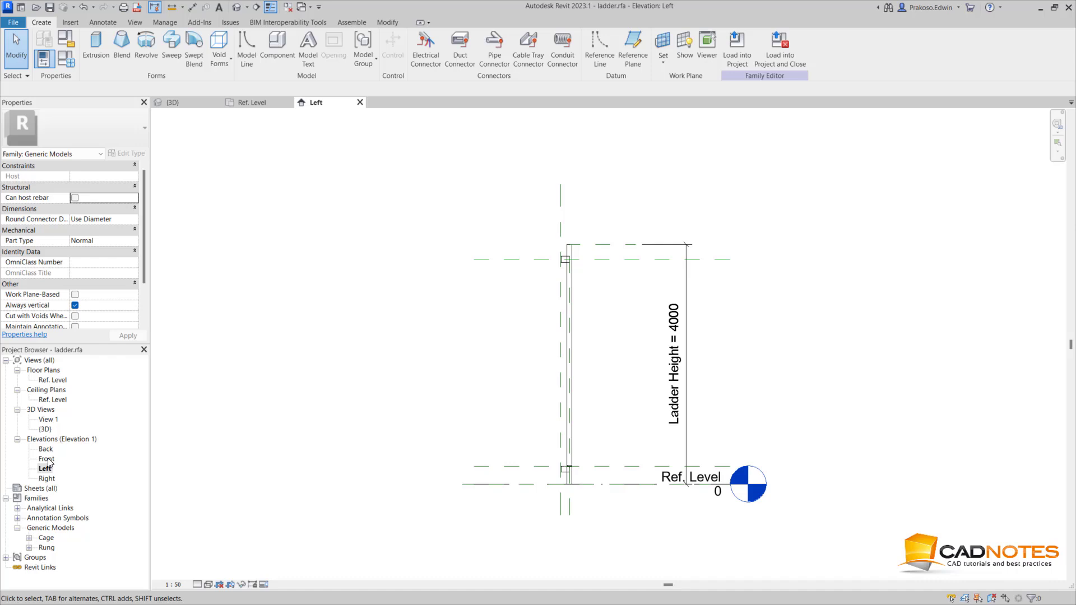
pyautogui.doubleClick(47, 459)
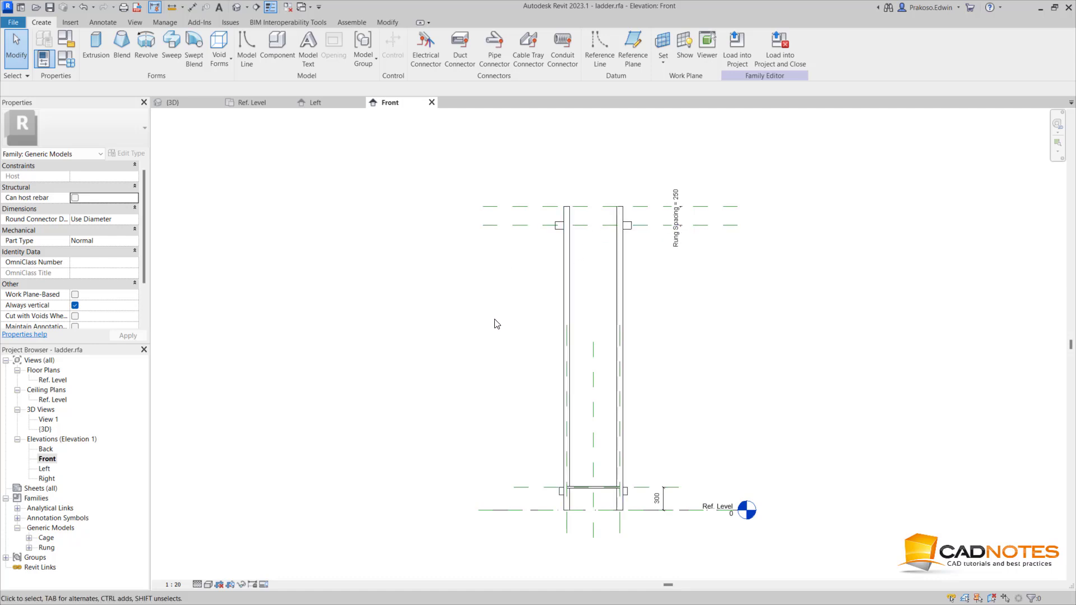
pyautogui.moveTo(587, 251)
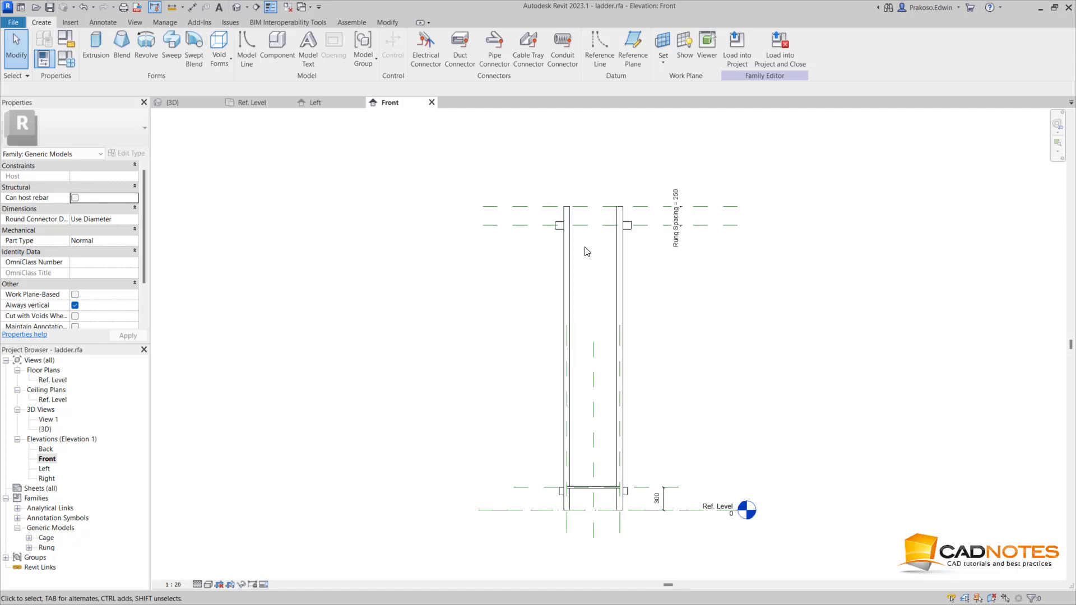
pyautogui.moveTo(672, 291)
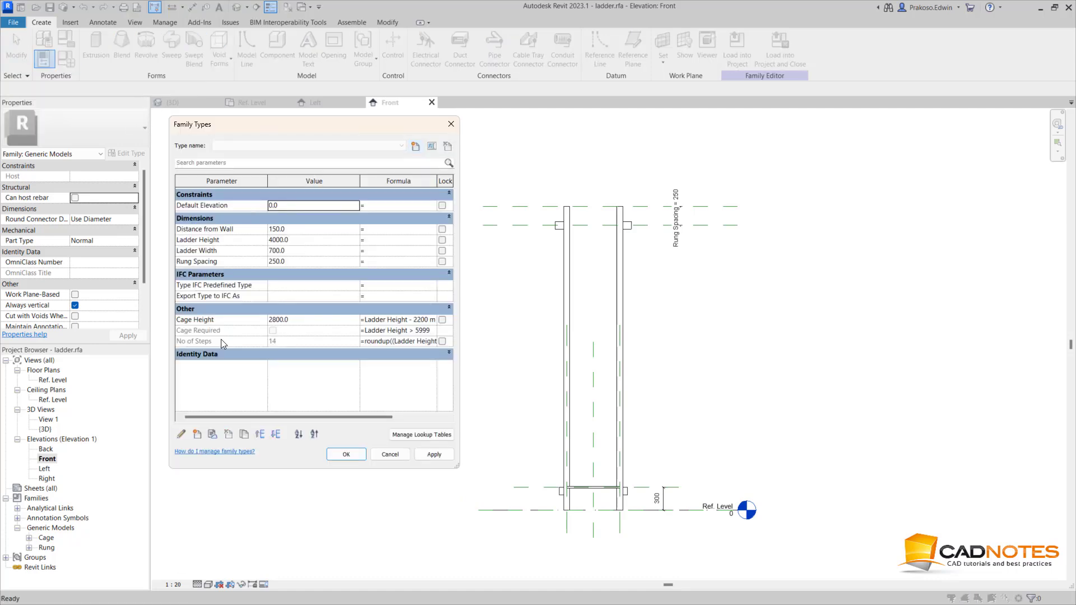
pyautogui.moveTo(194, 341)
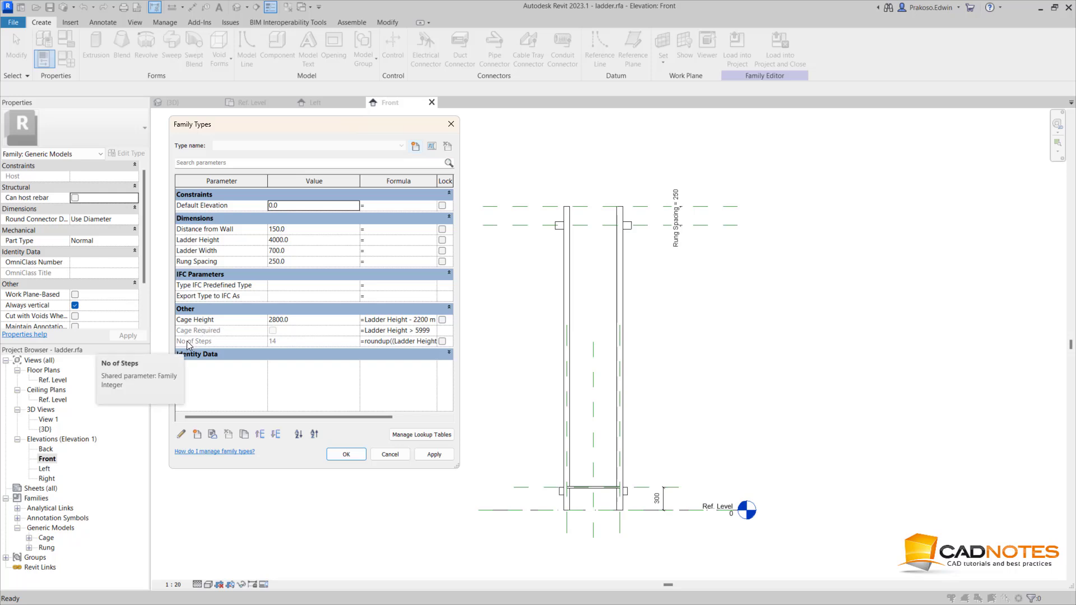
pyautogui.moveTo(291, 346)
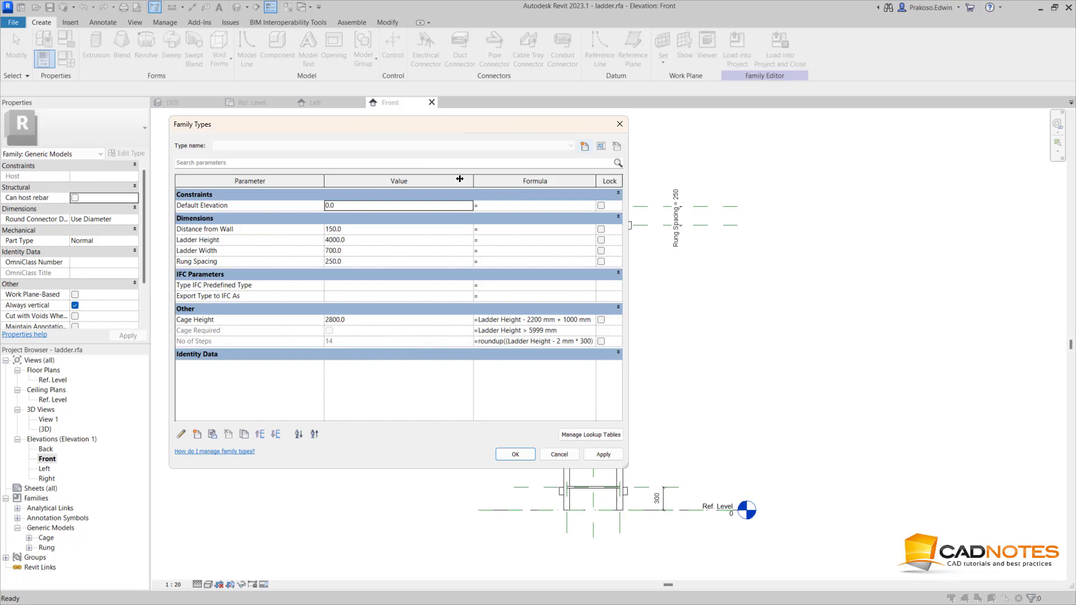
# Step: Widen the Formula column and bracket the 2 mm * 300 term in No of Steps
pyautogui.moveTo(460, 180); pyautogui.dragTo(426, 181)
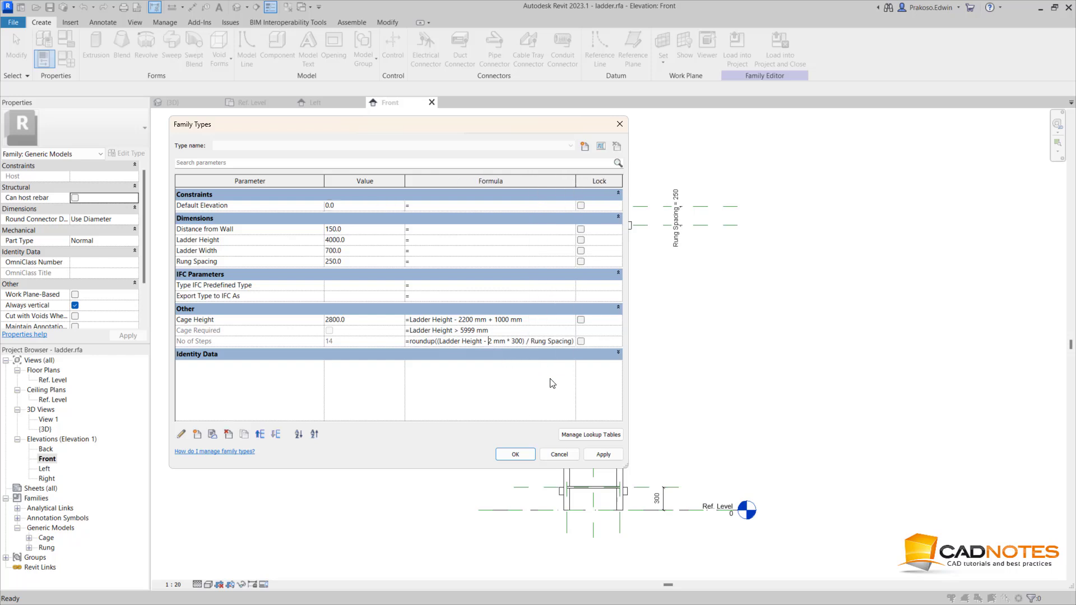
pyautogui.click(490, 341)
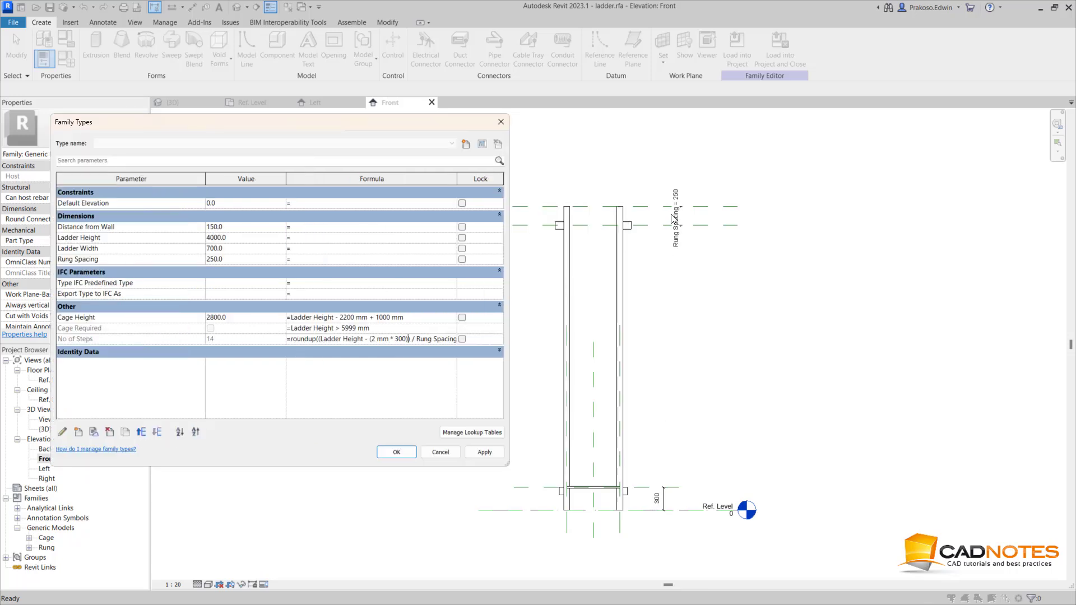
pyautogui.moveTo(366, 361)
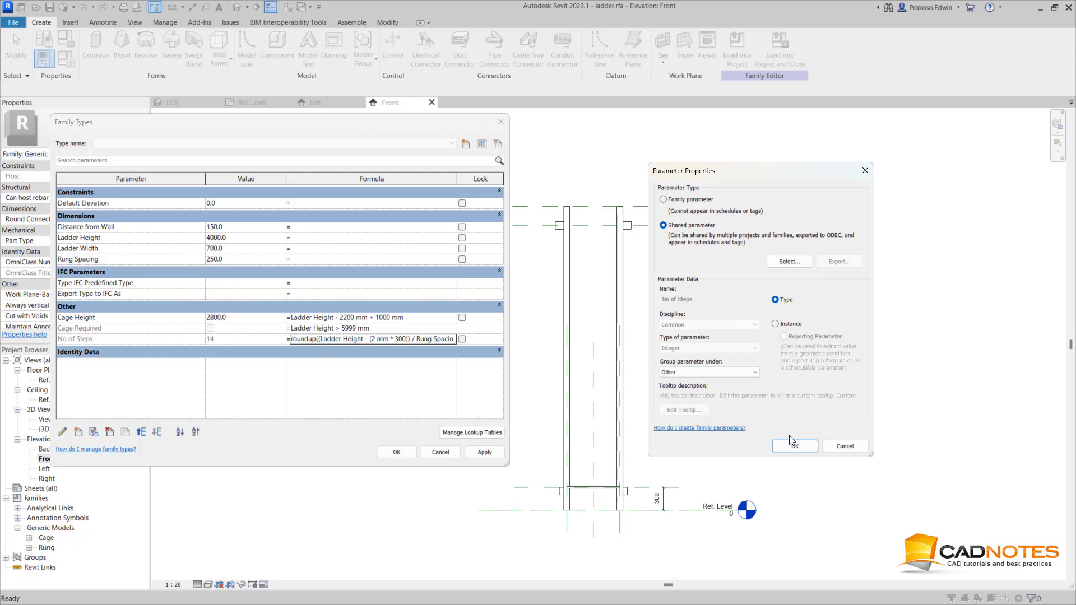
pyautogui.click(794, 446)
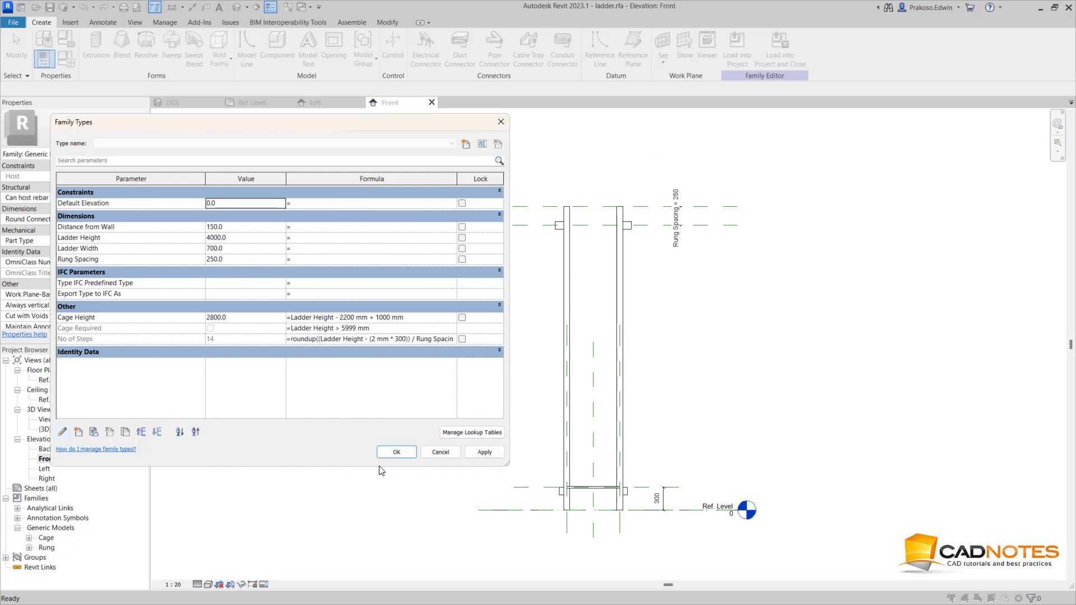
pyautogui.click(397, 452)
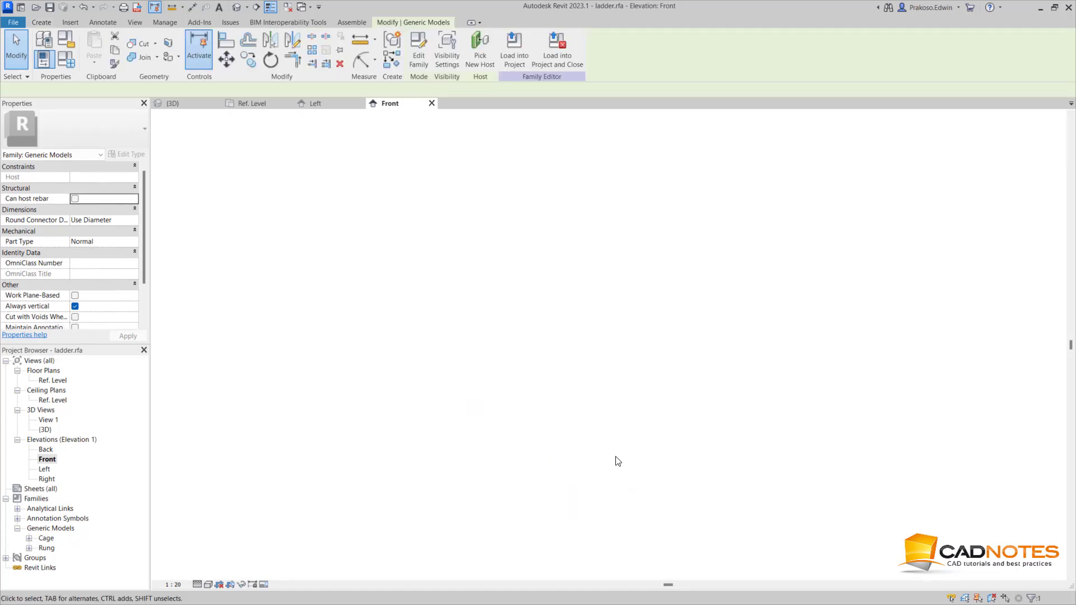
# Step: Select the bottom rung at 300 elevation in the Front elevation
pyautogui.click(485, 492)
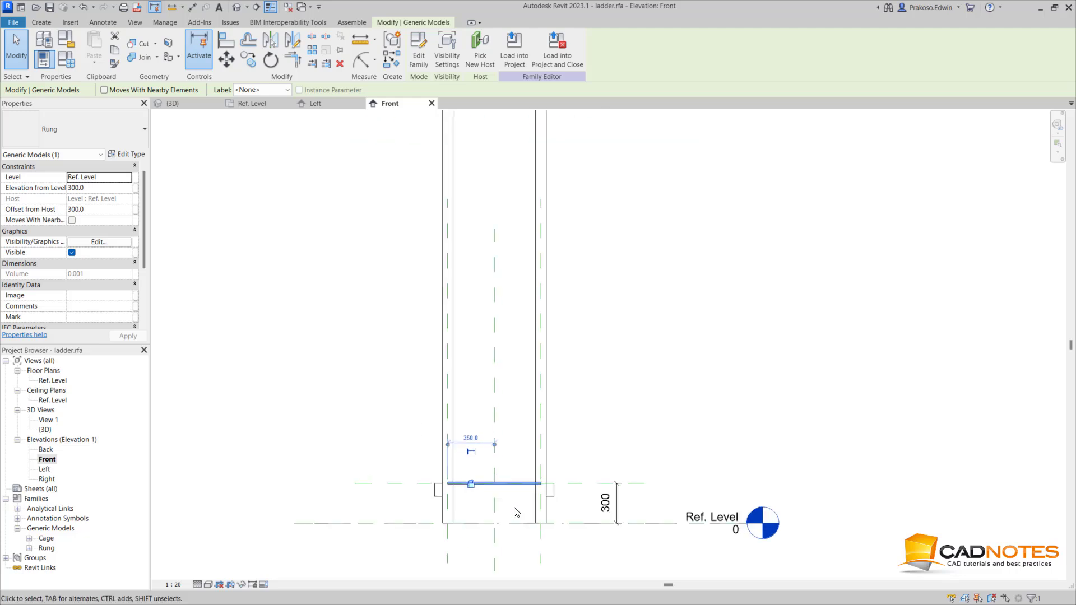
pyautogui.moveTo(493, 483)
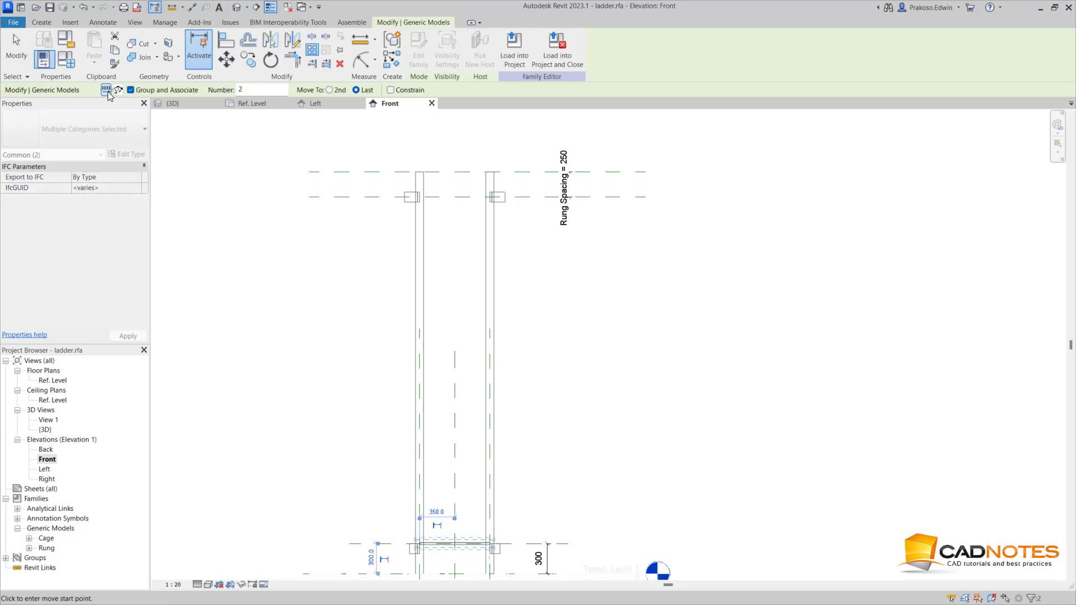
# Step: Array the bottom rung linearly into five grouped copies with Move To: Last
pyautogui.click(119, 90)
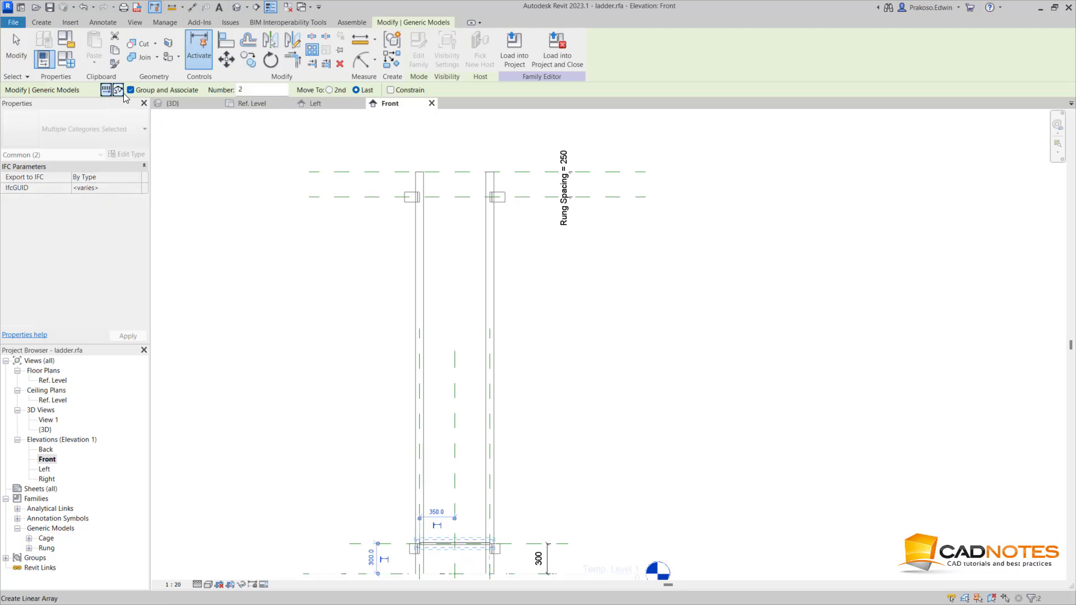
pyautogui.click(116, 90)
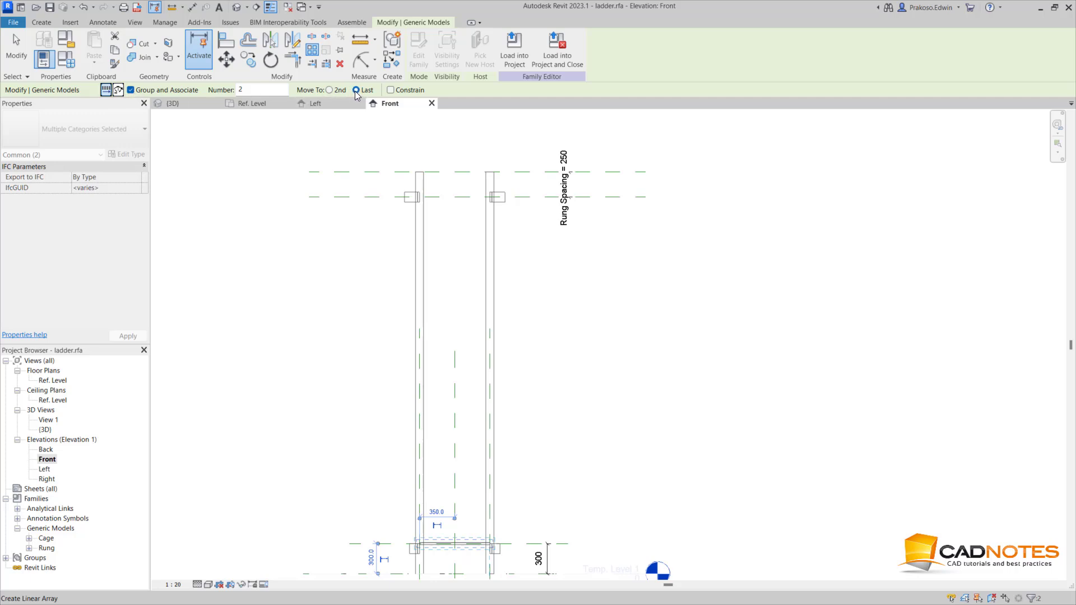
pyautogui.click(263, 90)
pyautogui.write('5')
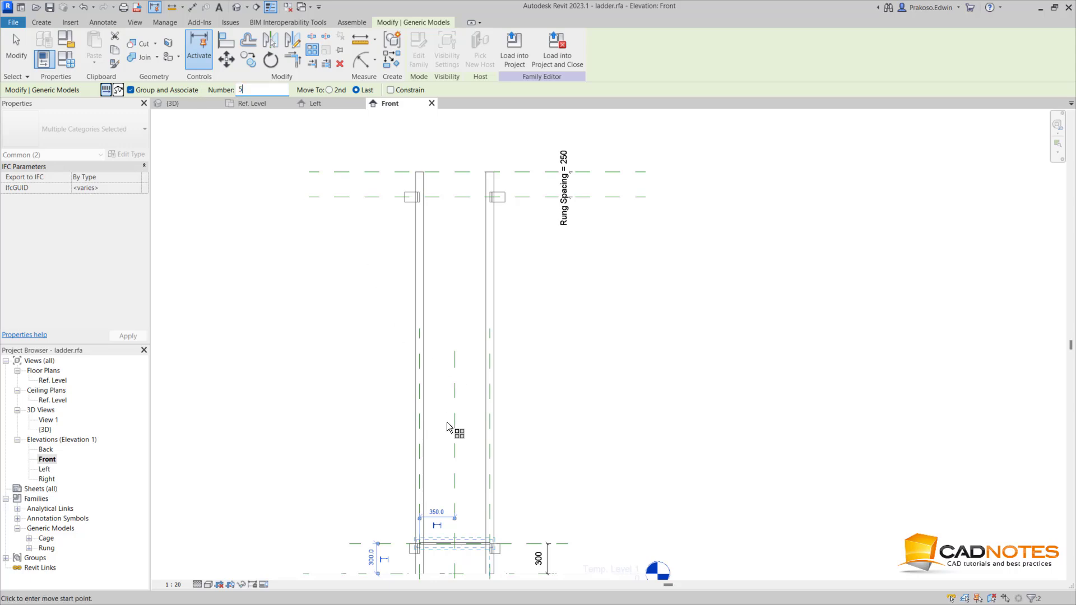
pyautogui.click(557, 419)
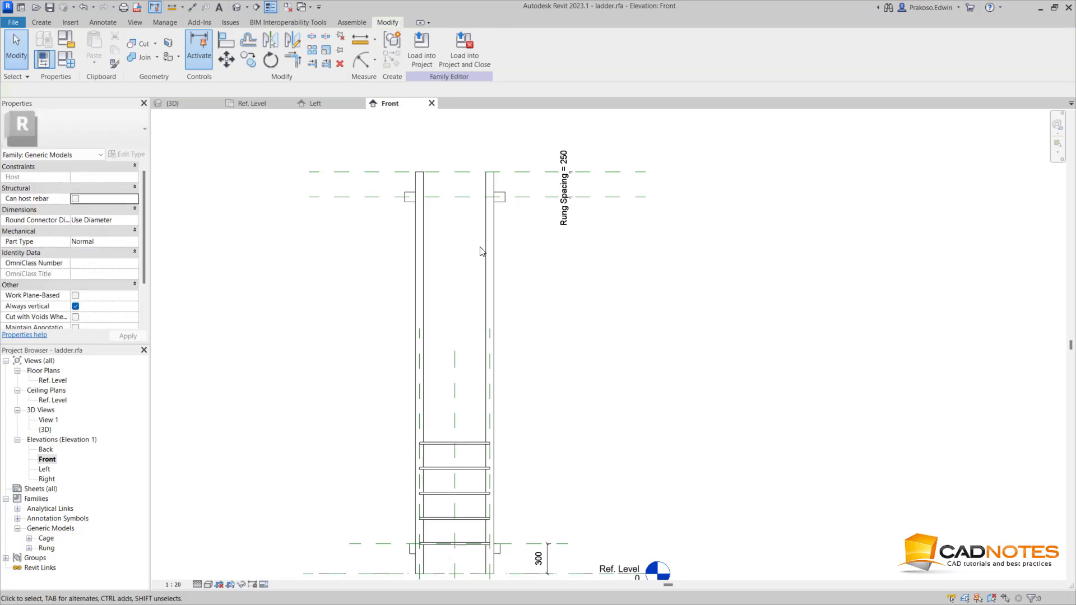
pyautogui.moveTo(460, 198)
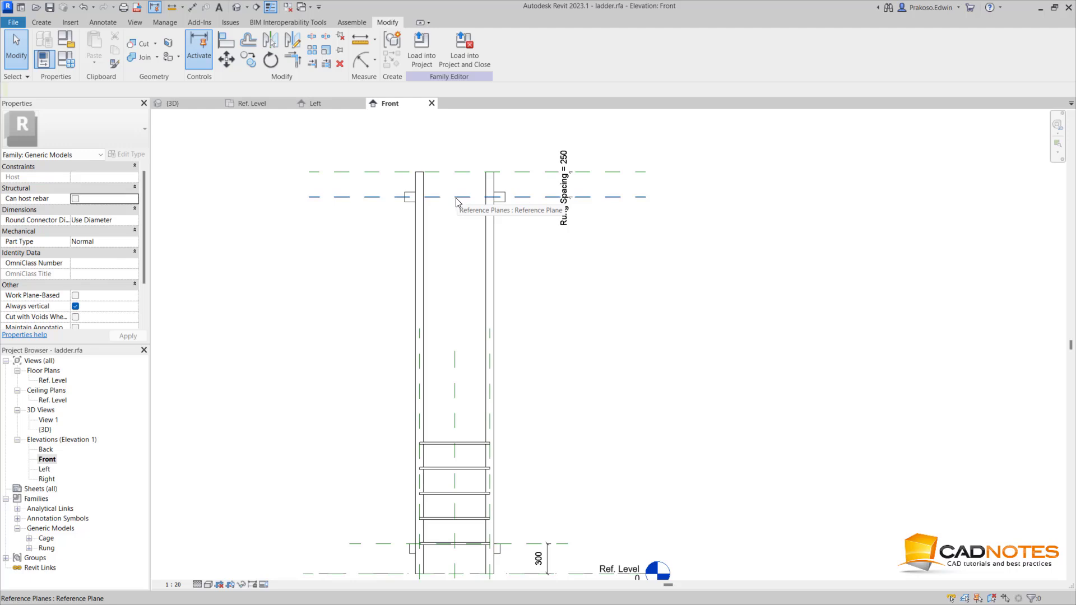
# Step: Align and lock the top arrayed rung to the upper reference plane
pyautogui.click(248, 39)
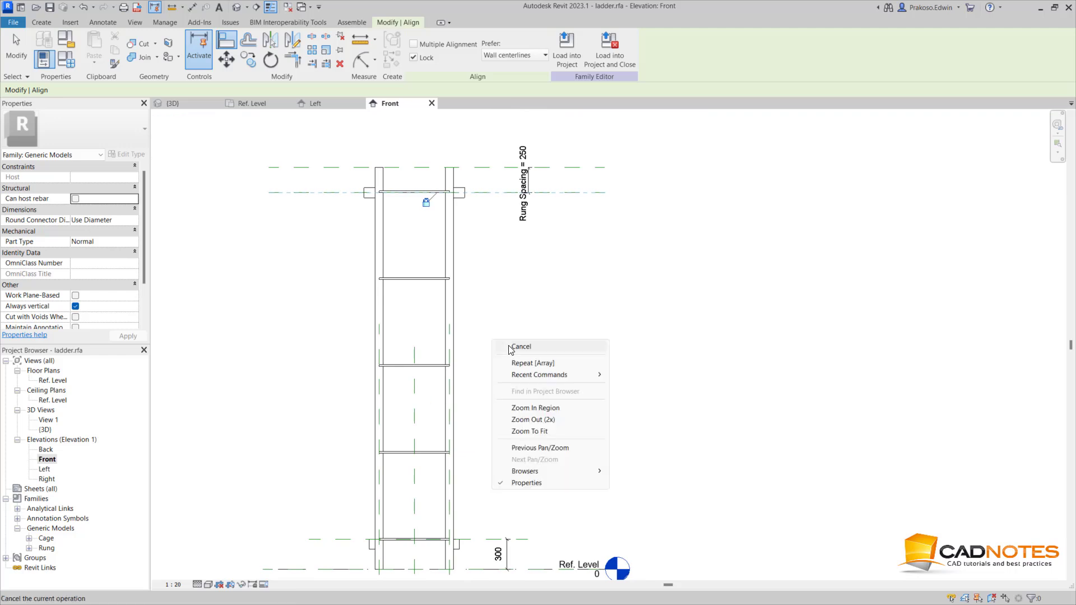
pyautogui.click(520, 346)
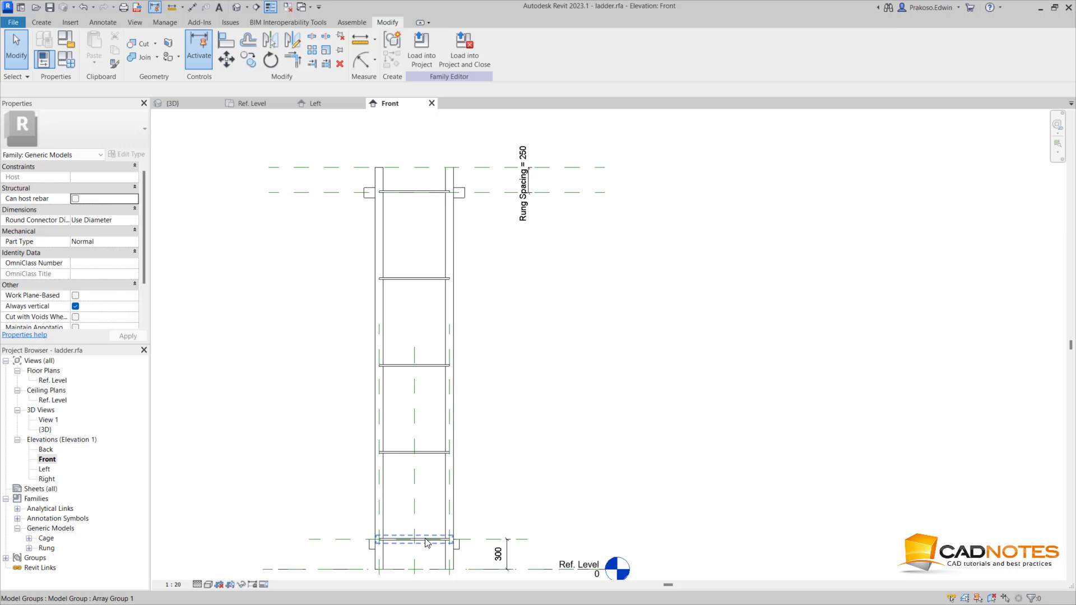
pyautogui.moveTo(425, 544)
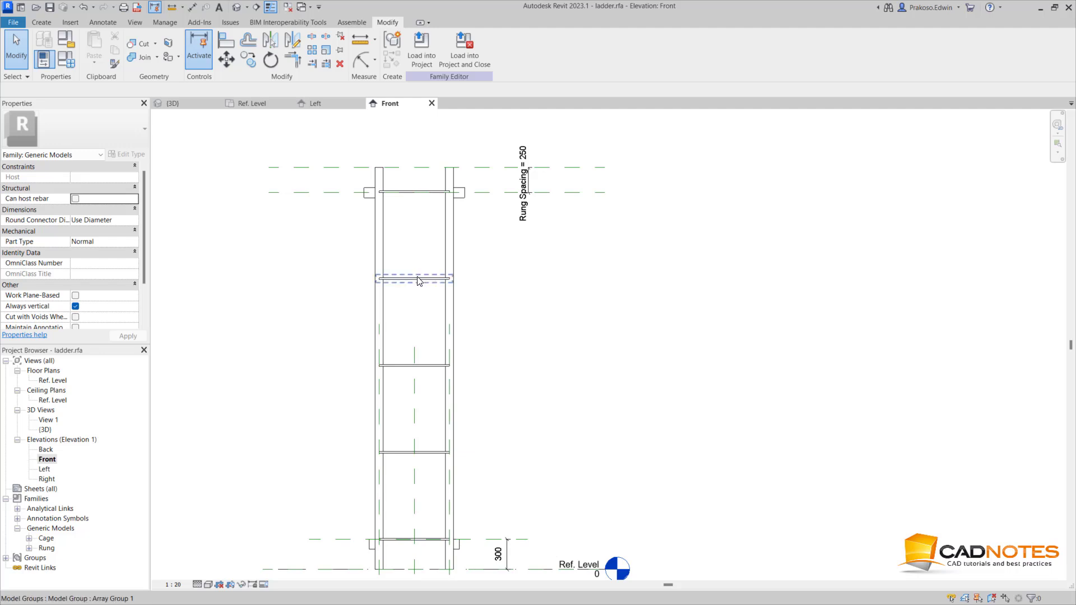
pyautogui.click(413, 279)
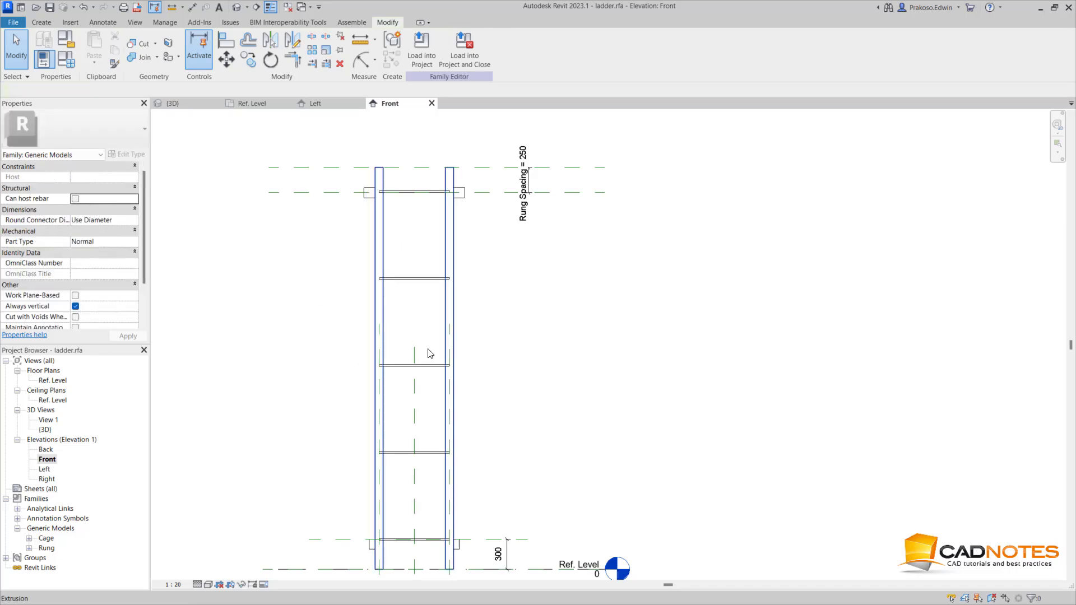
# Step: Label the rung array count with the No of Steps parameter
pyautogui.click(413, 364)
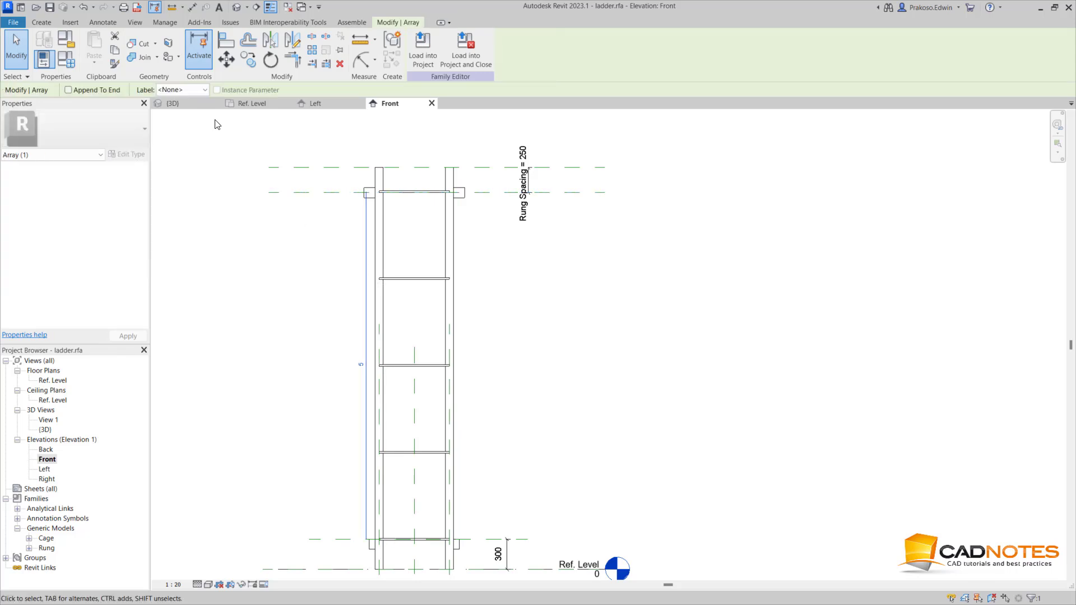
pyautogui.click(205, 90)
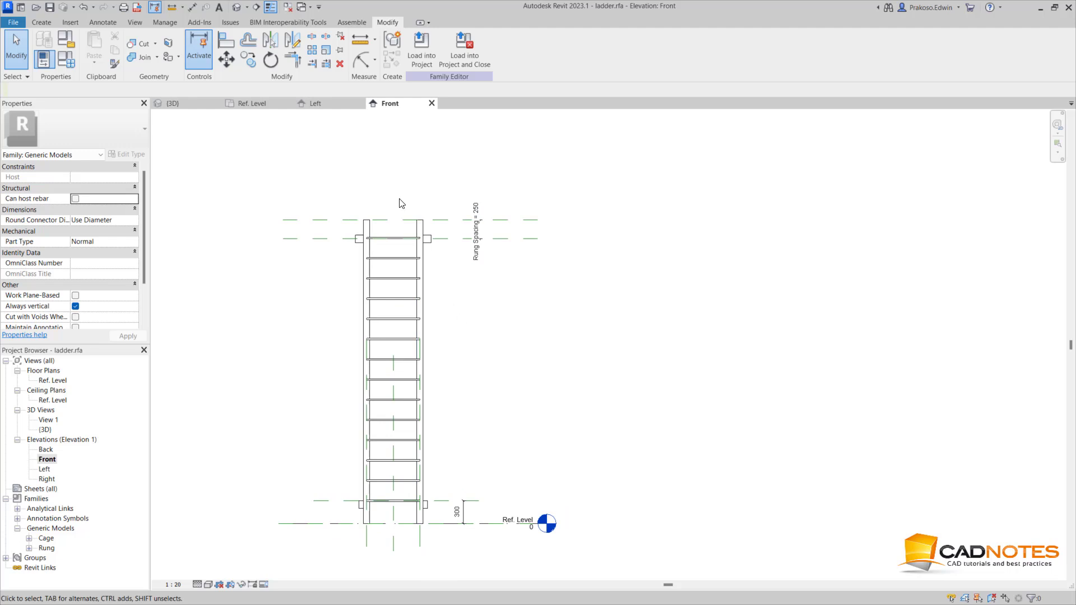
pyautogui.moveTo(355, 171)
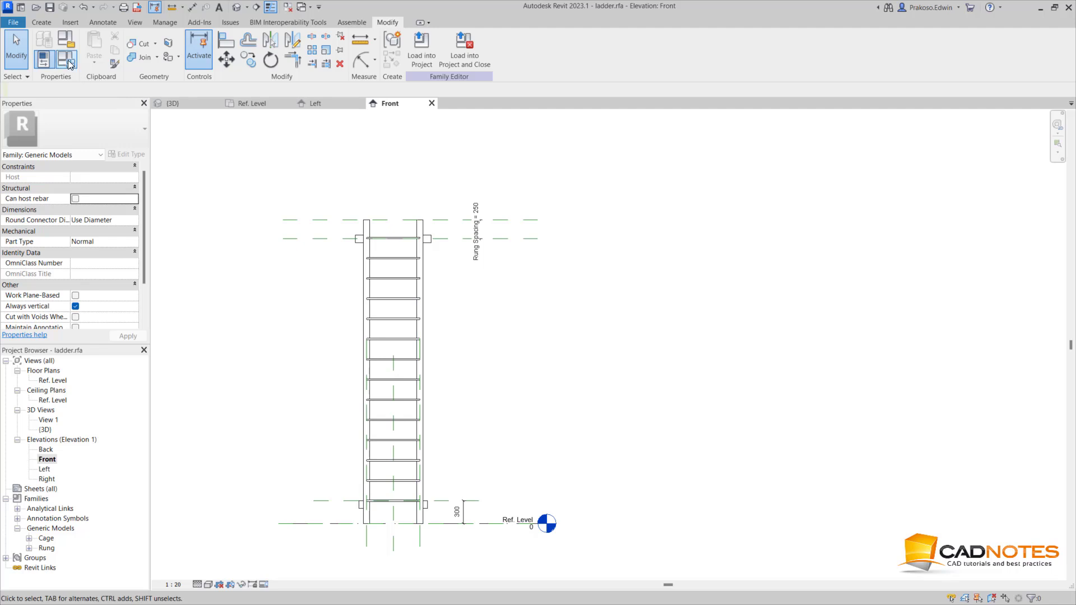
# Step: Apply Ladder Height 5000 and Rung Spacing 300 in Family Types, yielding 15 rungs
pyautogui.click(66, 49)
pyautogui.write('5')
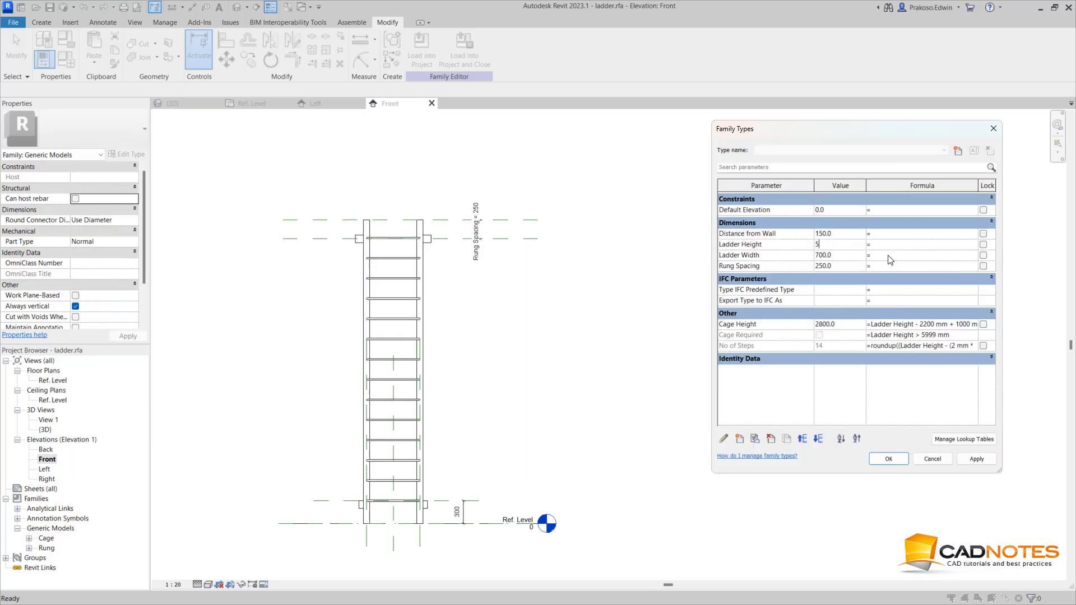
pyautogui.write('000.0')
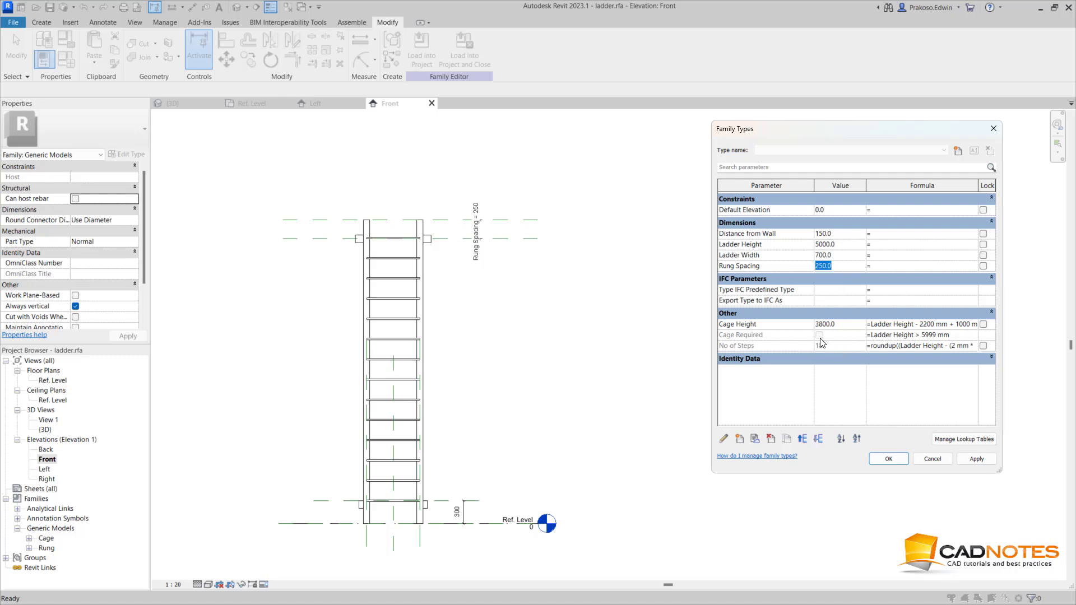
pyautogui.click(975, 459)
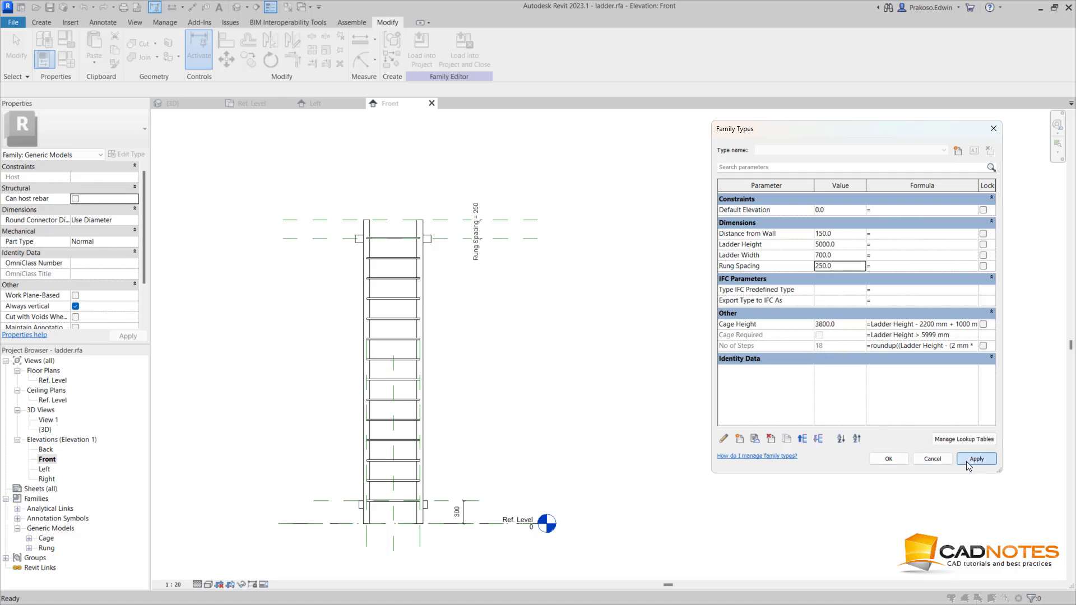
pyautogui.click(975, 458)
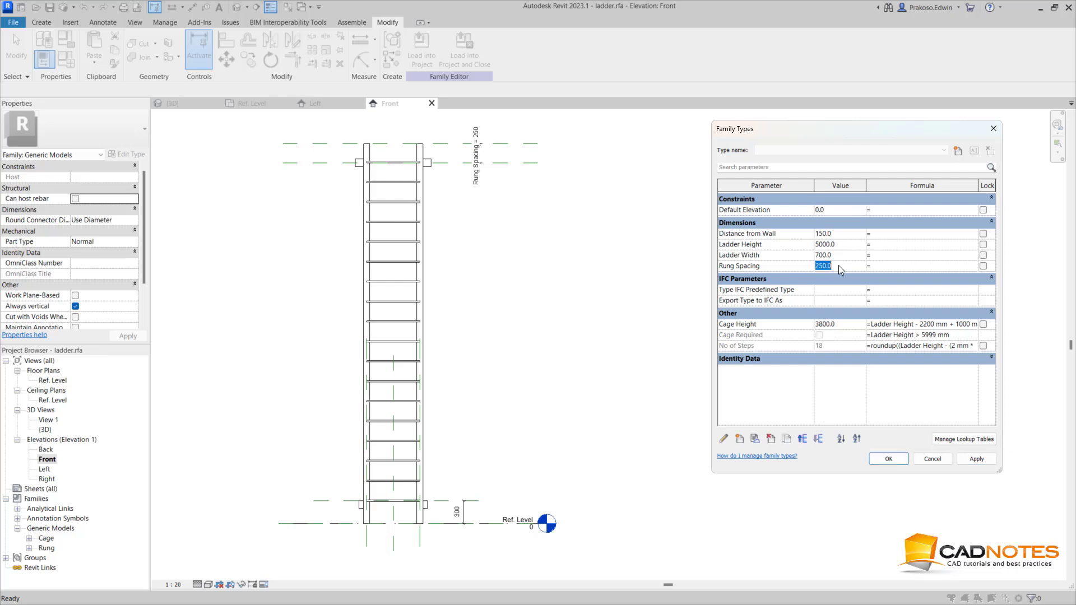
pyautogui.write('300')
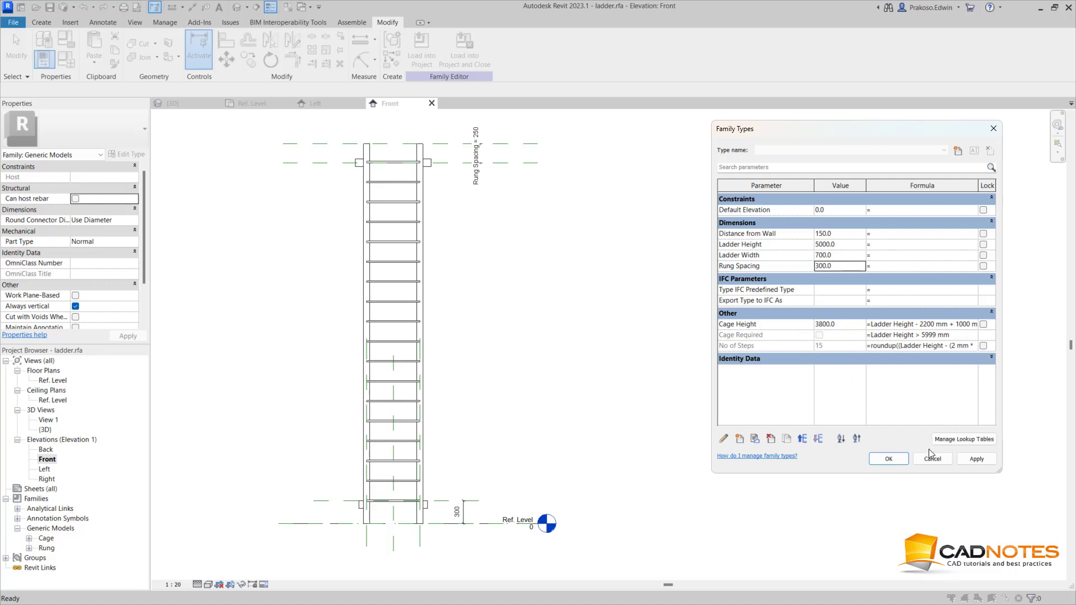
pyautogui.click(976, 458)
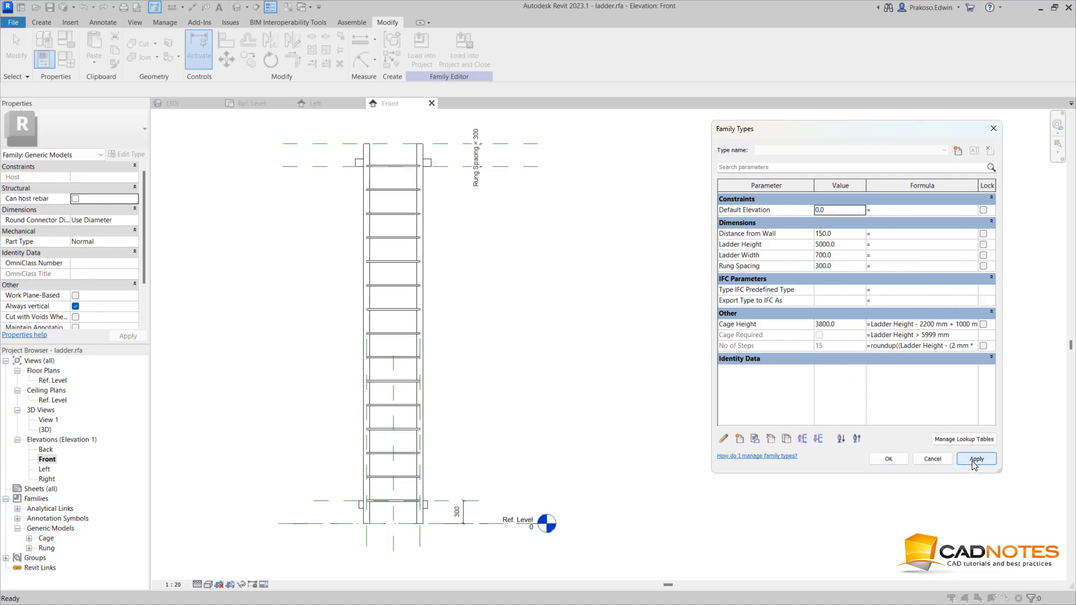
pyautogui.click(977, 458)
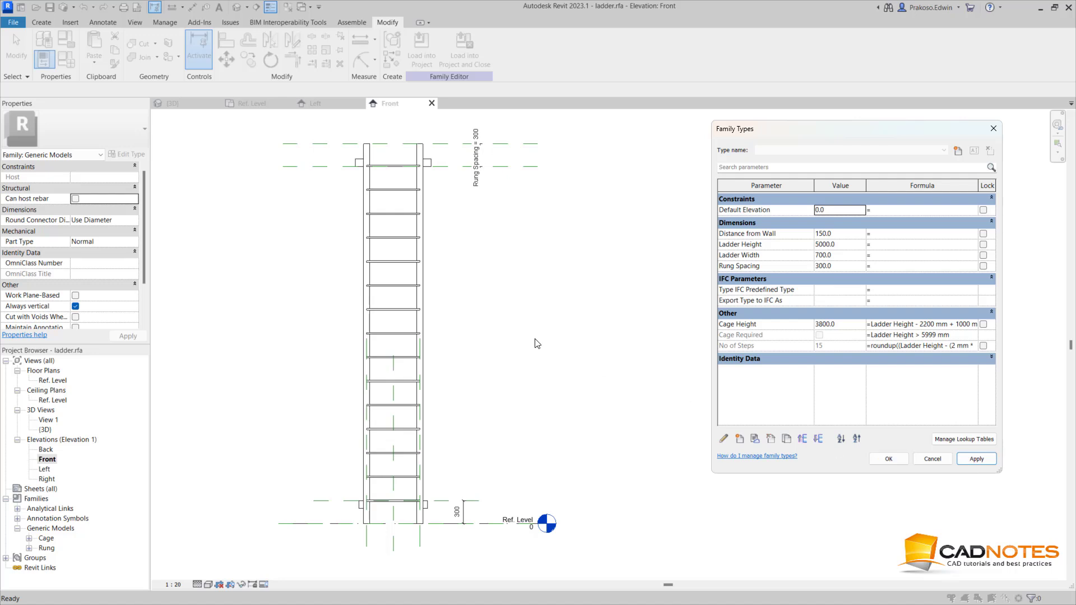
pyautogui.moveTo(766, 341)
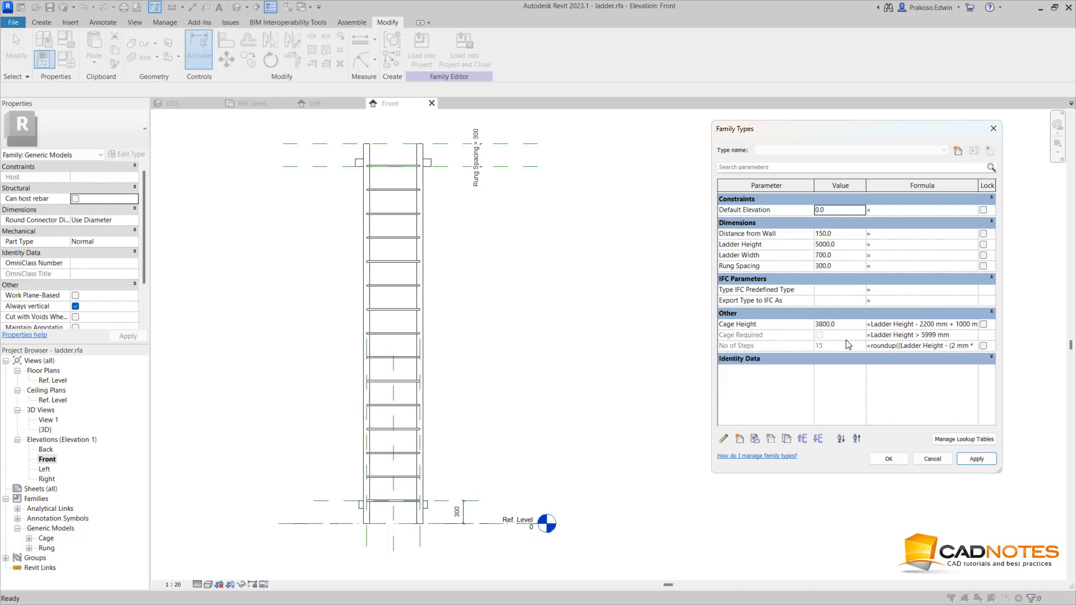
pyautogui.moveTo(905, 342)
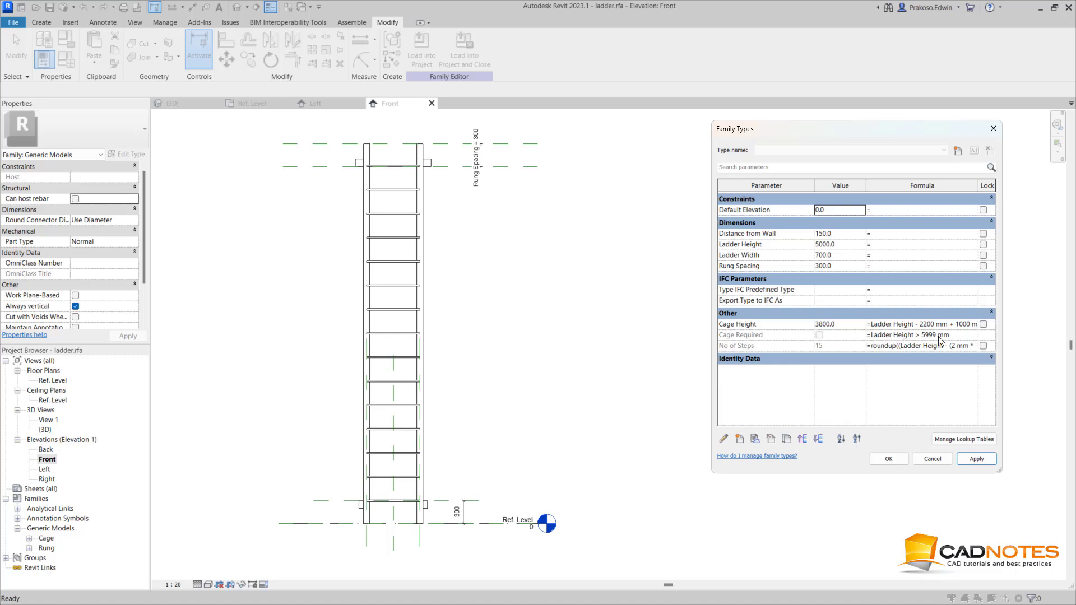
pyautogui.moveTo(932, 349)
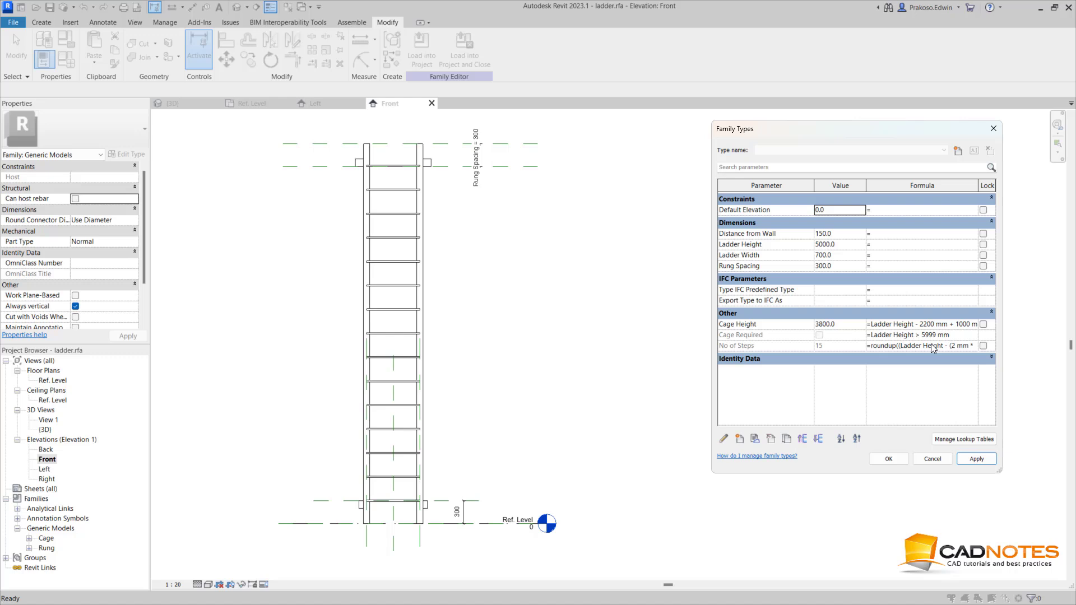
pyautogui.moveTo(947, 343)
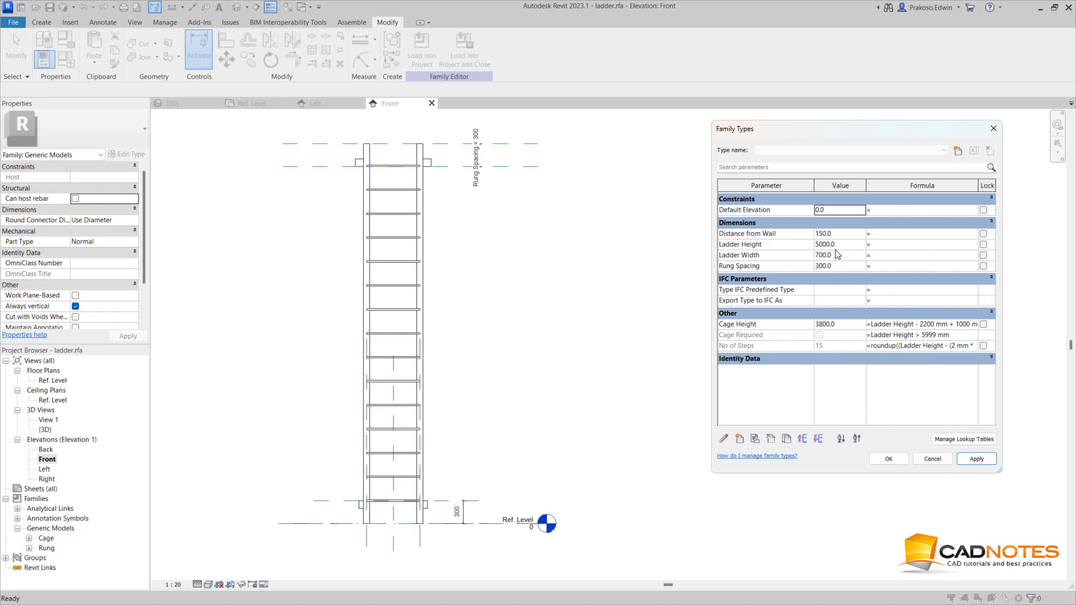
# Step: Set Ladder Height to 6000 with the cage formulas, then view the caged ladder in 3D
pyautogui.click(840, 244)
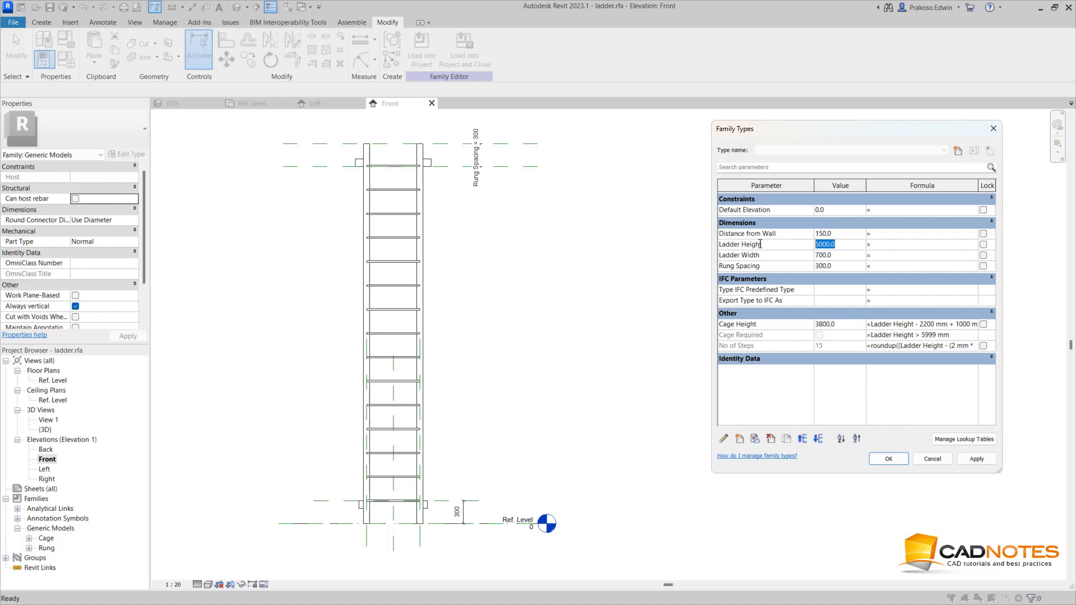
pyautogui.write('6000')
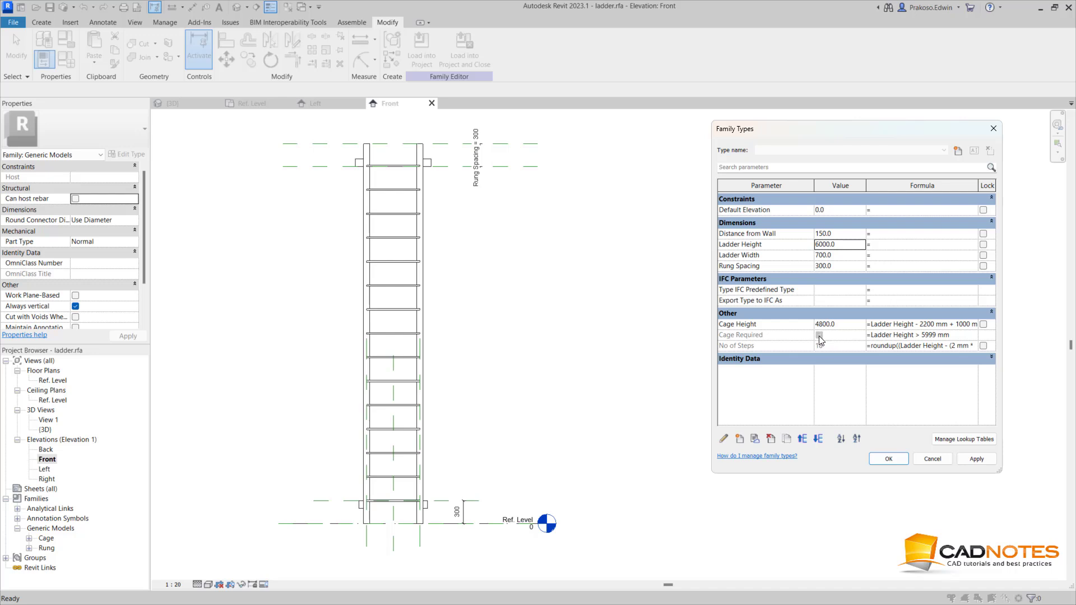
pyautogui.click(741, 335)
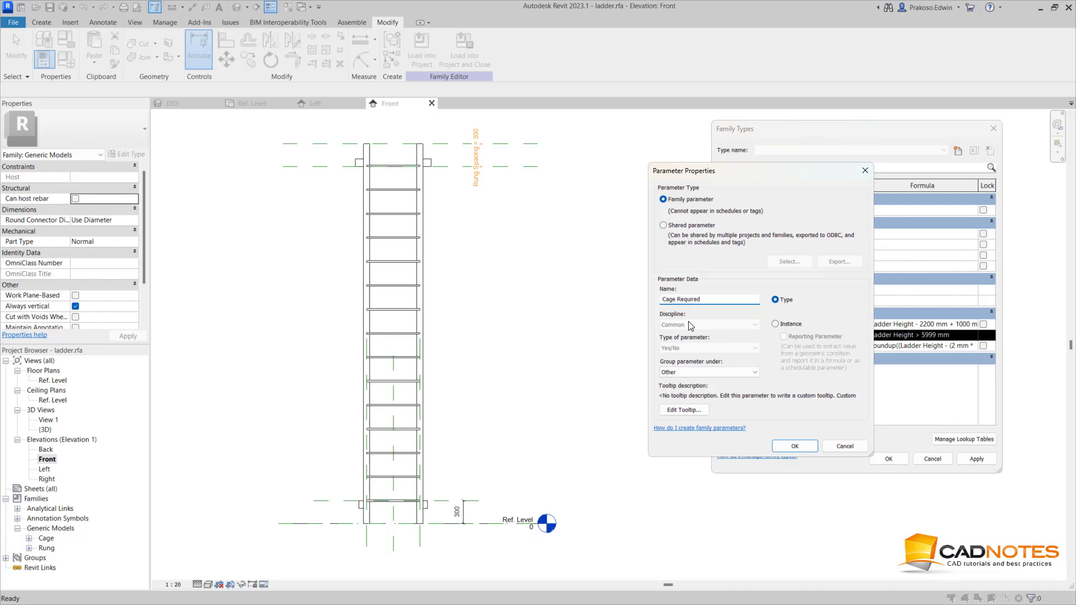
pyautogui.click(794, 446)
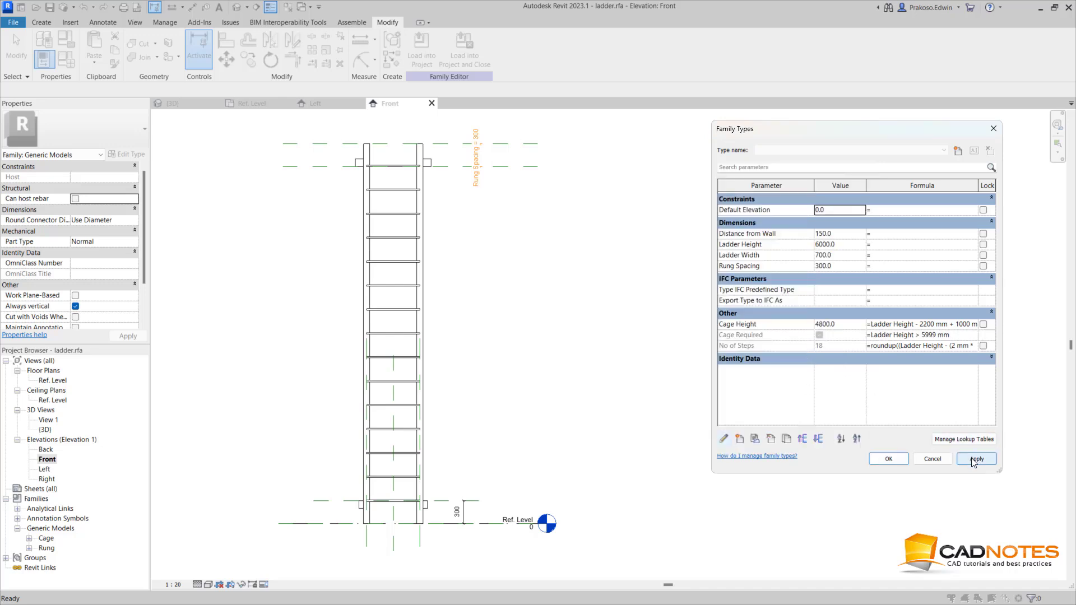
pyautogui.click(976, 458)
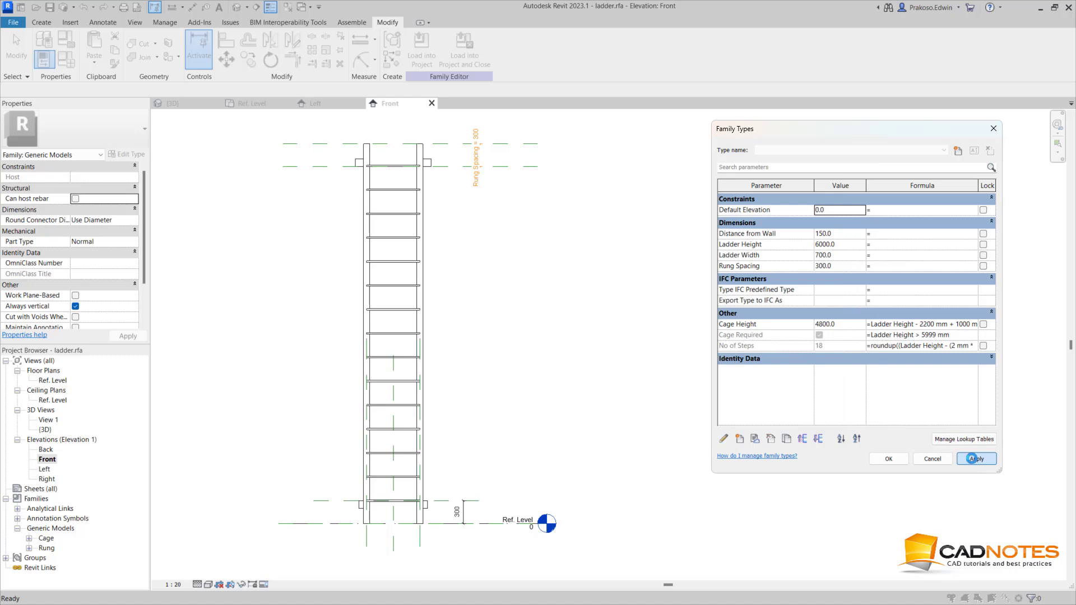
pyautogui.click(975, 458)
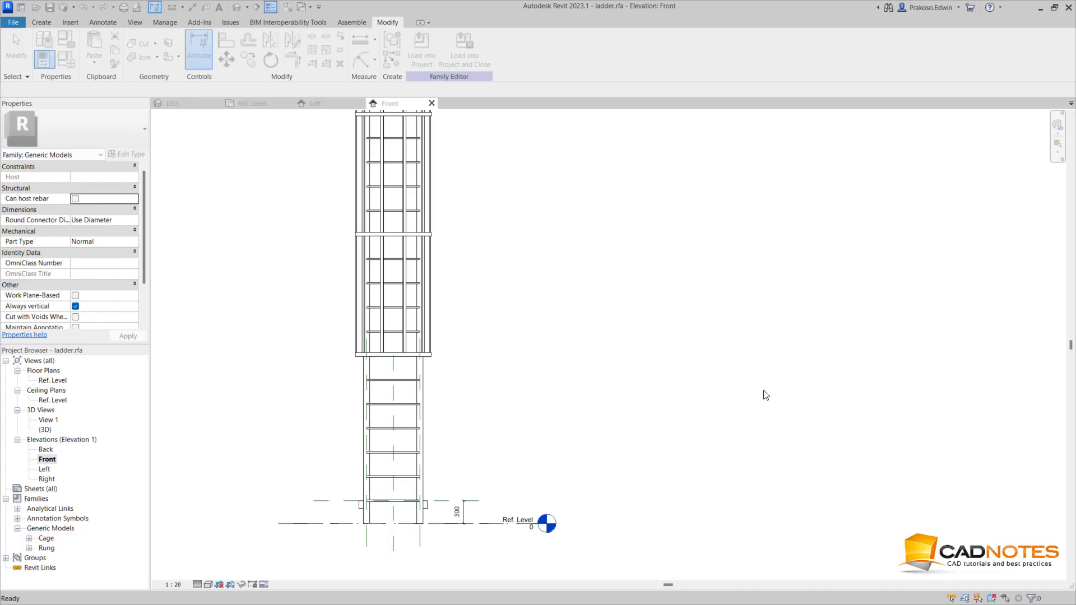
pyautogui.doubleClick(46, 430)
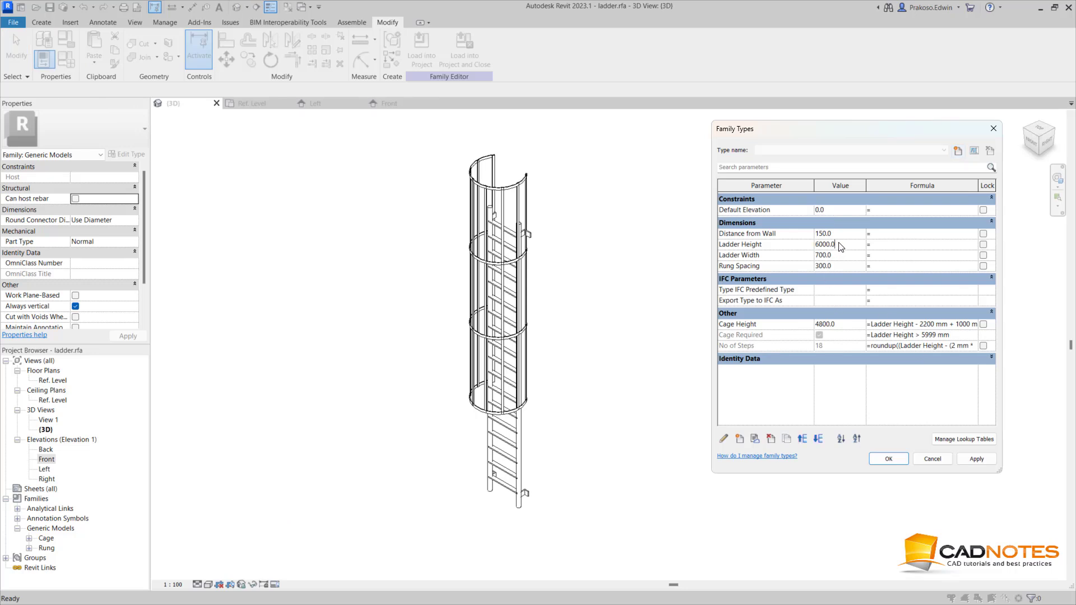
# Step: Apply a 4000 mm ladder height and preview the shorter ladder without its cage
pyautogui.write('4')
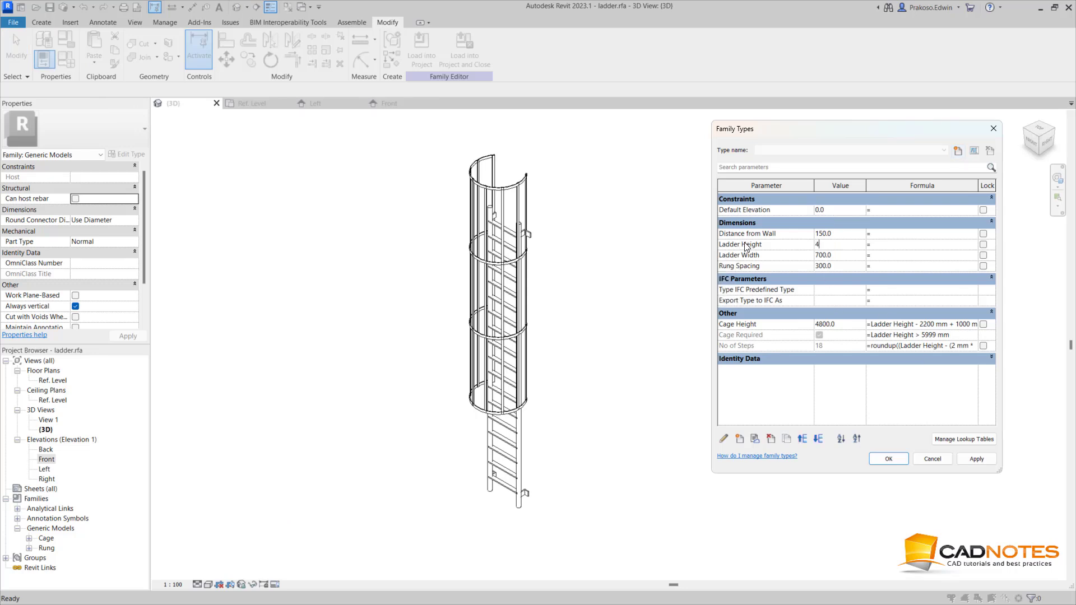
pyautogui.click(975, 459)
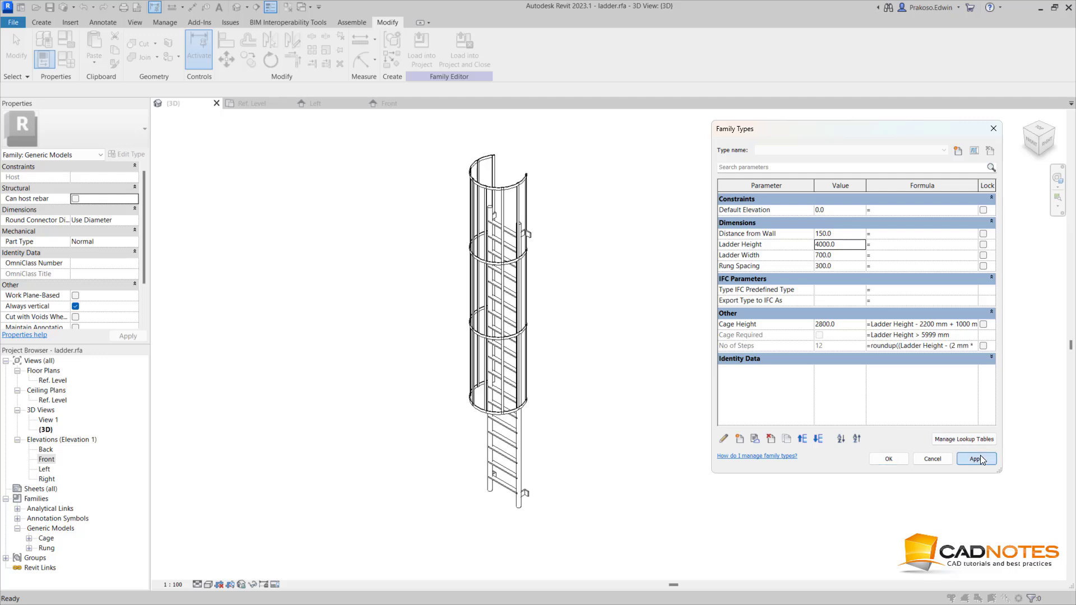
pyautogui.click(975, 458)
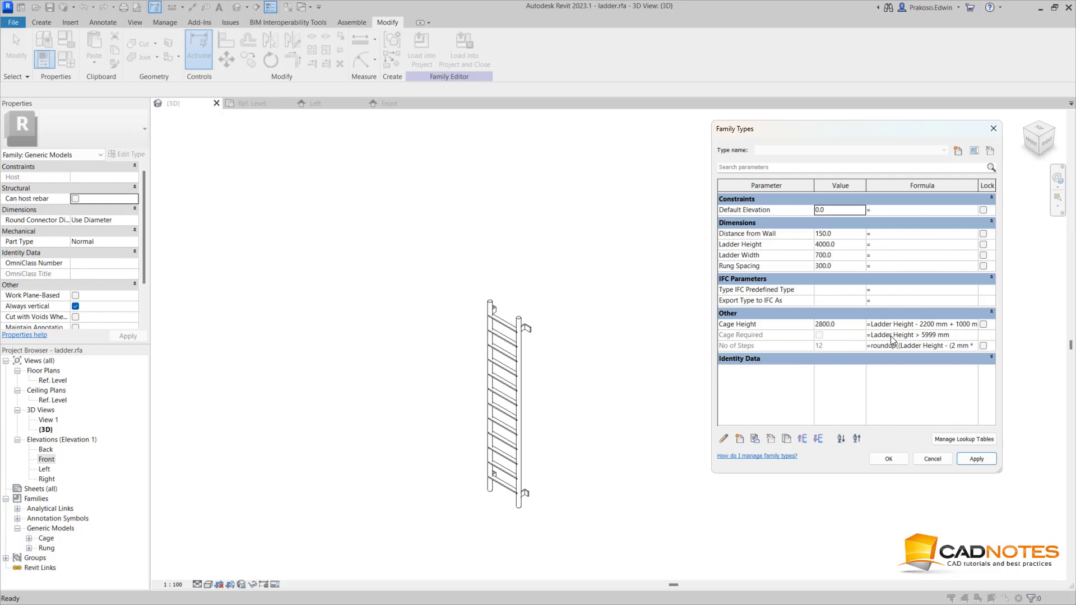
pyautogui.moveTo(877, 345)
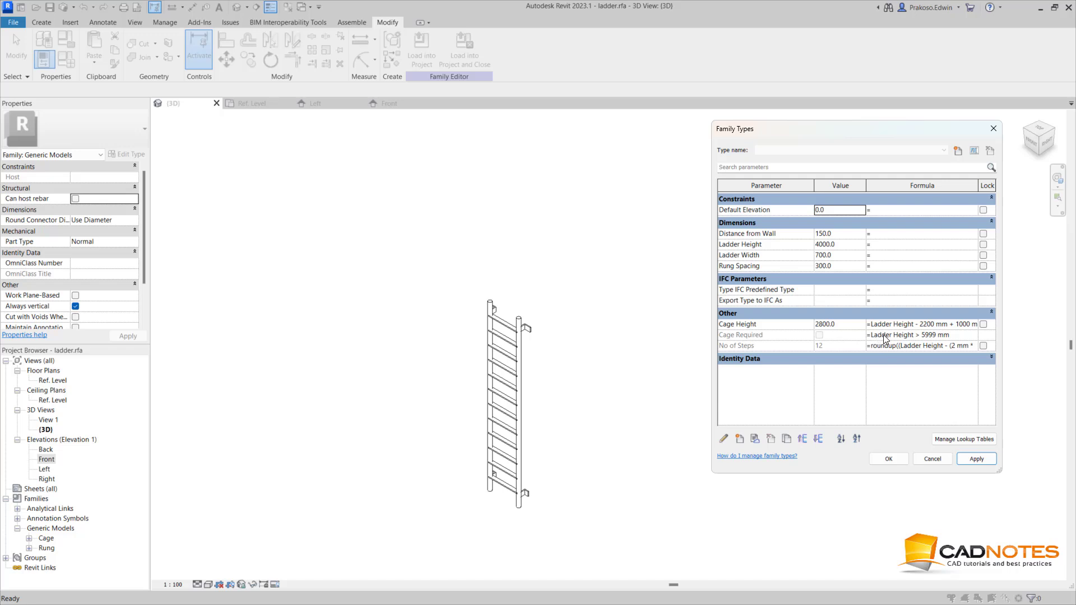
pyautogui.moveTo(877, 343)
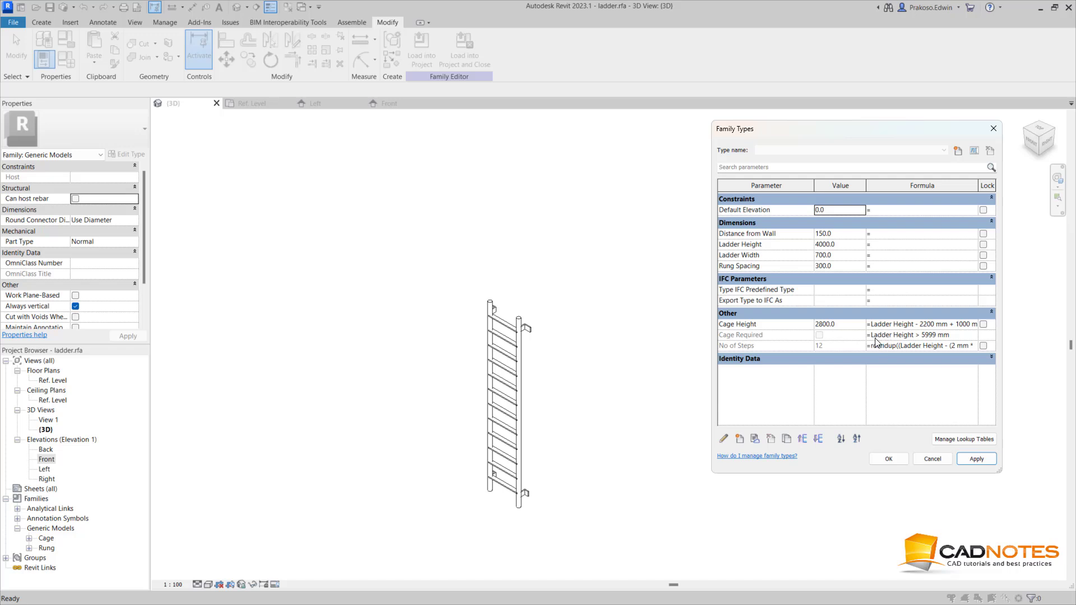
# Step: Review the Cage Required formula and re-enter a 6000 mm ladder height
pyautogui.click(755, 335)
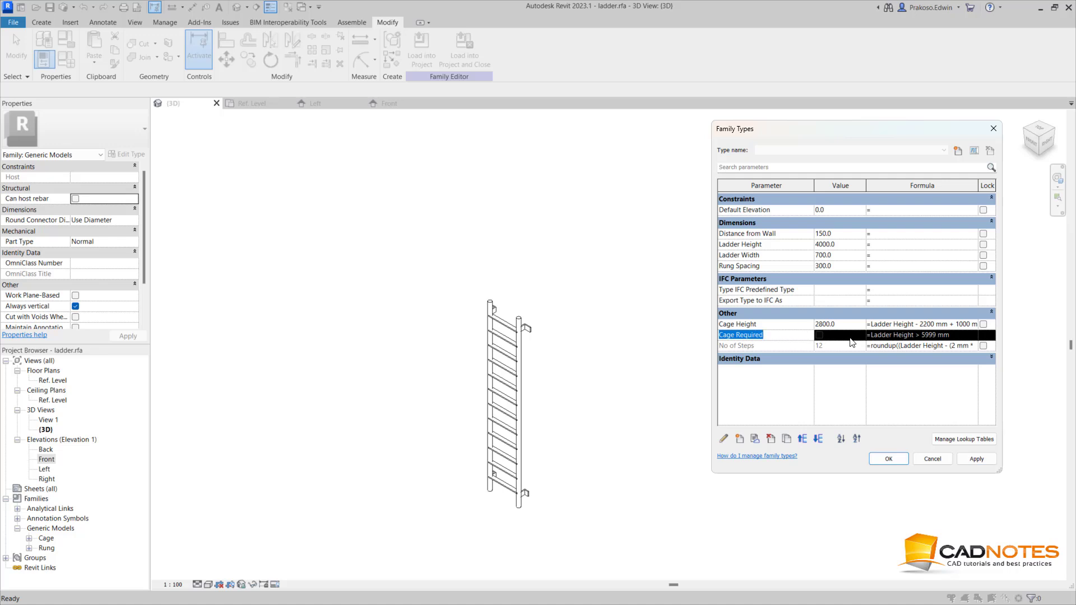
pyautogui.click(923, 335)
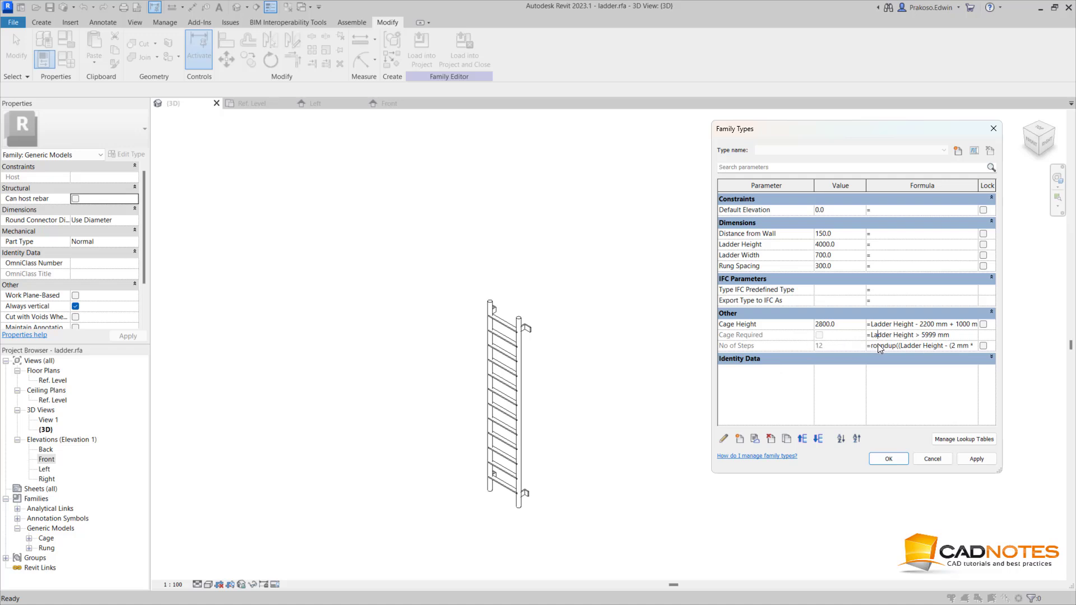
pyautogui.moveTo(850, 251)
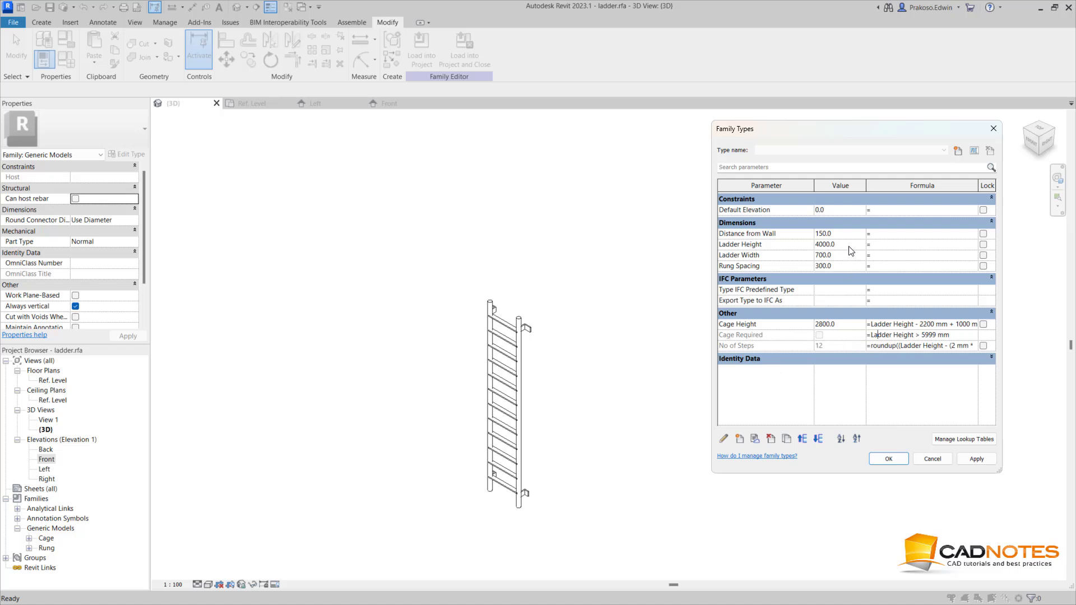
pyautogui.write('595')
pyautogui.click(840, 244)
pyautogui.write('6000')
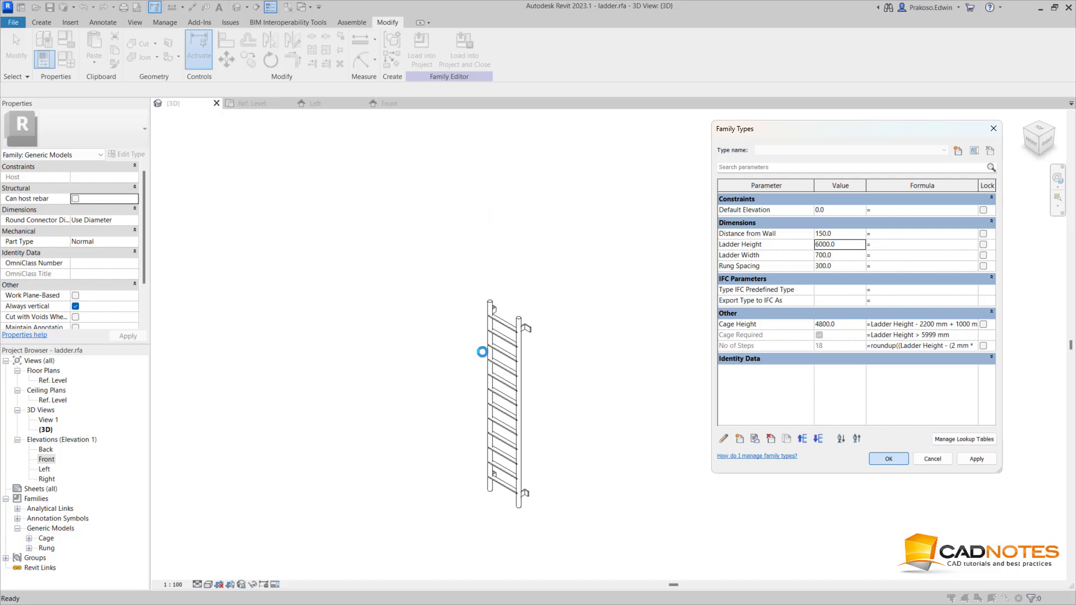
# Step: Confirm 6000 height, edit the hoop array group, and link the bottom hoop's visibility to a parameter
pyautogui.click(887, 459)
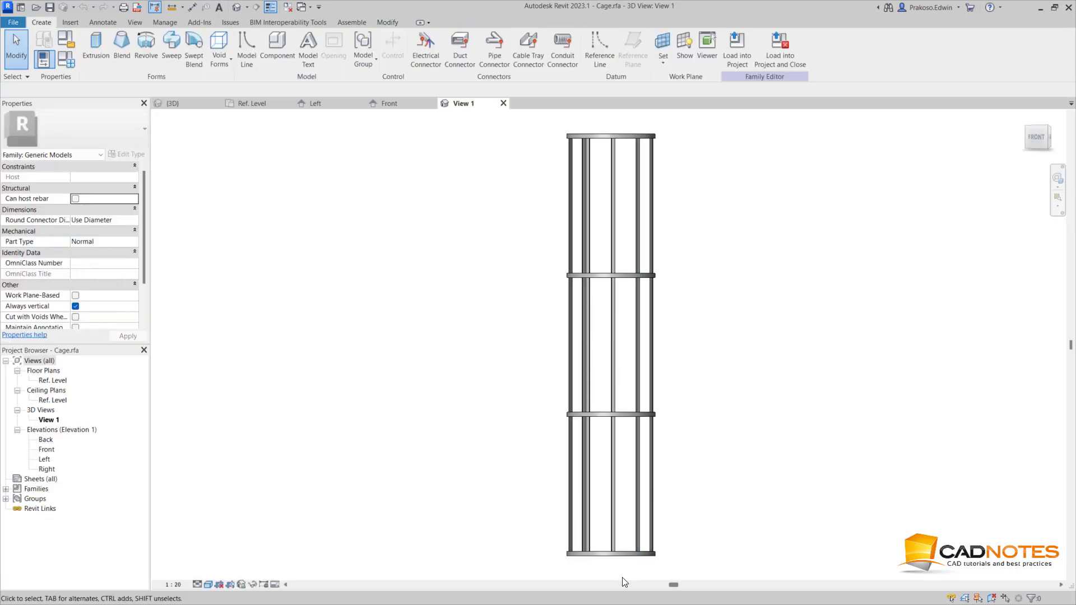
pyautogui.click(607, 553)
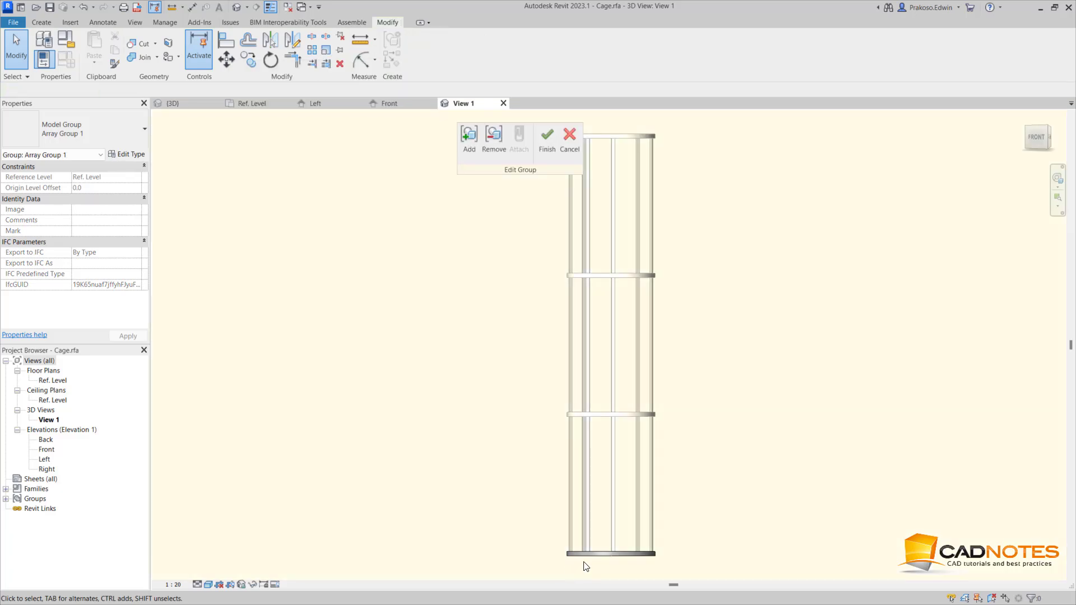
pyautogui.click(609, 554)
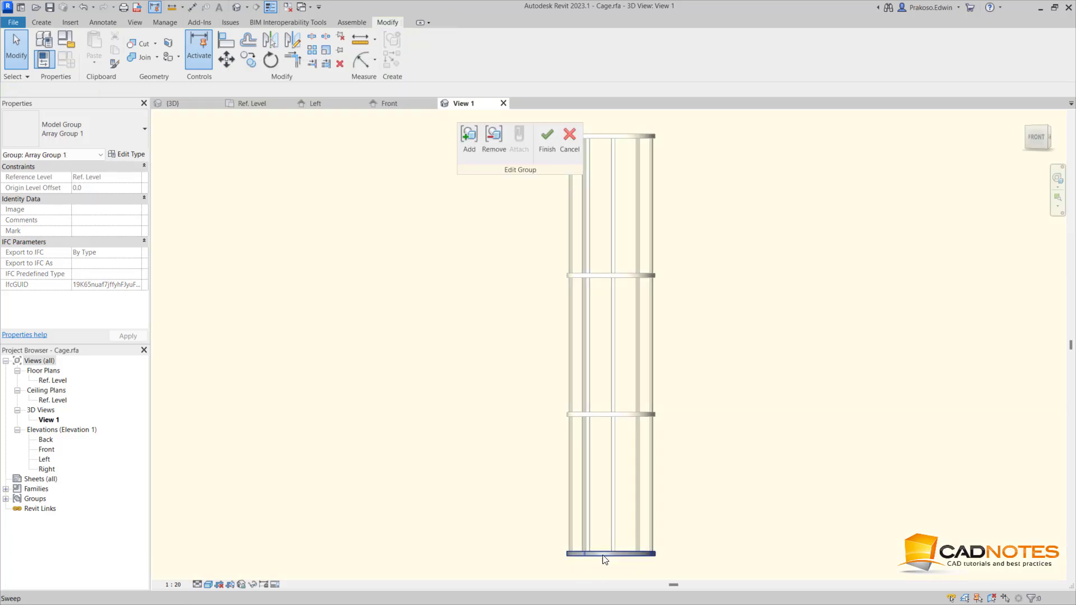
pyautogui.click(610, 553)
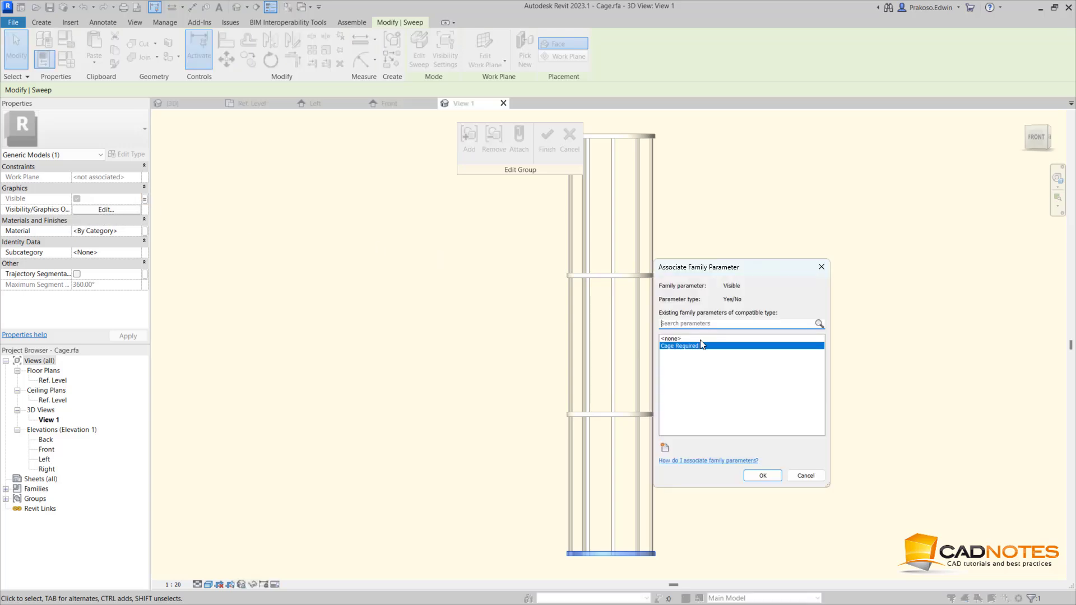
pyautogui.moveTo(657, 529)
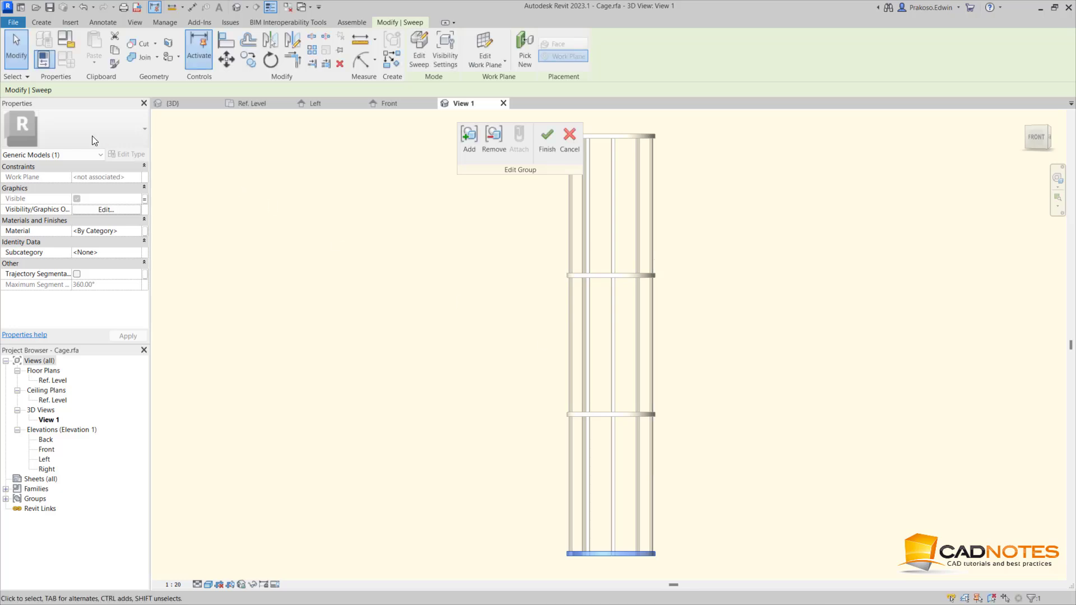
# Step: Finish the hoop group edit and tick Cage Required in the Cage family's Family Types
pyautogui.click(547, 135)
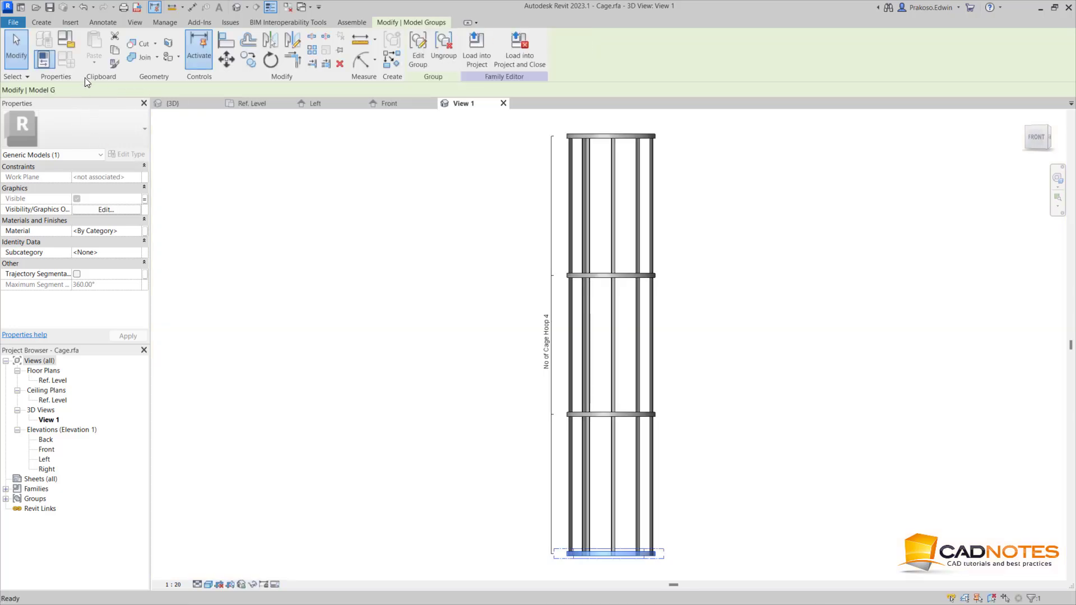
pyautogui.click(818, 303)
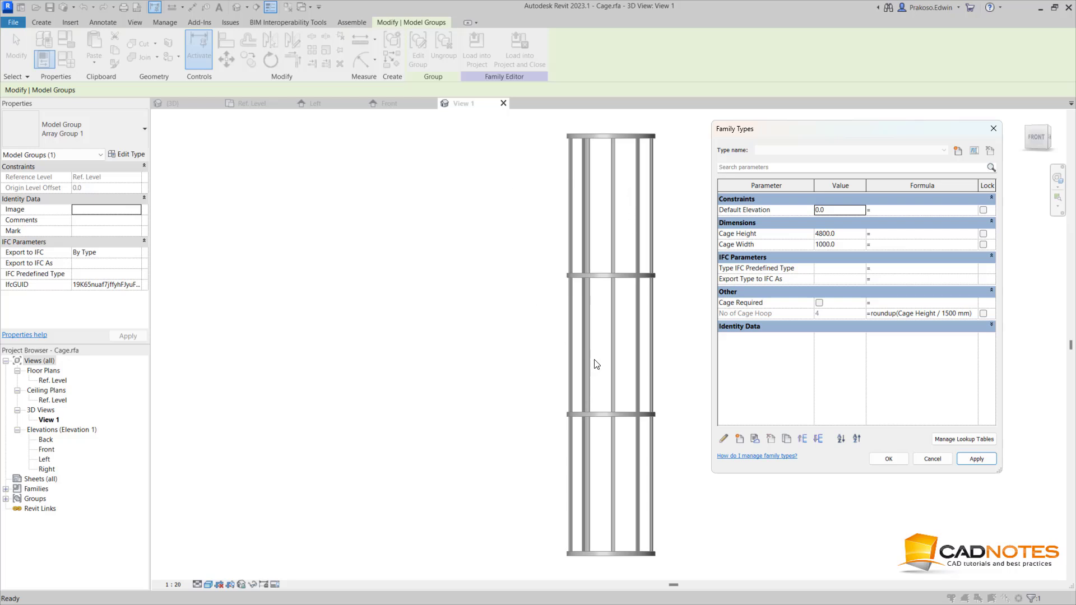
pyautogui.moveTo(560, 282)
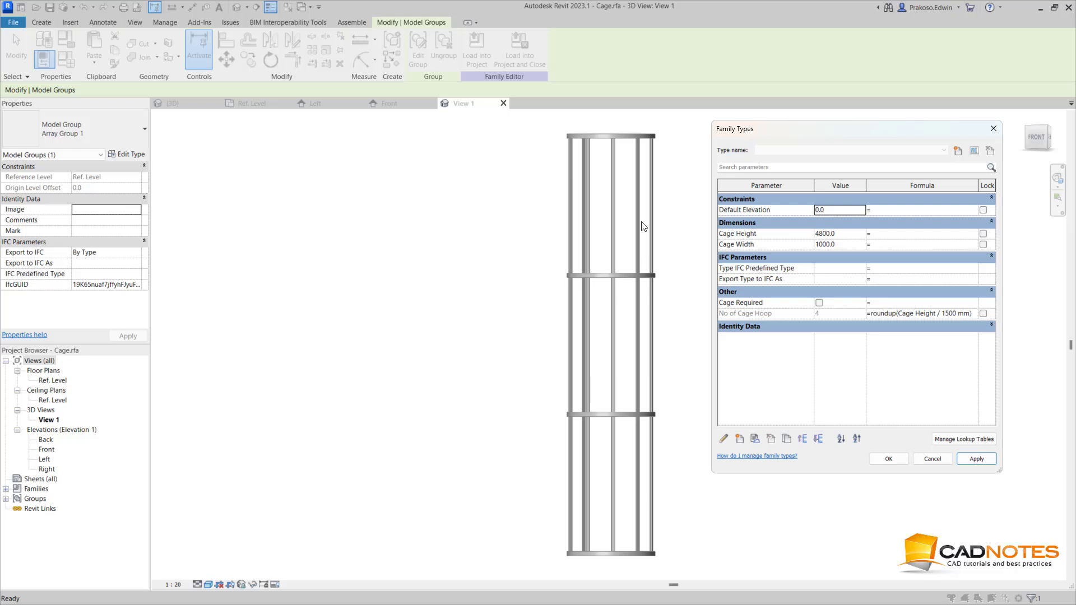
pyautogui.moveTo(612, 309)
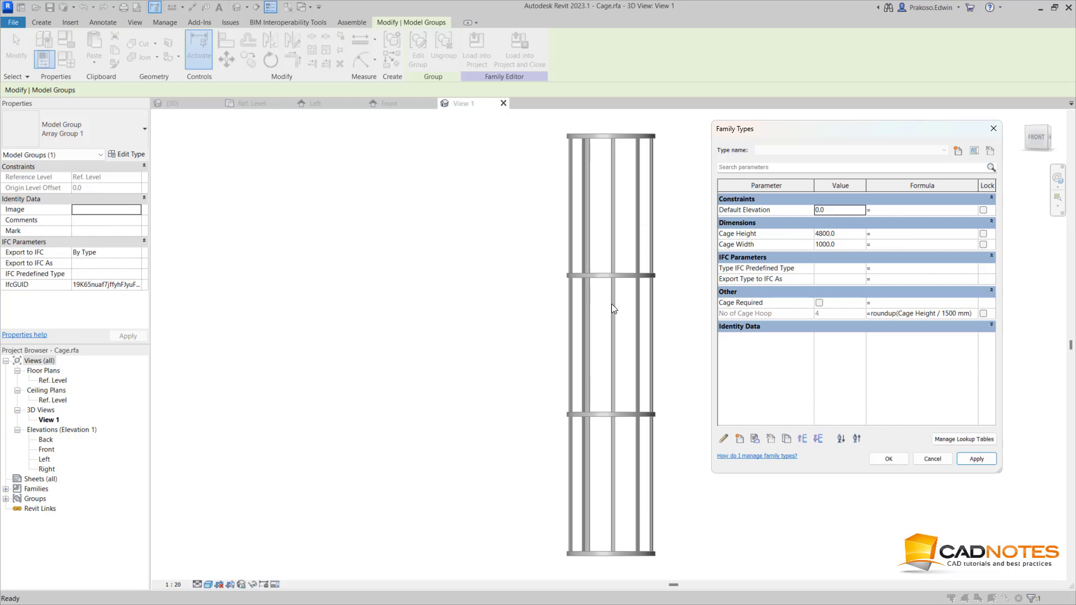
pyautogui.click(819, 303)
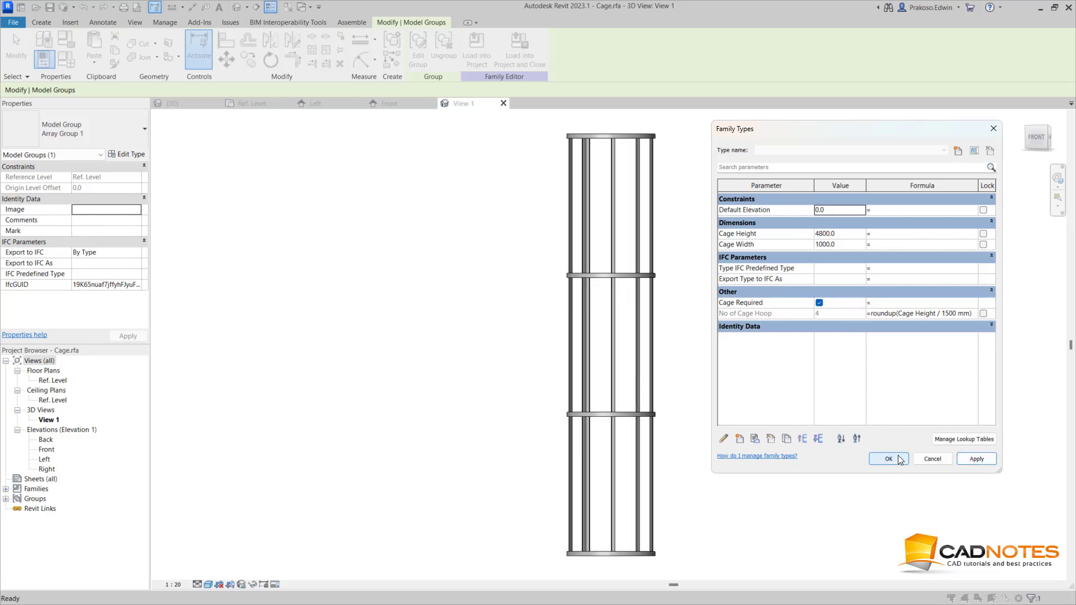
pyautogui.click(887, 459)
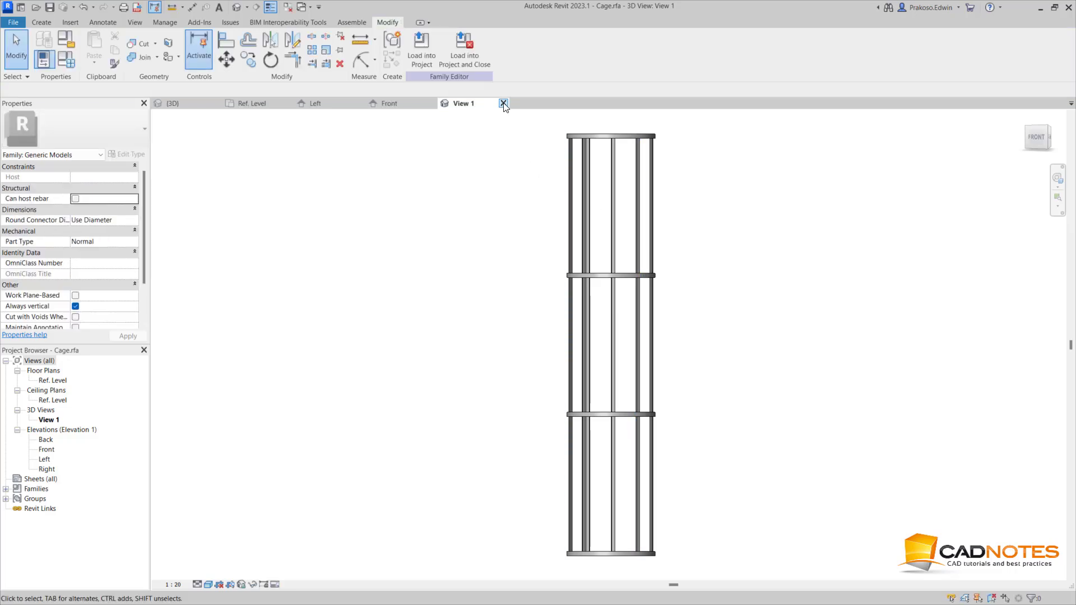
# Step: Close Cage.rfa without saving and link the cage type's Cage Required to the ladder's parameter
pyautogui.click(503, 103)
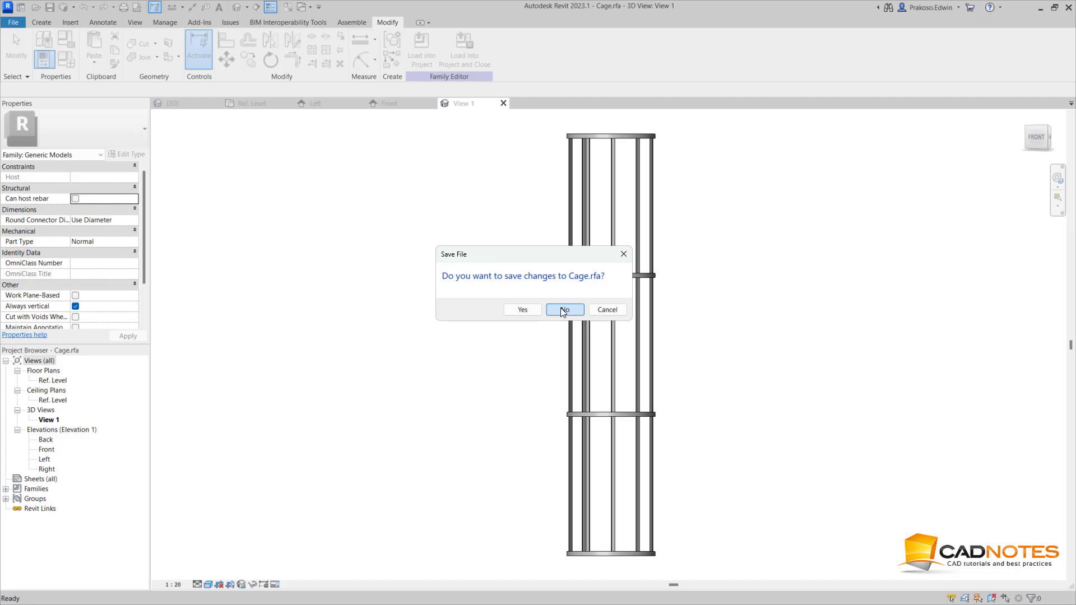
pyautogui.click(564, 309)
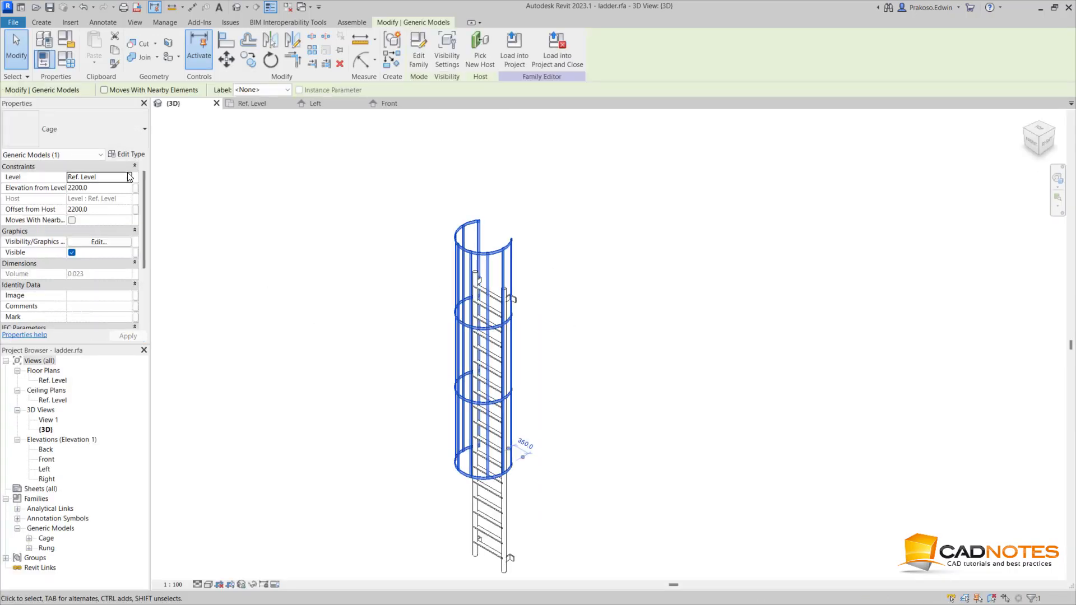
pyautogui.click(129, 154)
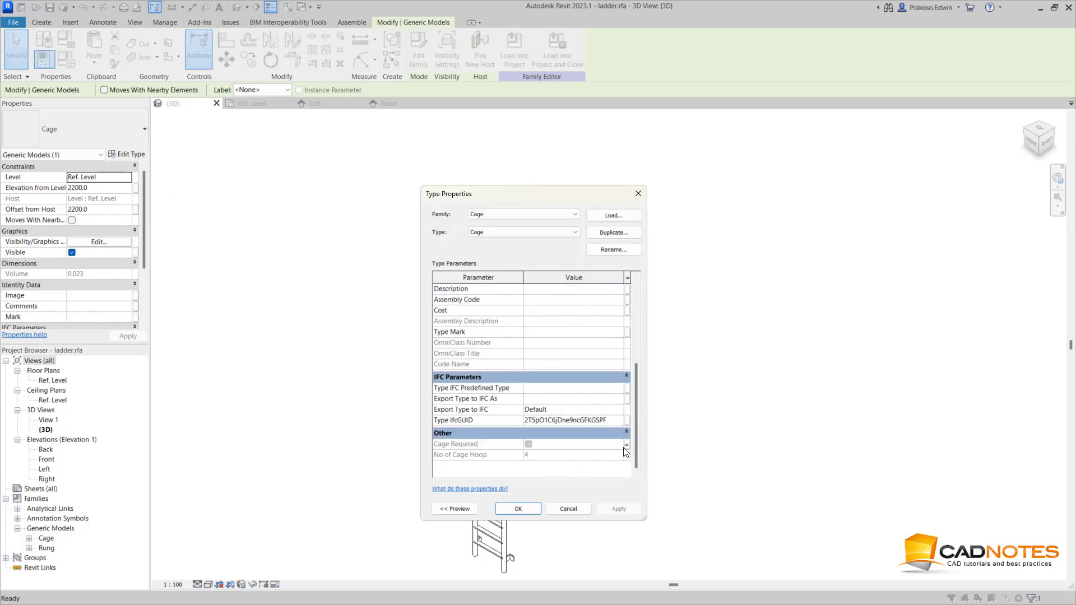
pyautogui.click(626, 444)
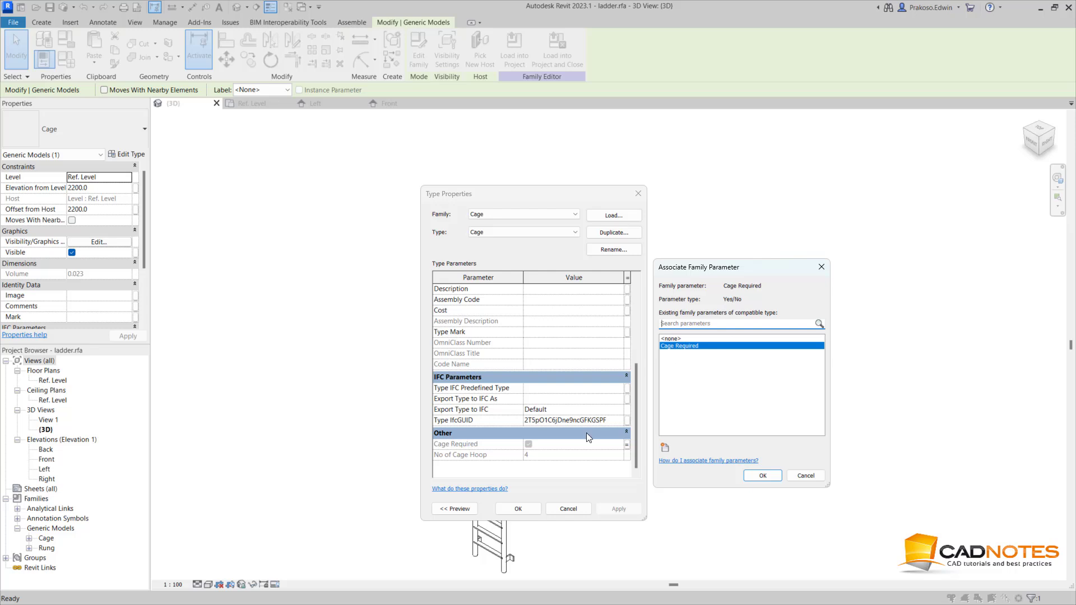
pyautogui.moveTo(630, 451)
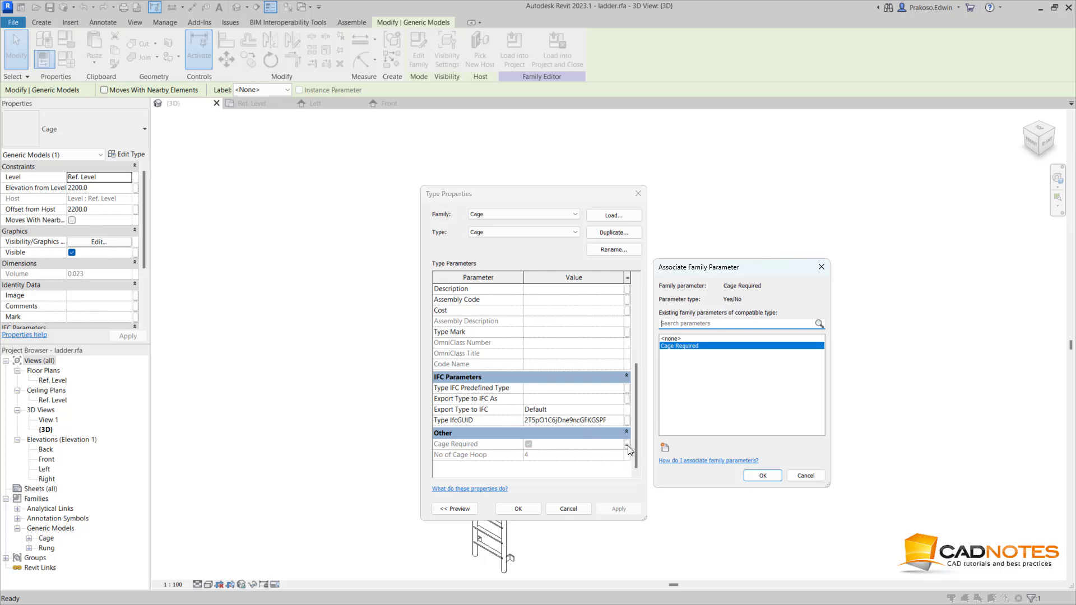
pyautogui.click(805, 475)
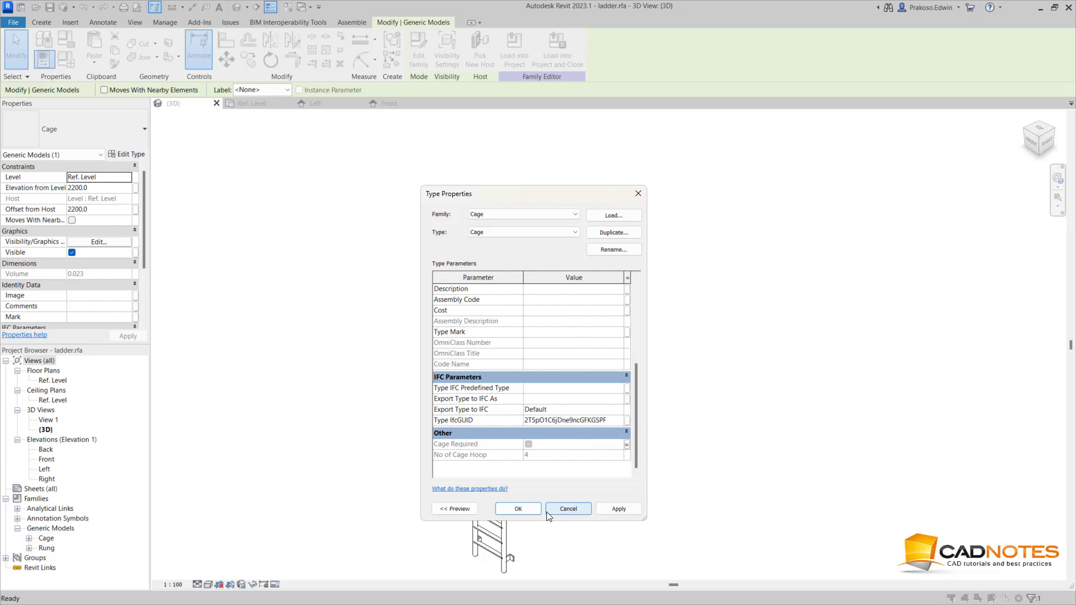
pyautogui.click(568, 509)
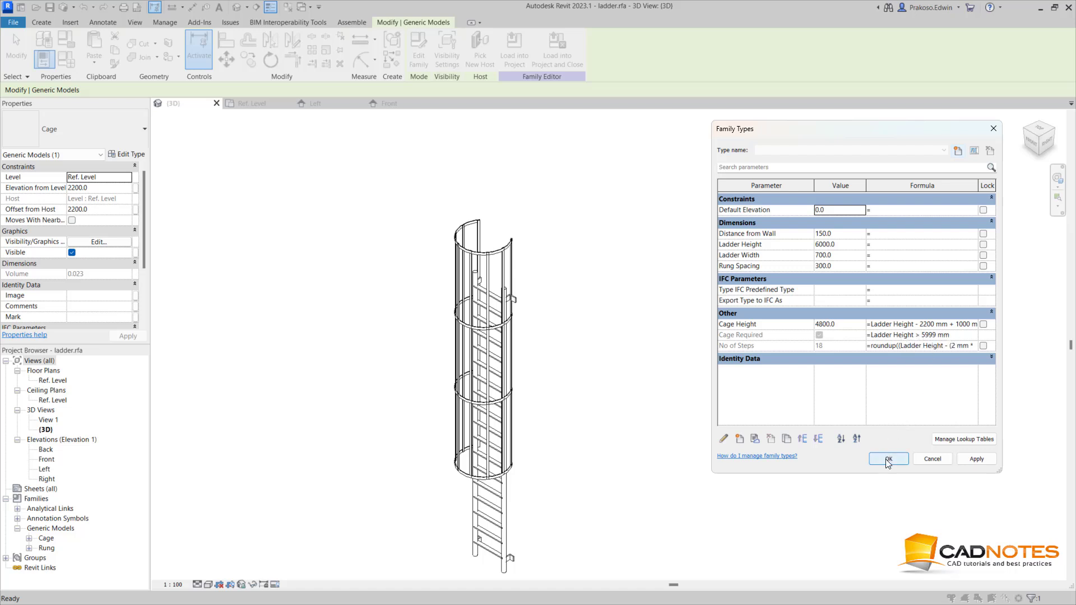
# Step: Set and apply a 9000 mm ladder height
pyautogui.click(887, 458)
pyautogui.write('9')
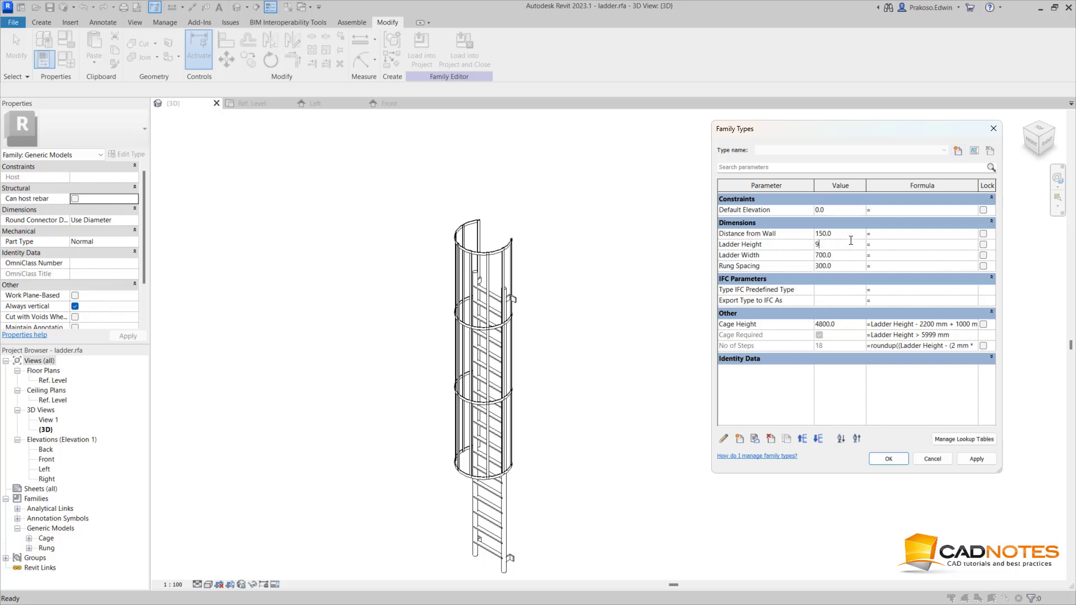
pyautogui.write('000')
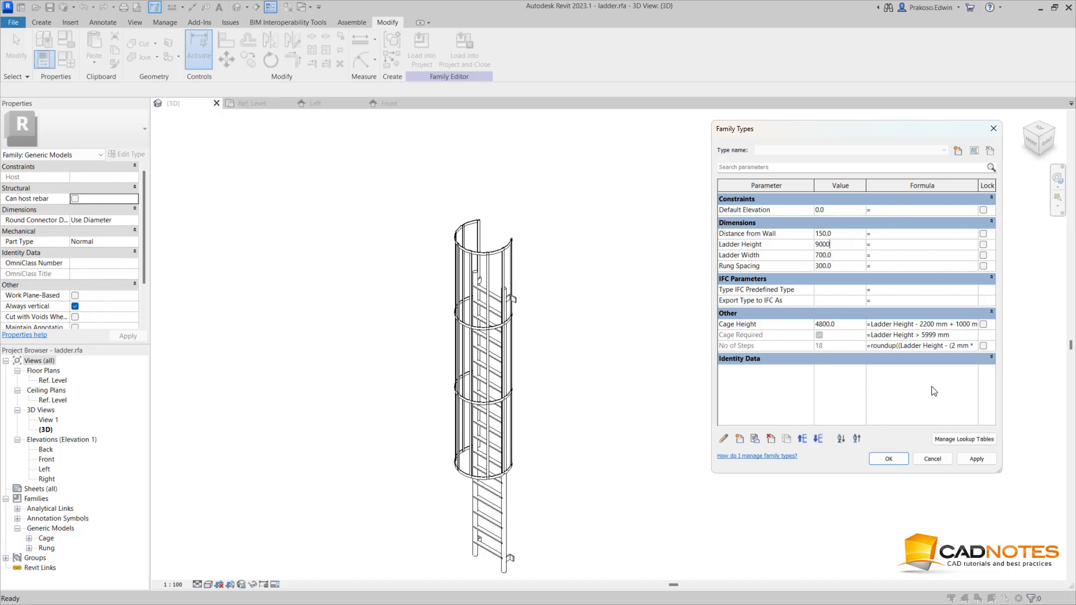
pyautogui.click(975, 458)
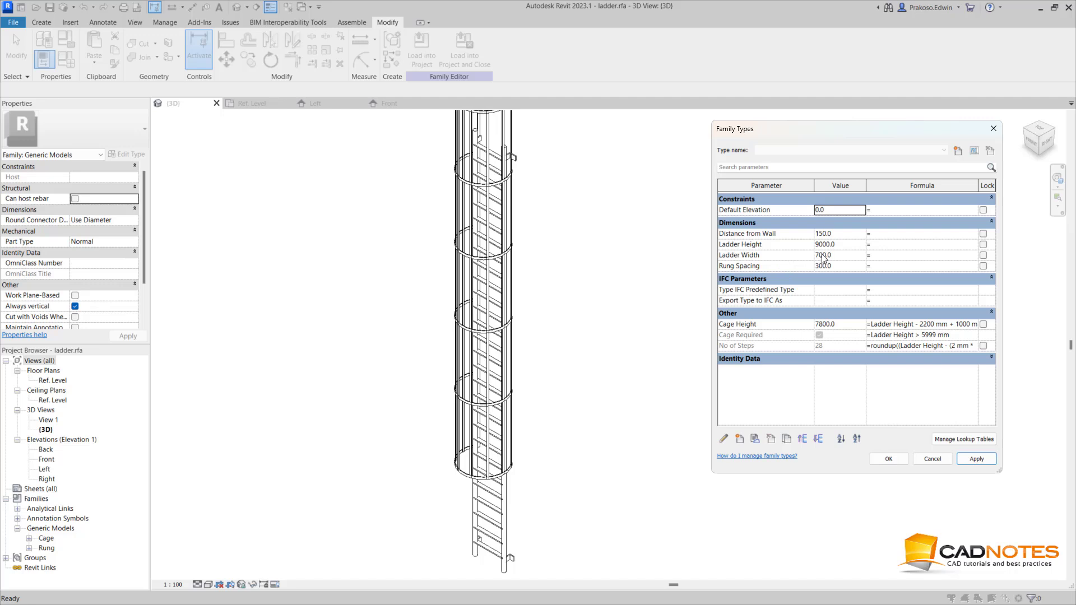
# Step: Set Ladder Width to 600 and Rung Spacing to 250, then accept the changes
pyautogui.click(824, 255)
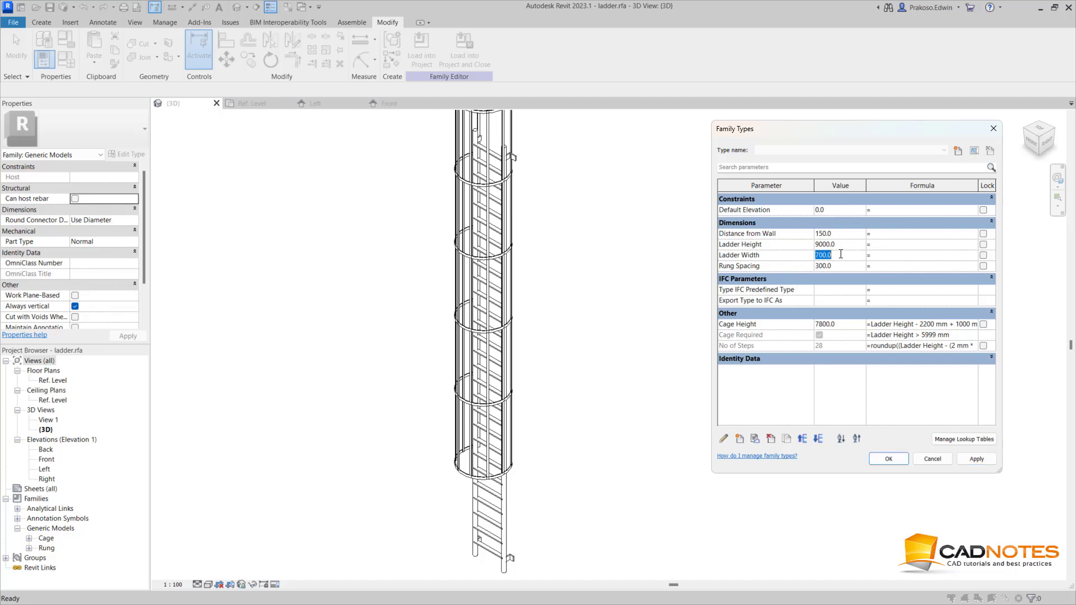
pyautogui.write('600.0')
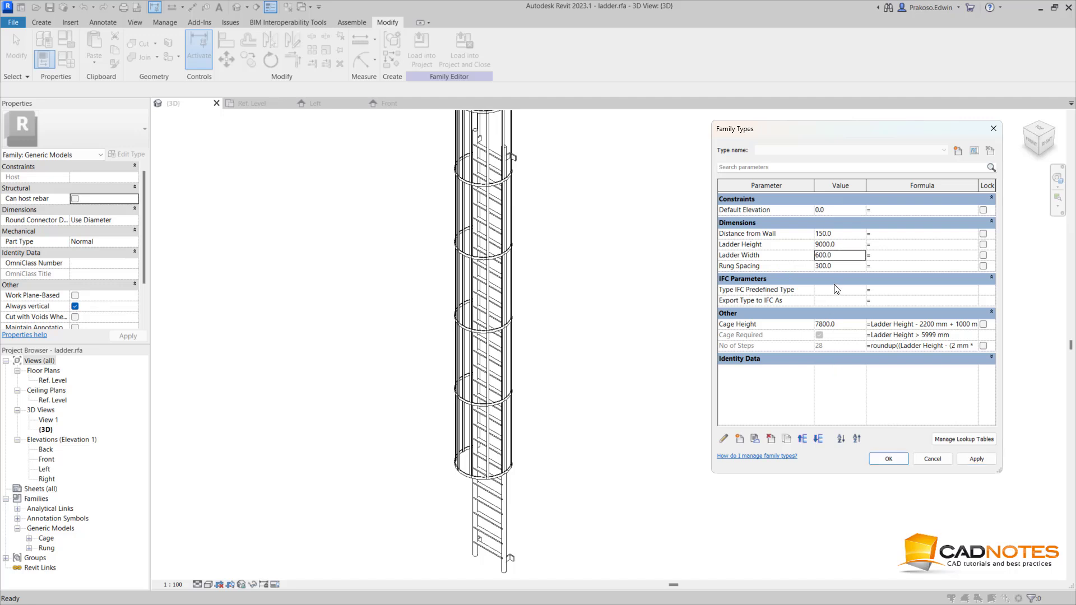
pyautogui.write('250')
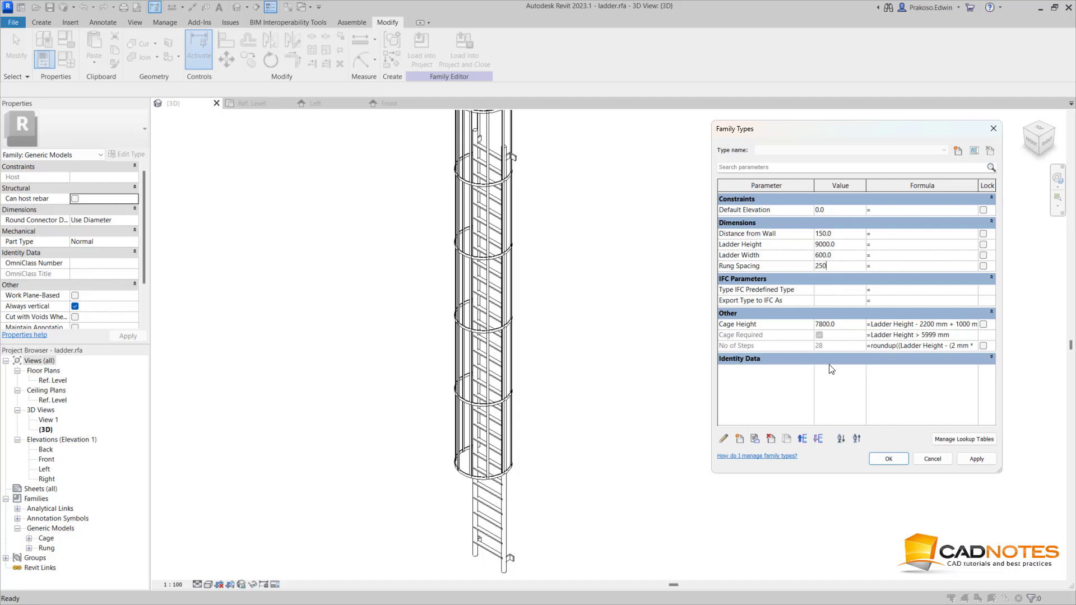
pyautogui.click(888, 458)
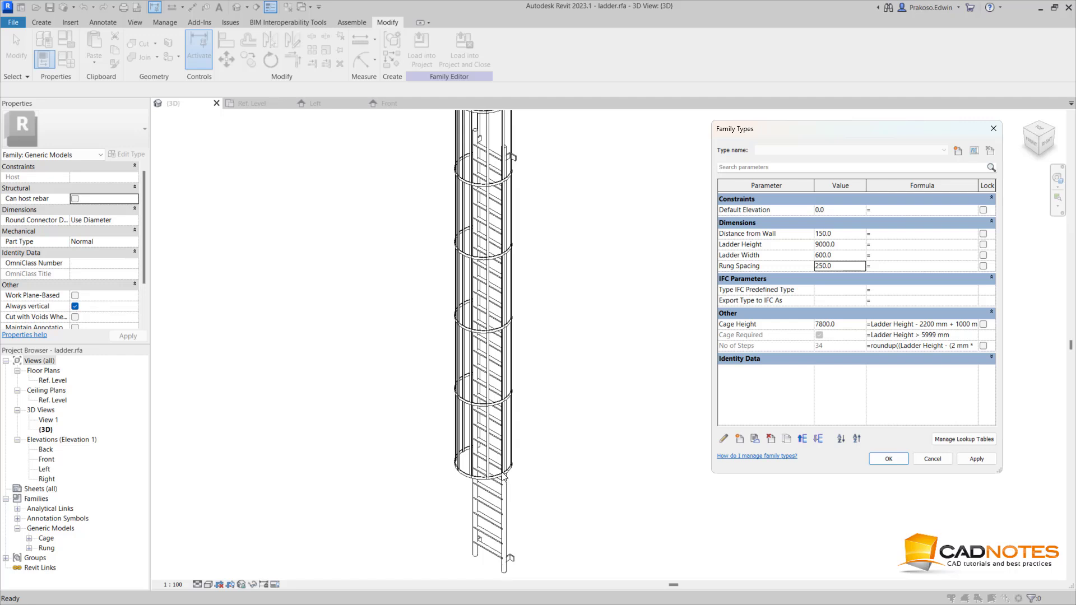
pyautogui.moveTo(502, 479)
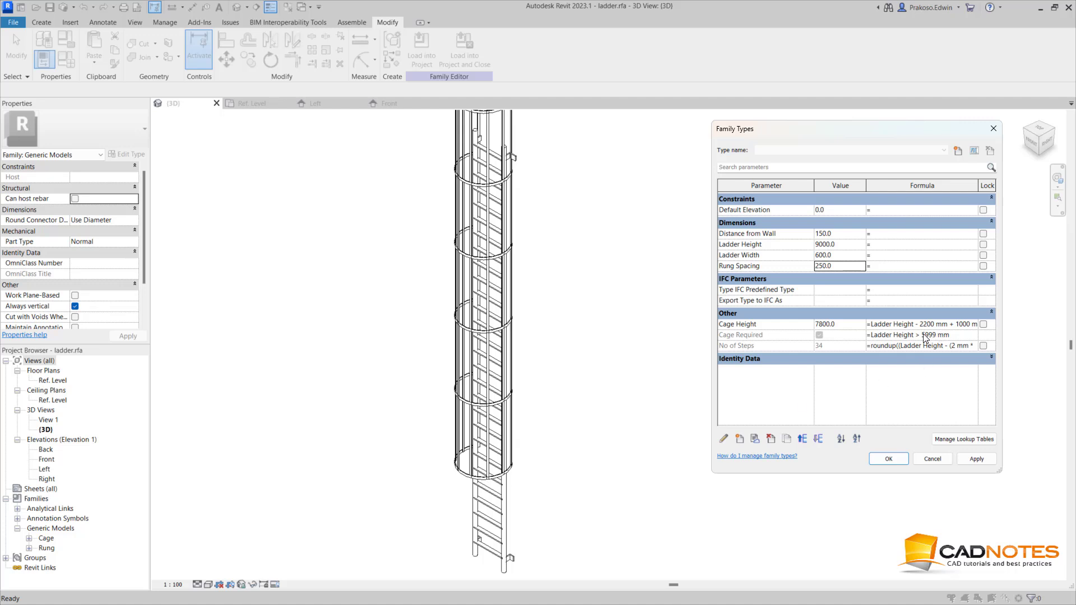
pyautogui.moveTo(925, 333)
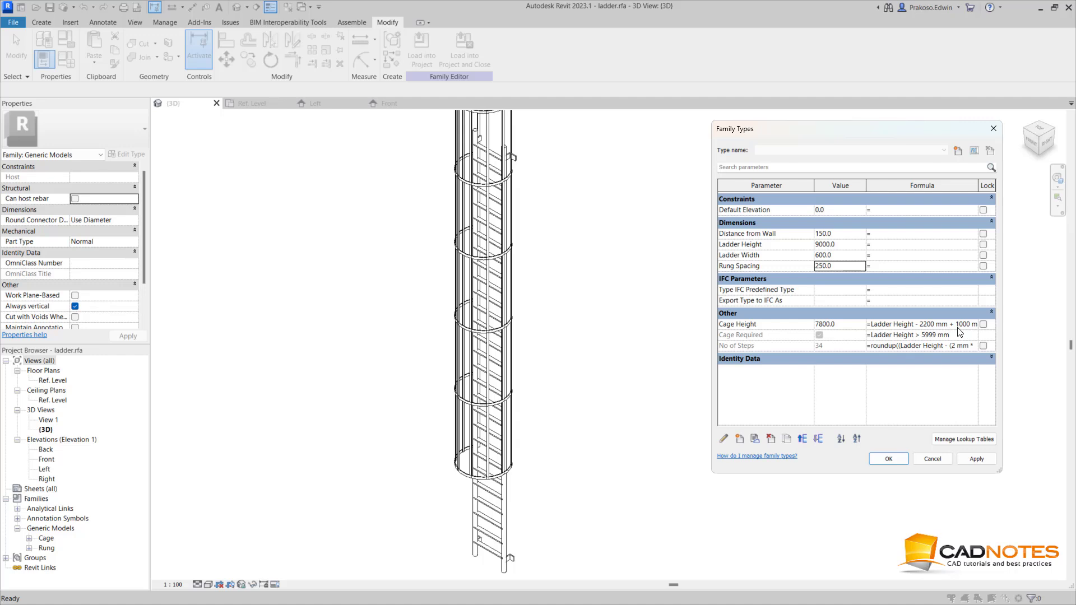
pyautogui.moveTo(965, 330)
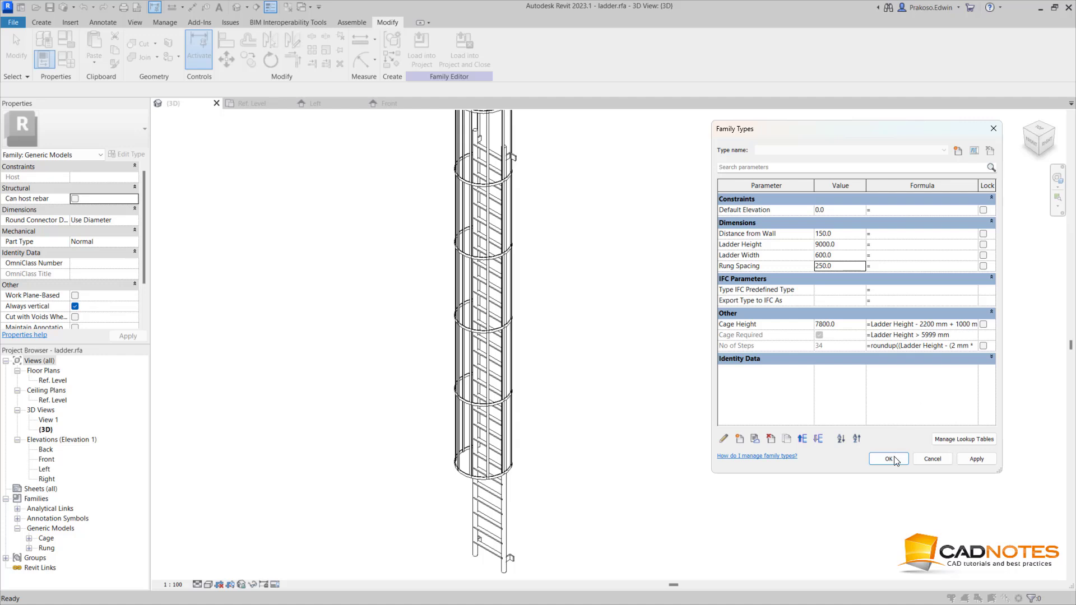
pyautogui.click(887, 458)
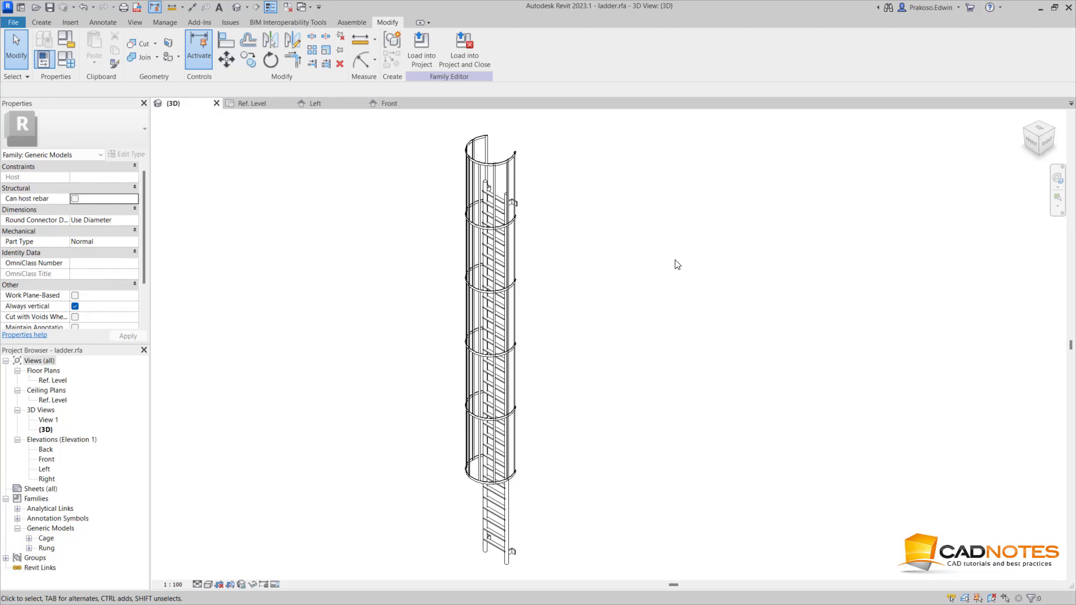
pyautogui.moveTo(680, 265)
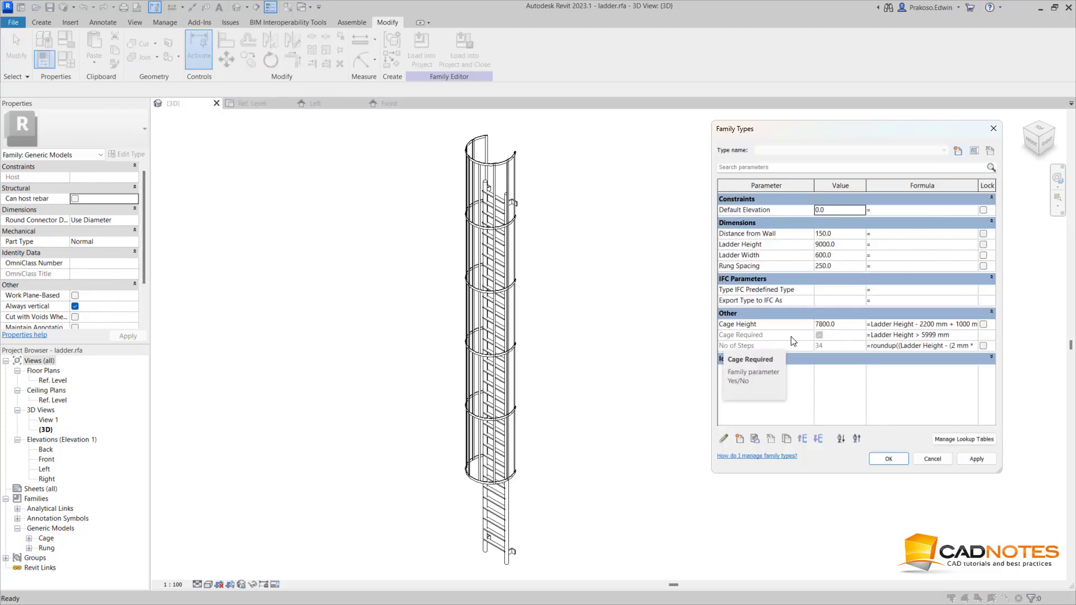
pyautogui.moveTo(944, 342)
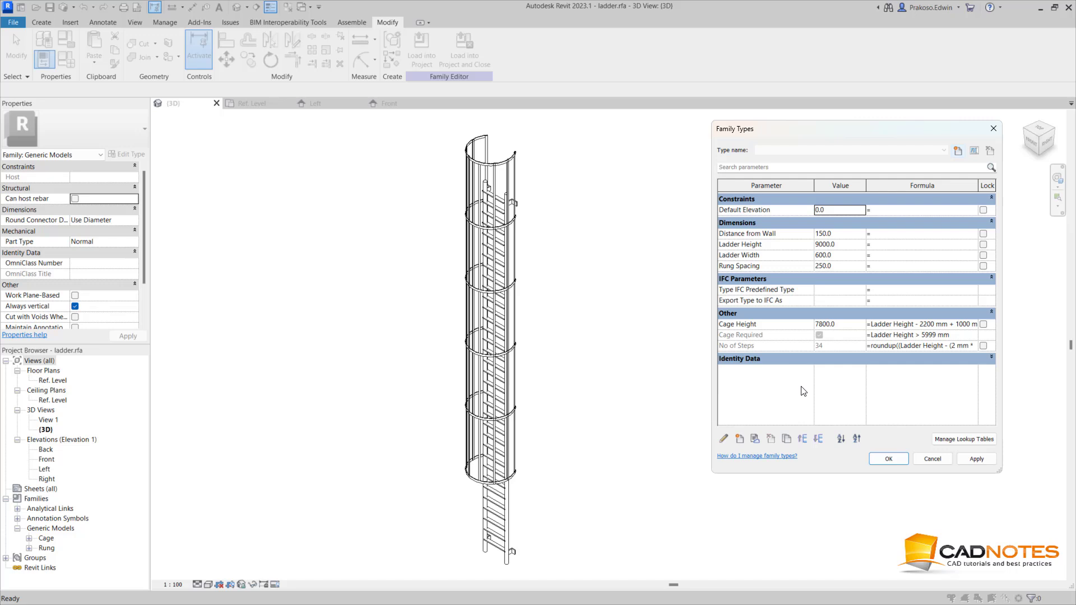
pyautogui.moveTo(807, 395)
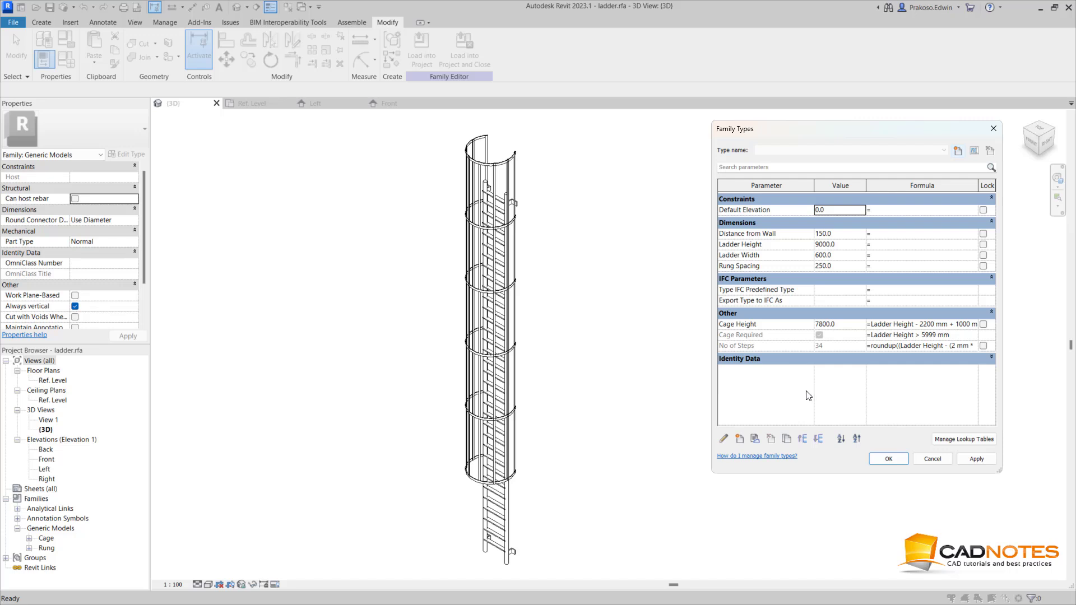
pyautogui.moveTo(813, 398)
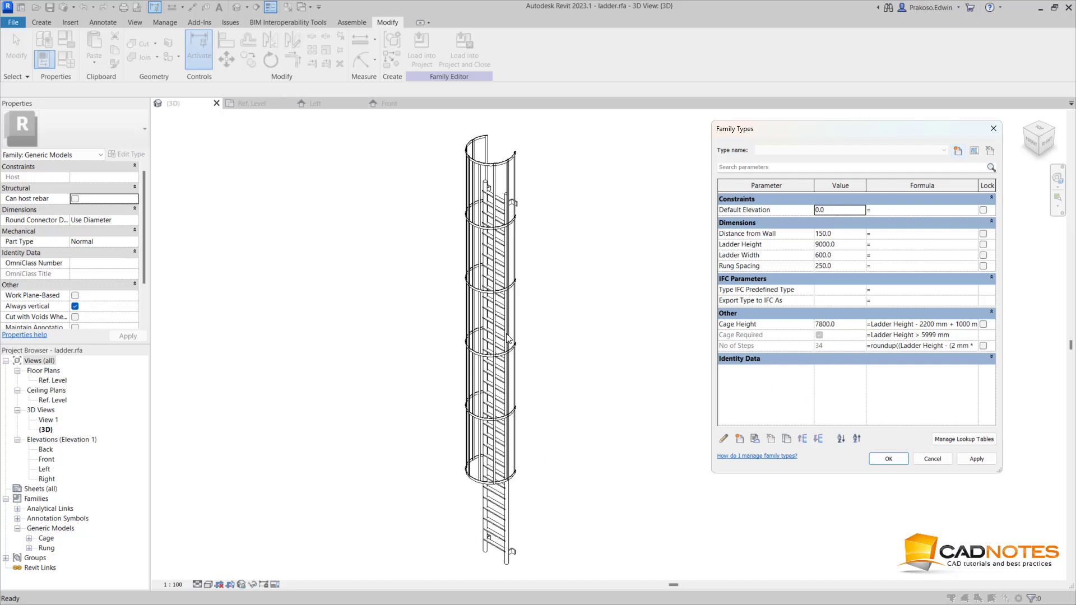
pyautogui.moveTo(740, 335)
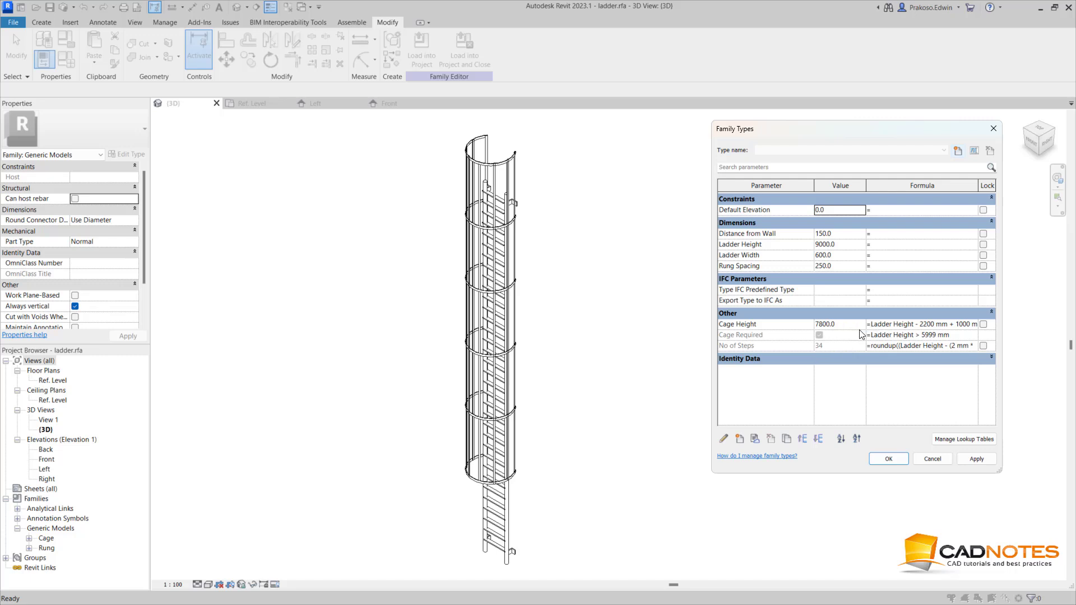
pyautogui.moveTo(849, 337)
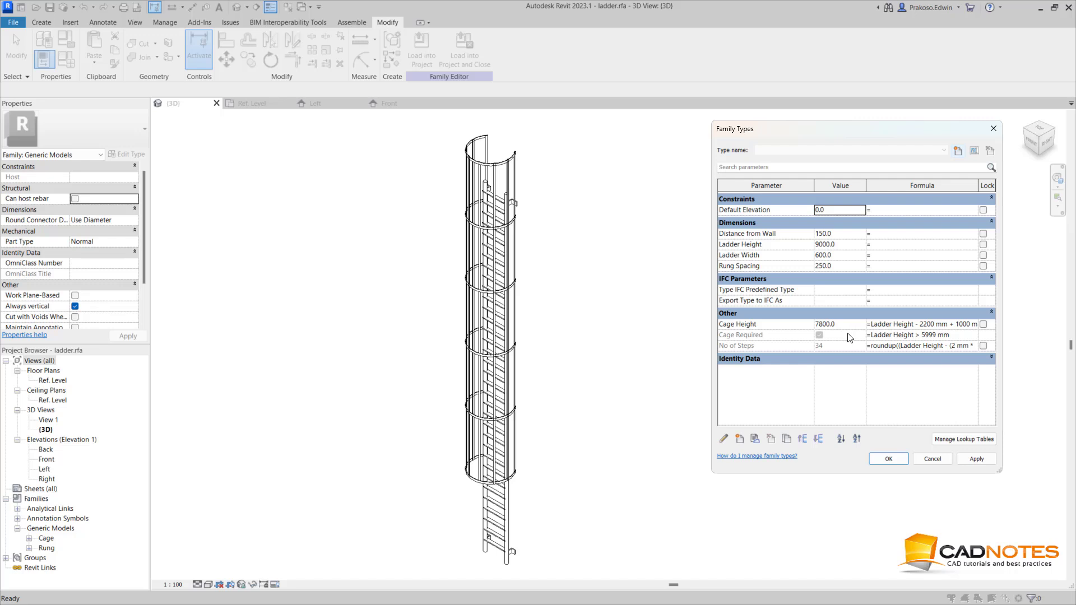
pyautogui.moveTo(725, 346)
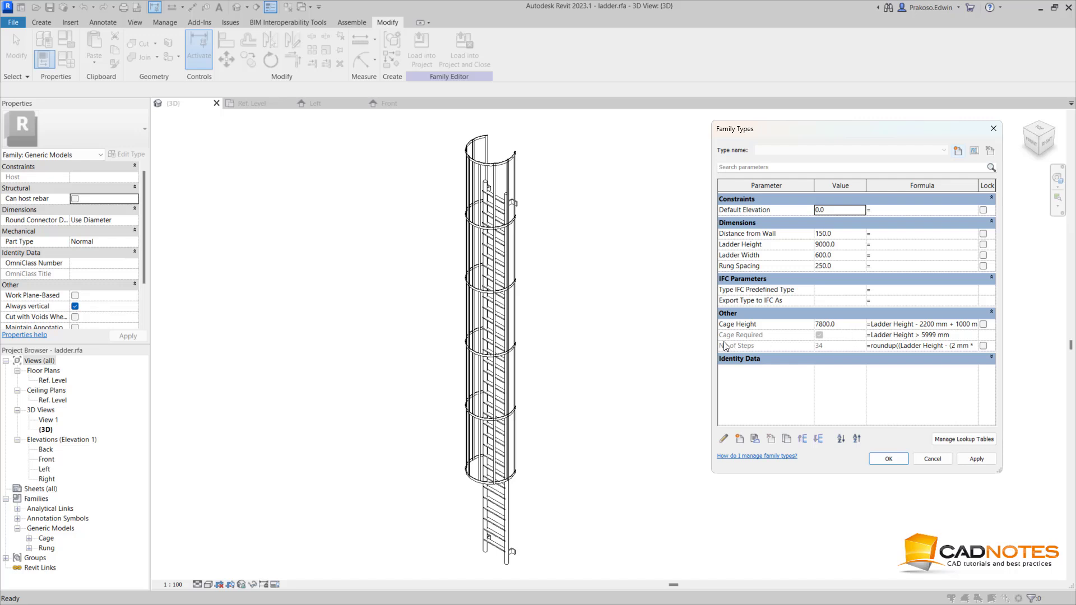
pyautogui.moveTo(633, 348)
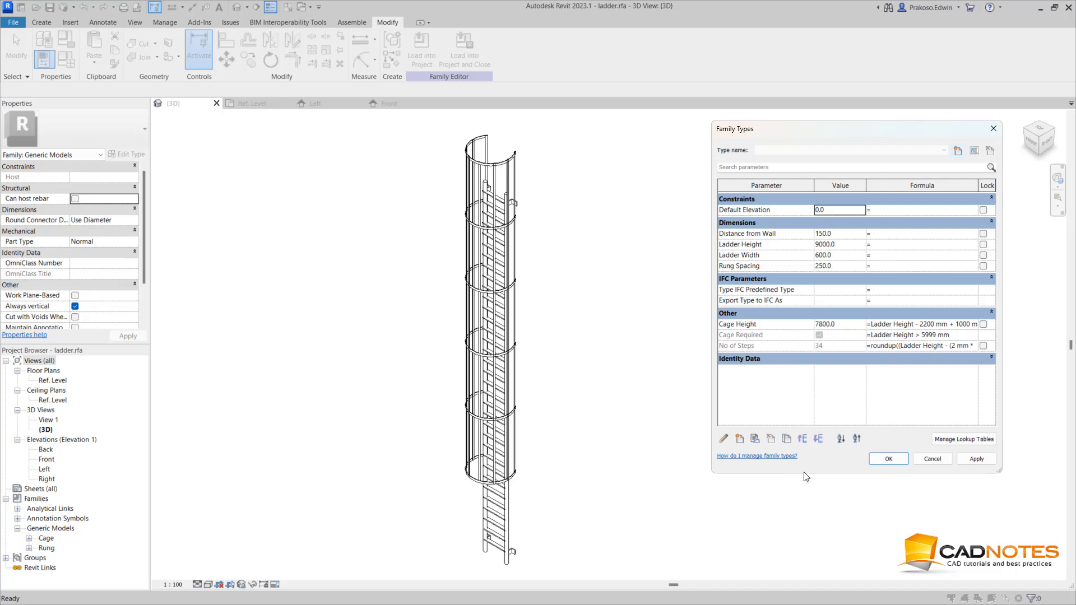
pyautogui.click(888, 458)
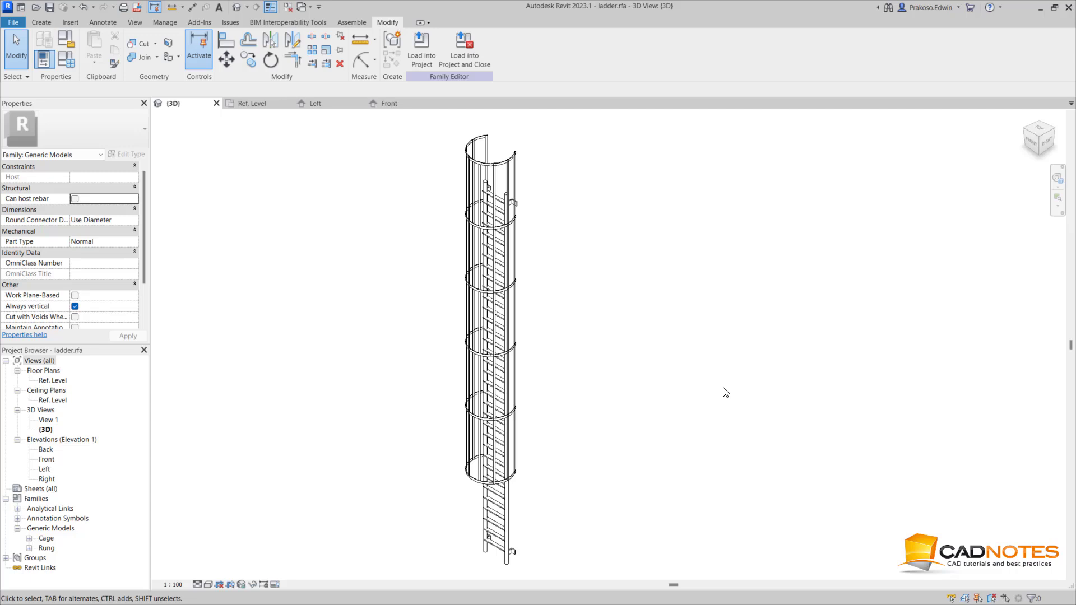
pyautogui.moveTo(654, 324)
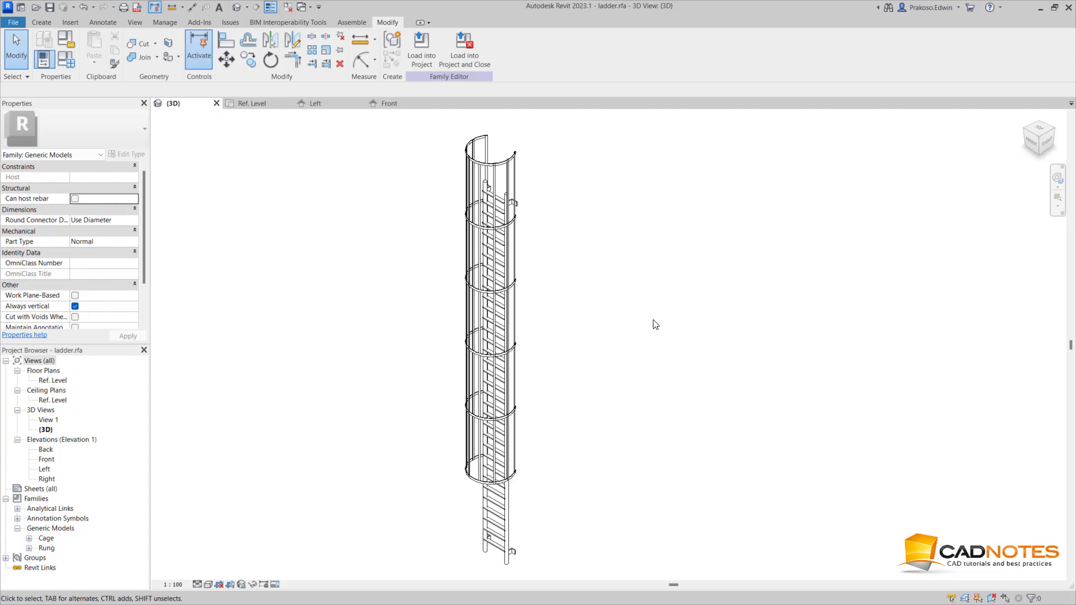
pyautogui.moveTo(702, 329)
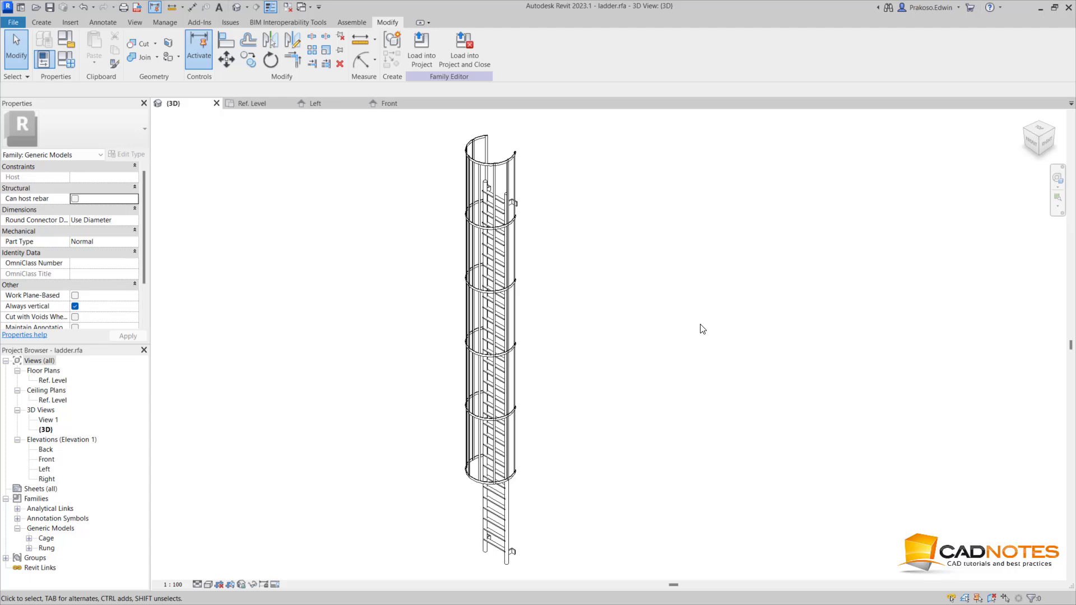